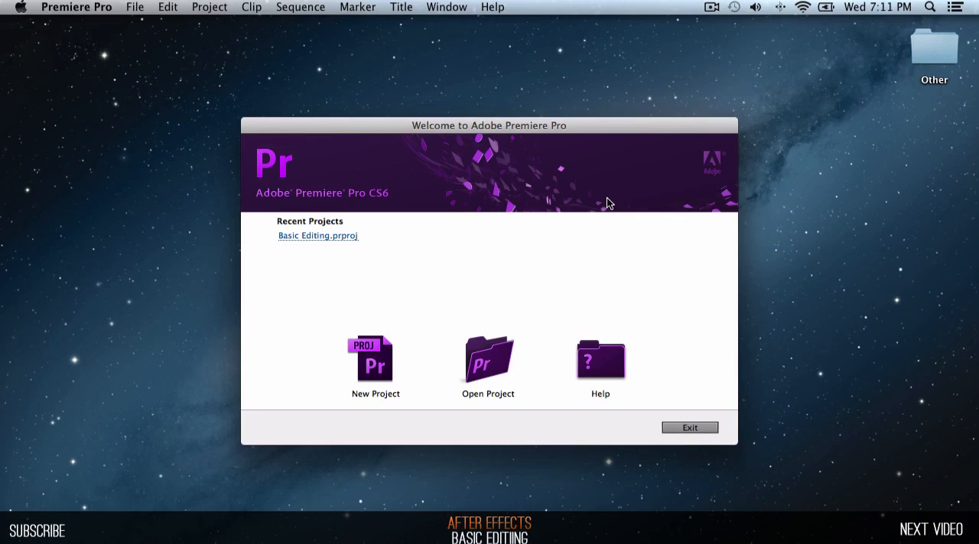
mouse_move(596, 206)
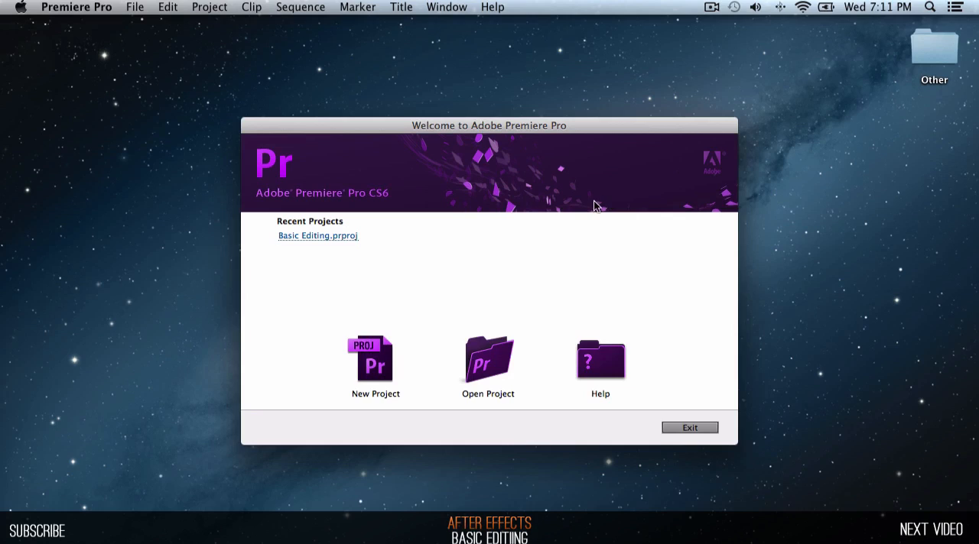
mouse_move(523, 208)
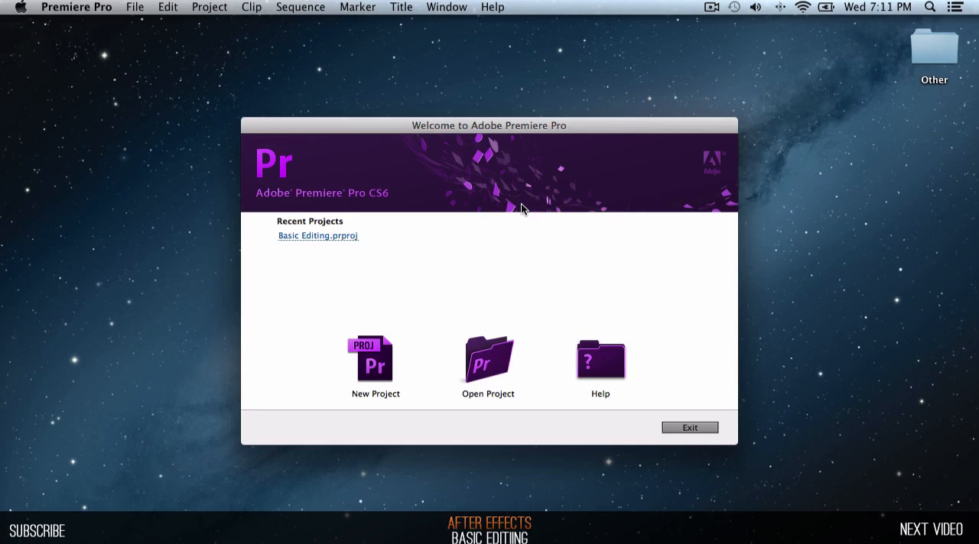
mouse_move(390, 274)
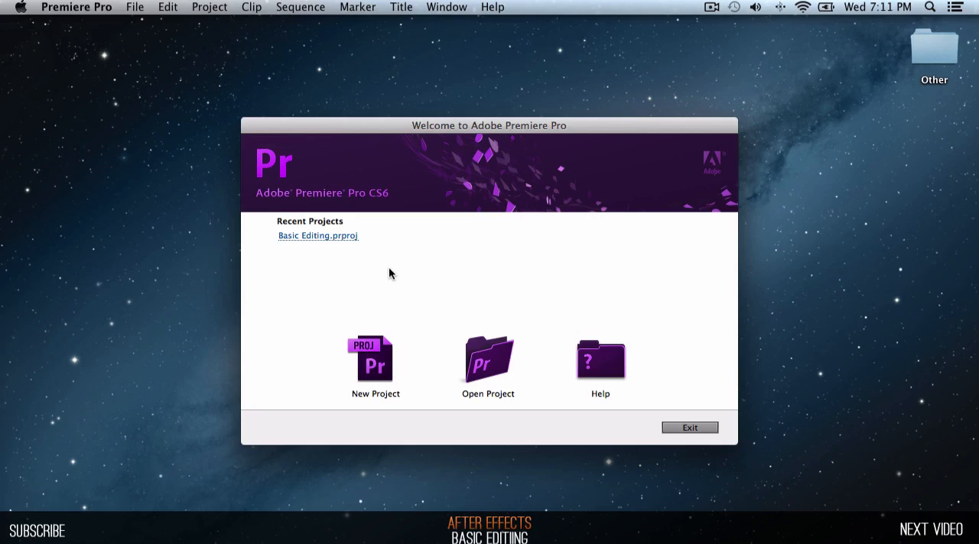
mouse_move(398, 281)
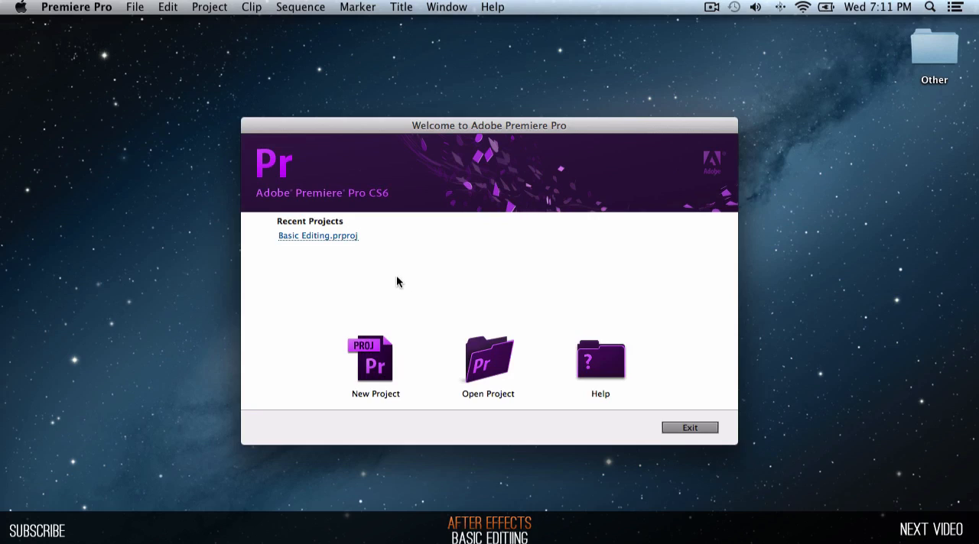
mouse_move(353, 284)
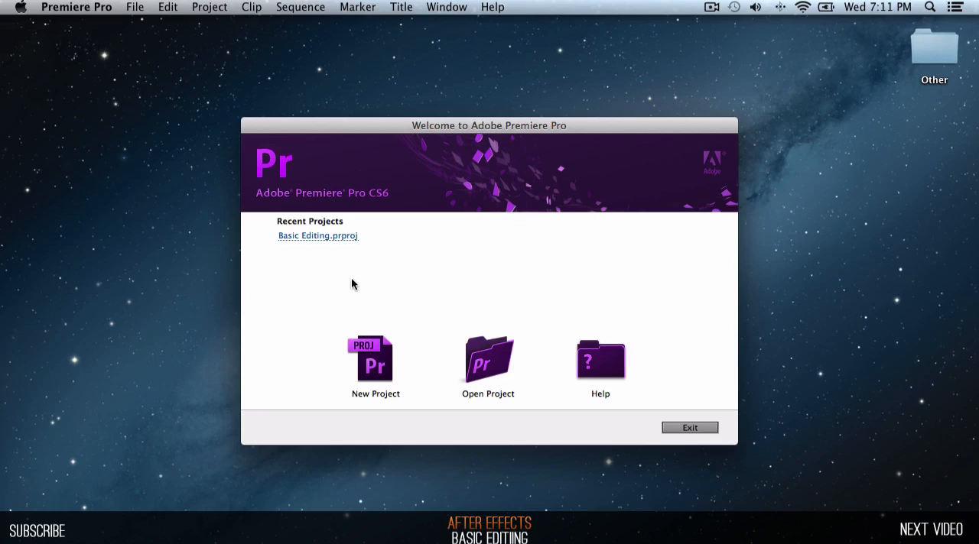
Start a new project and name it 'Basic Editing 2', then confirm.
click(375, 360)
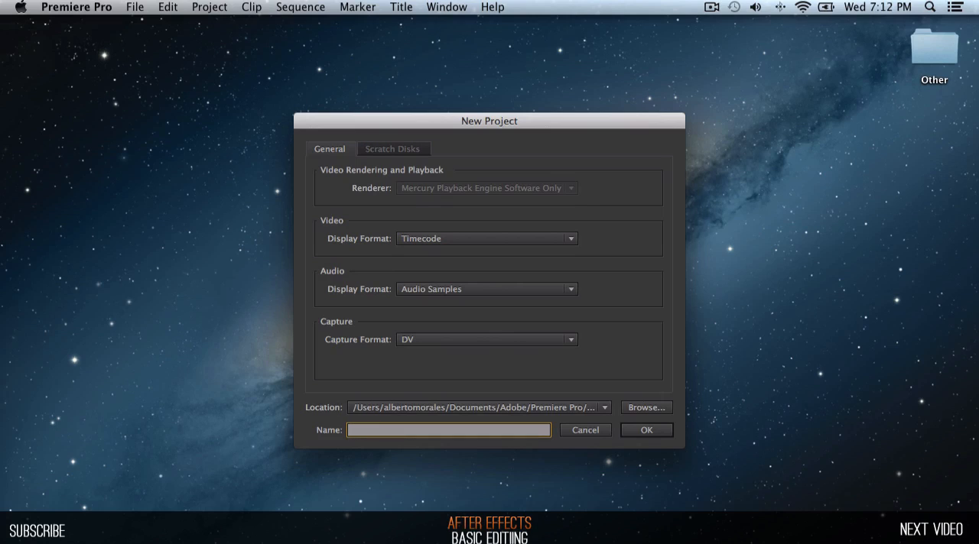
text(Basic)
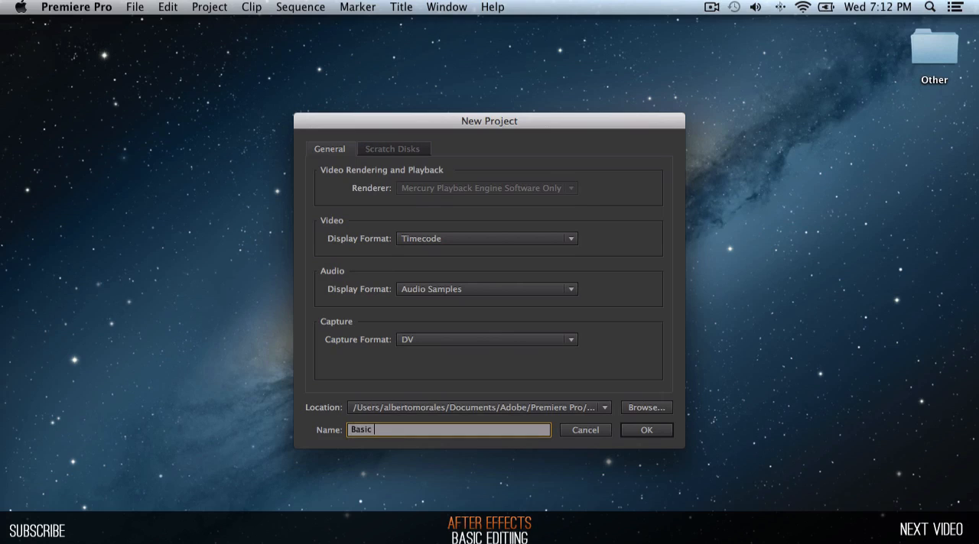
text(Editin)
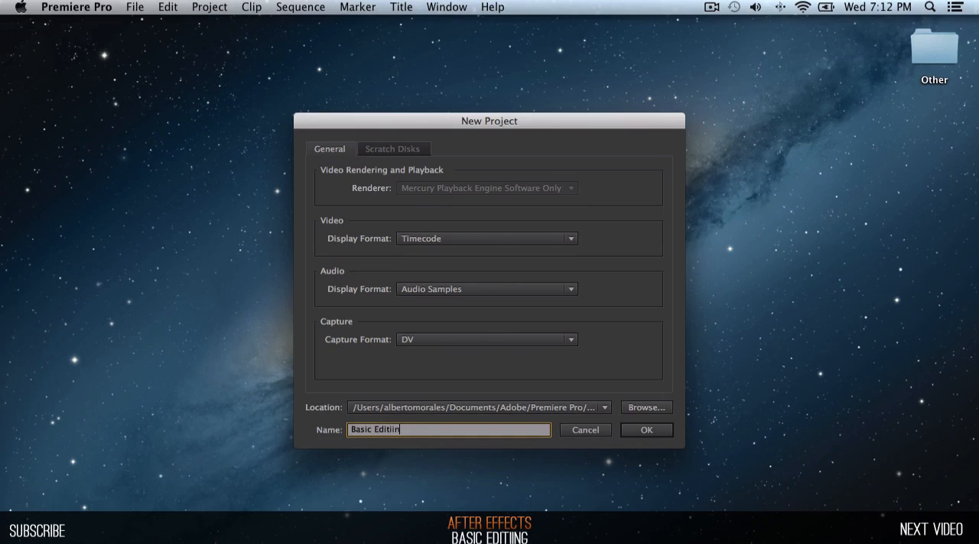
text(g 2)
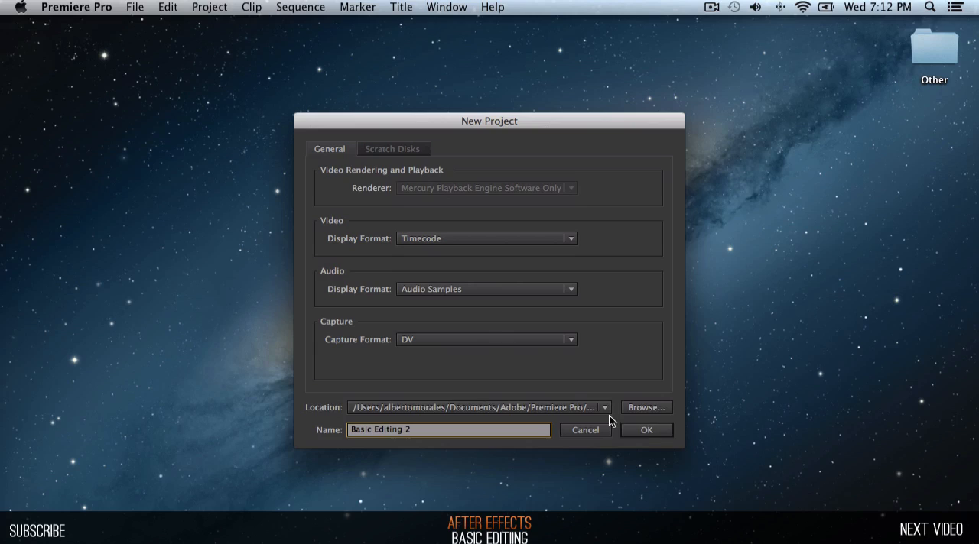
click(645, 429)
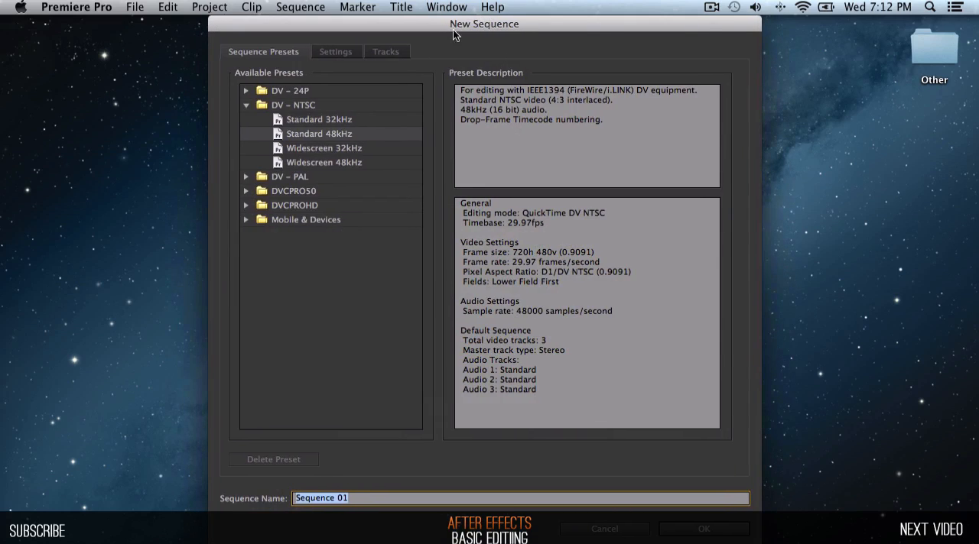
mouse_move(328, 144)
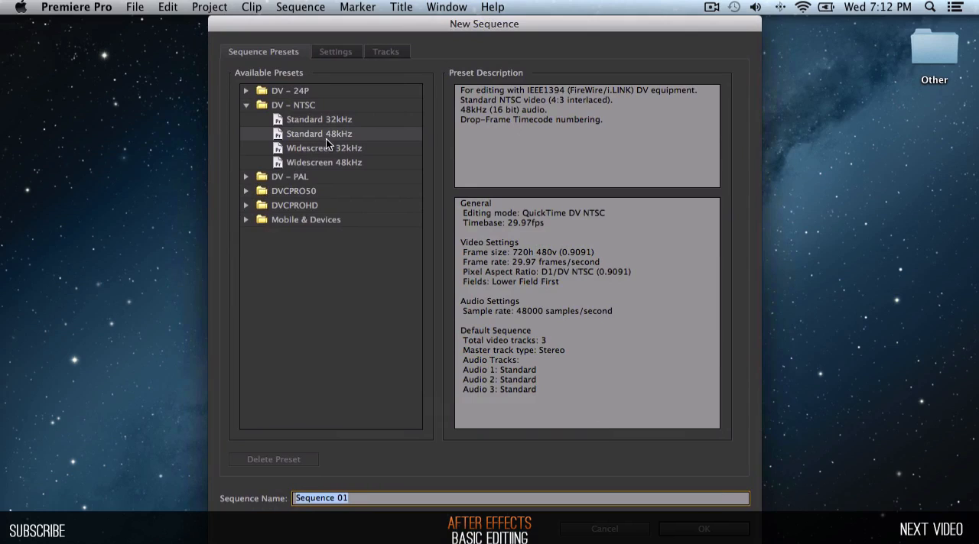
mouse_move(297, 101)
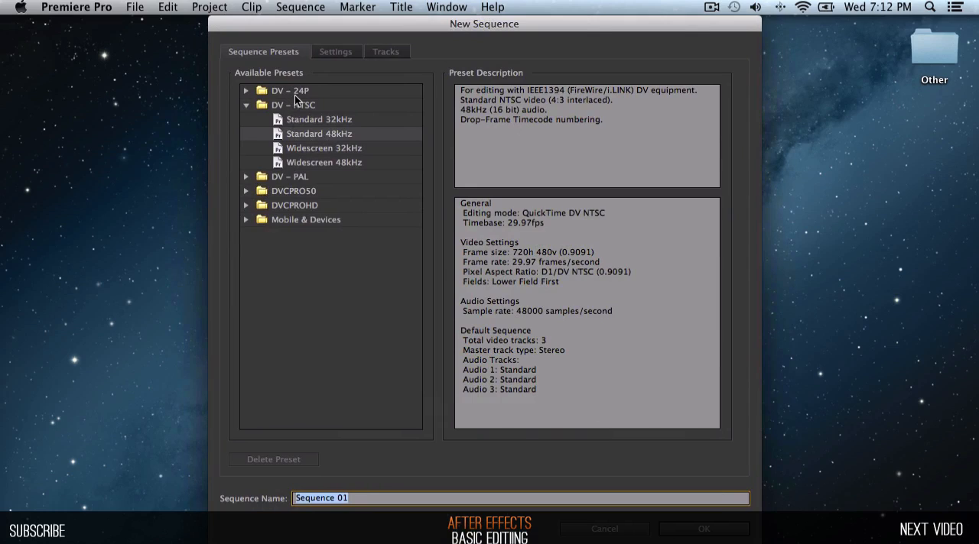
mouse_move(361, 137)
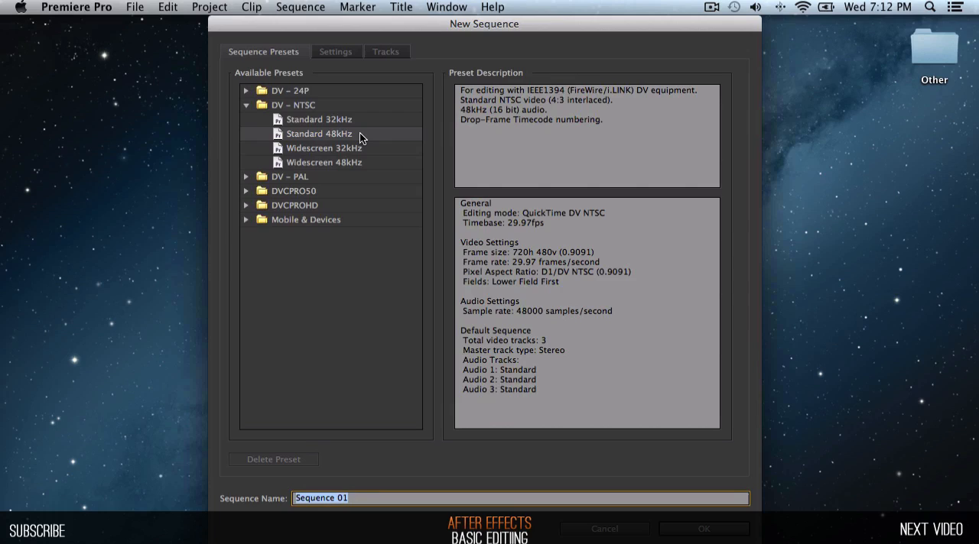
mouse_move(331, 138)
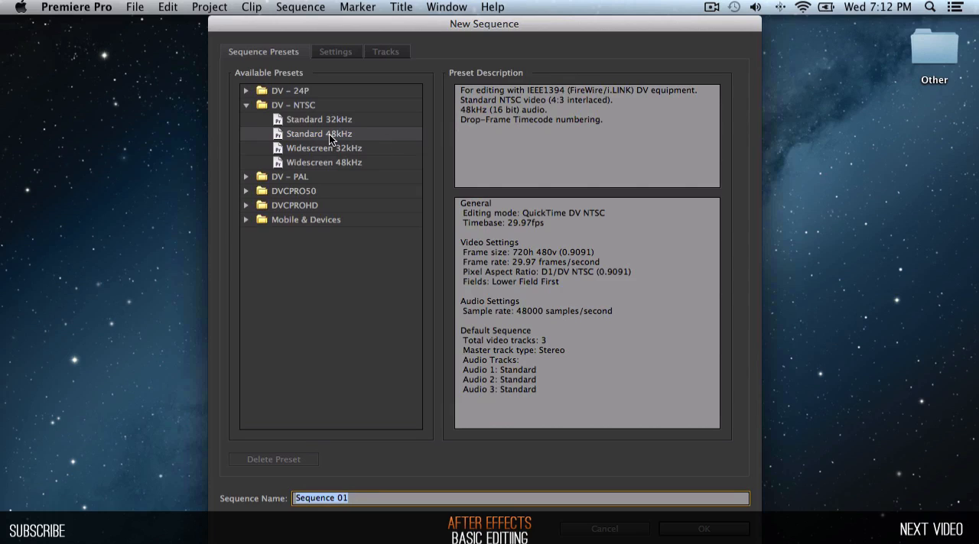
mouse_move(523, 173)
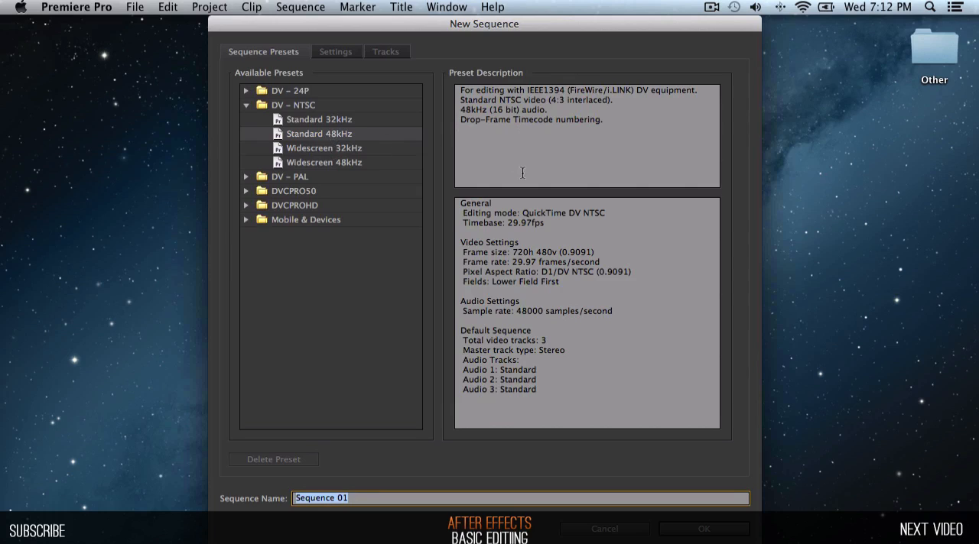
mouse_move(566, 232)
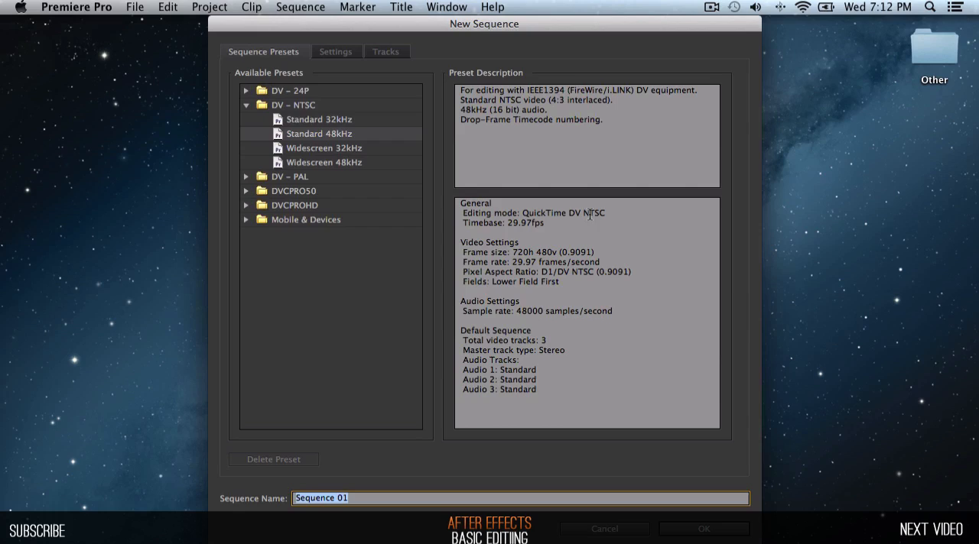
mouse_move(627, 209)
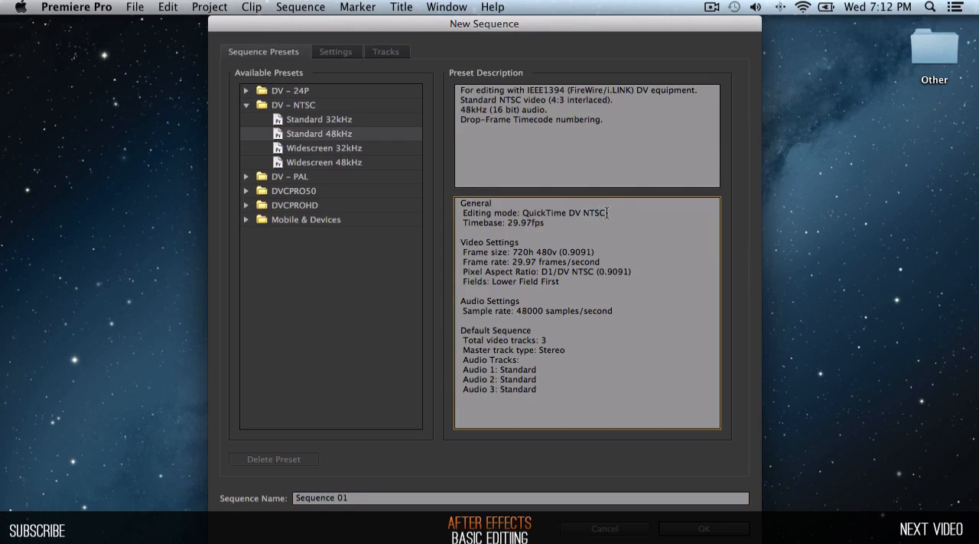
mouse_move(361, 181)
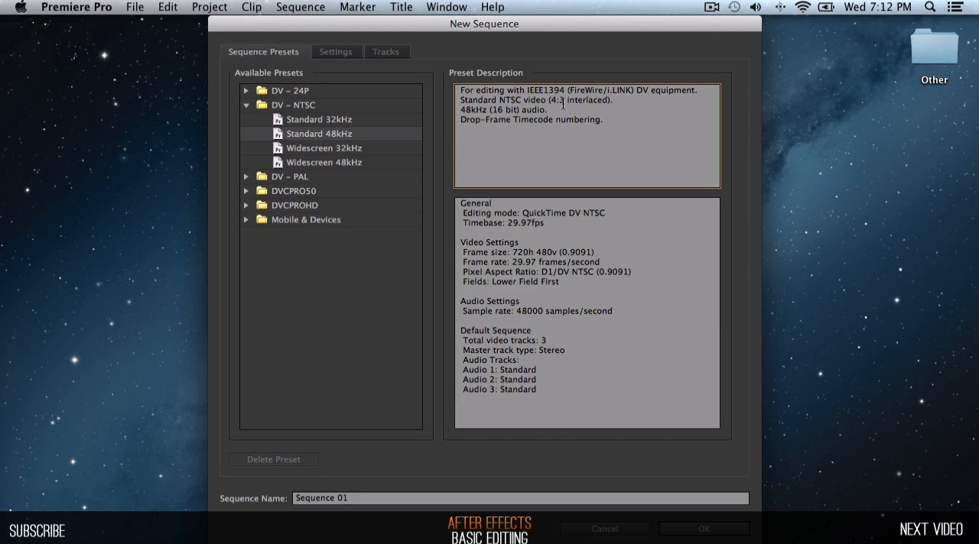
Choose the DV NTSC Widescreen 48kHz sequence preset after checking the 32kHz one.
click(325, 149)
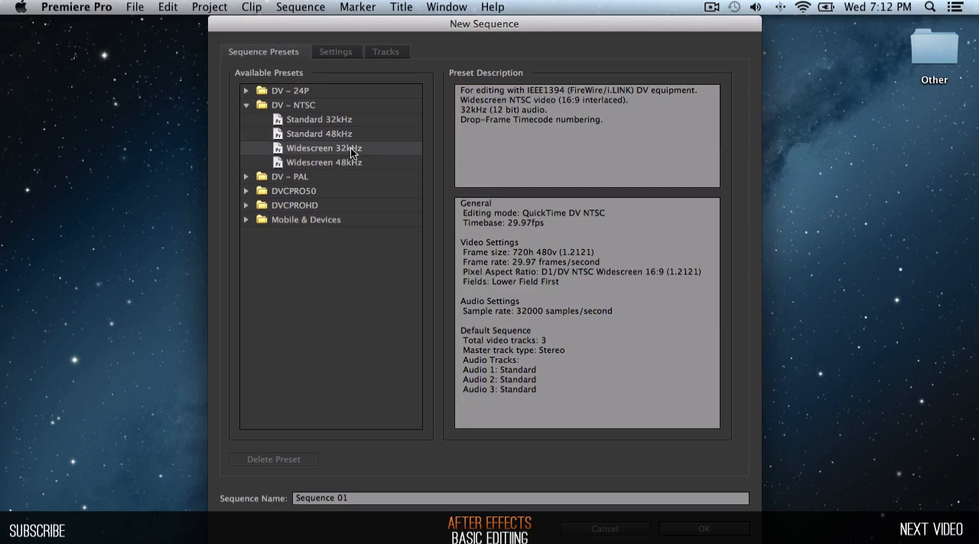
mouse_move(359, 160)
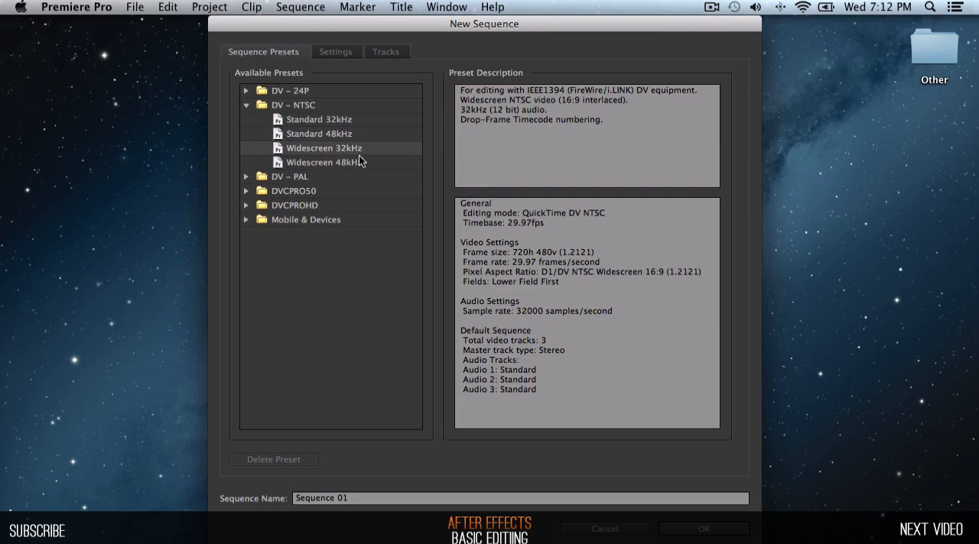
click(324, 162)
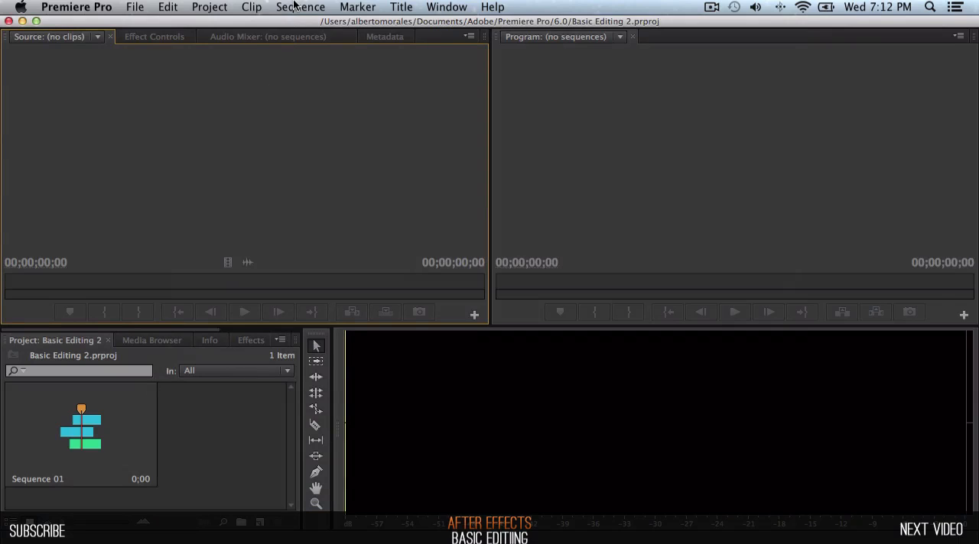
mouse_move(119, 12)
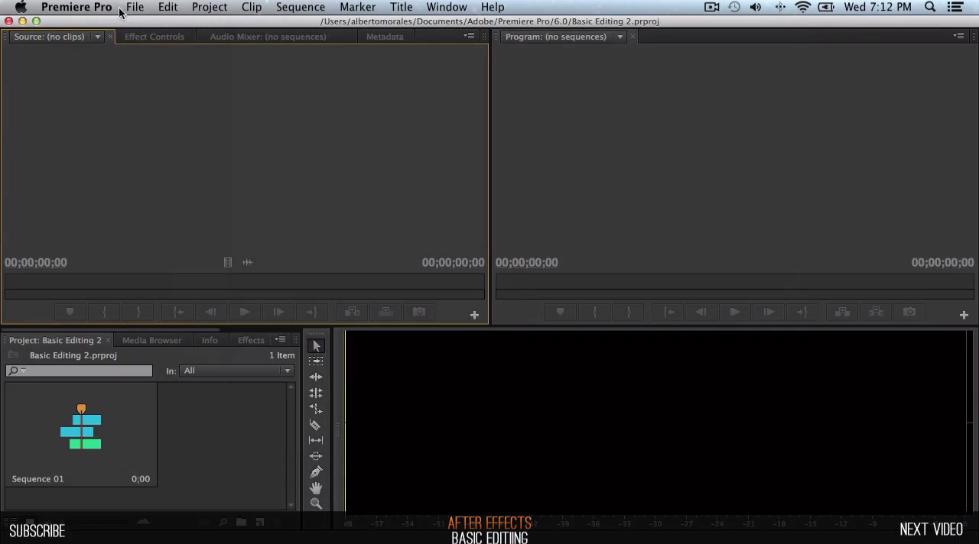
Import 150854987.mp4 from the Videos folder via File > Import.
click(135, 6)
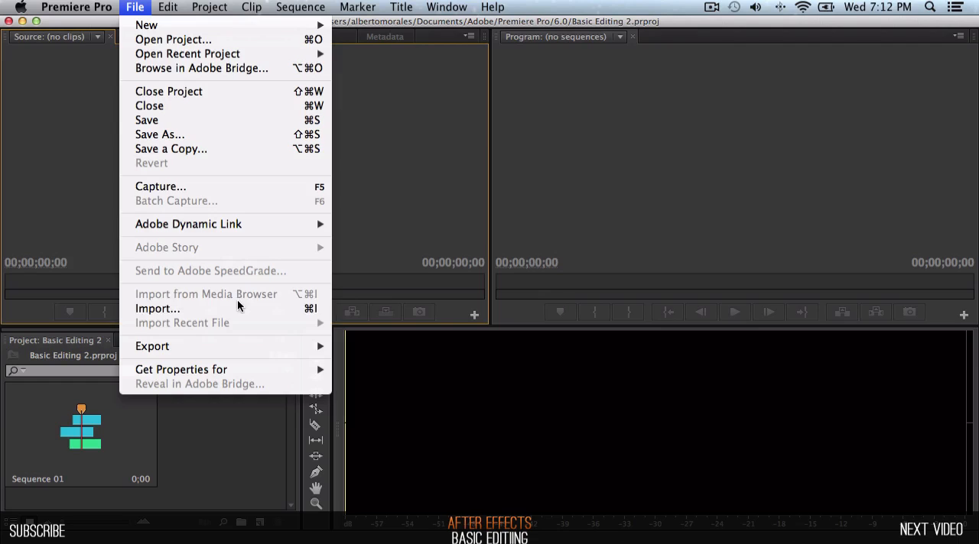
click(157, 309)
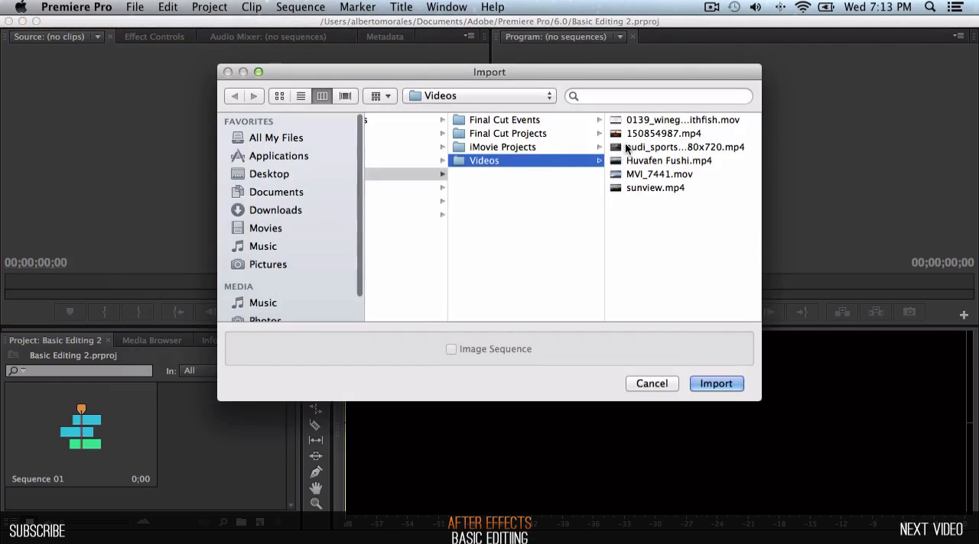
click(505, 133)
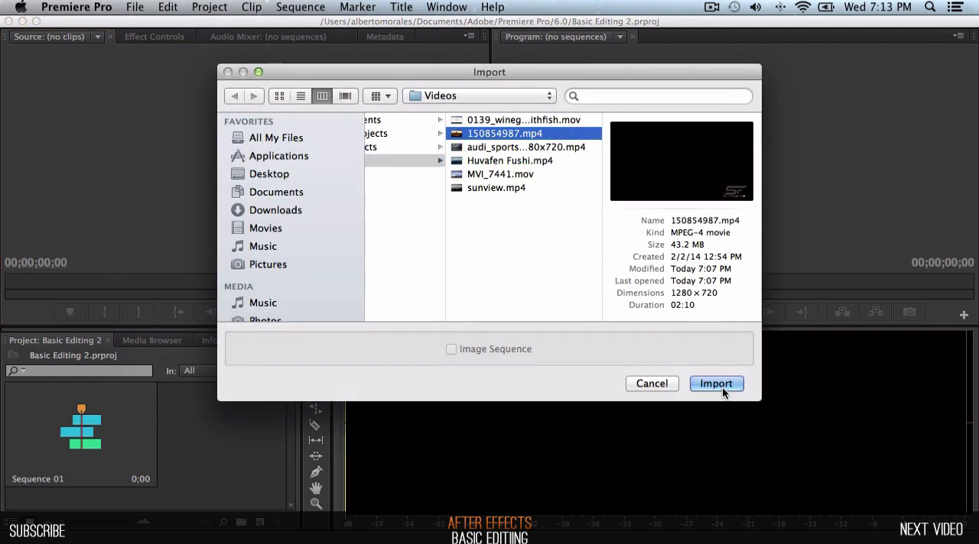
click(716, 382)
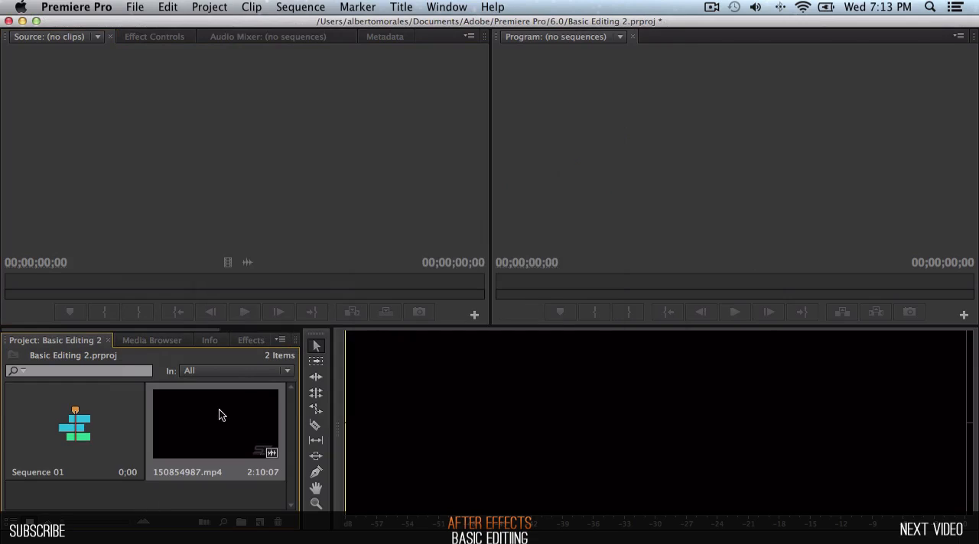
mouse_move(153, 421)
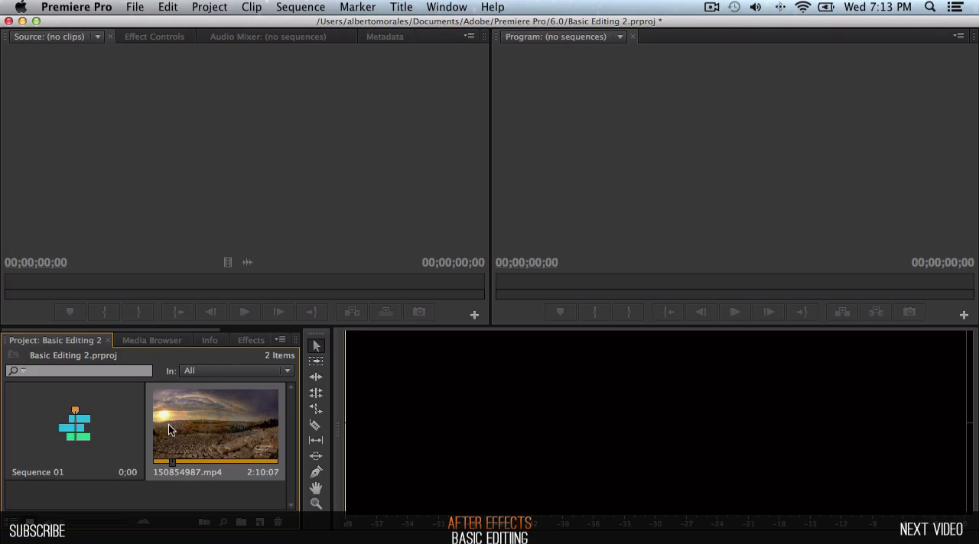
mouse_move(95, 411)
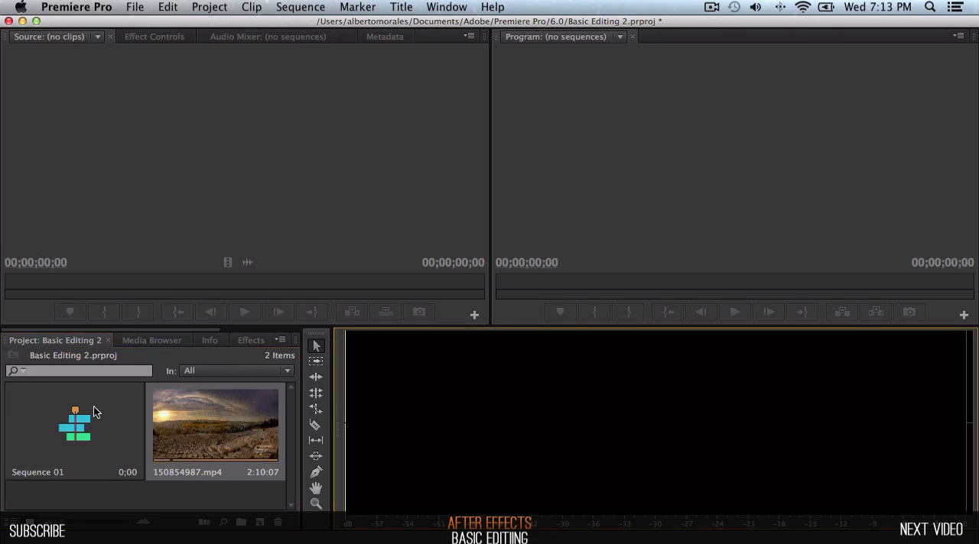
Open Sequence 01 in the timeline and dismiss the clip mismatch warning.
double_click(75, 425)
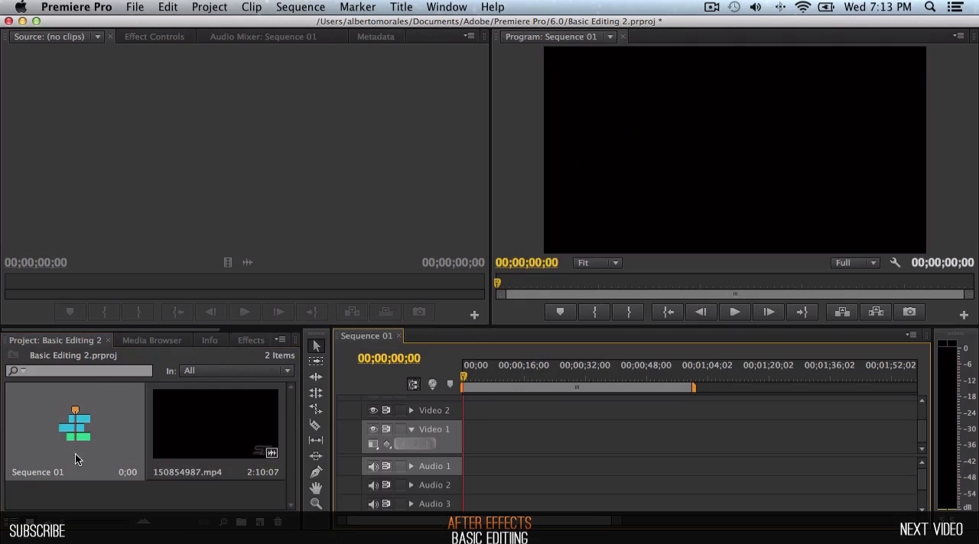
mouse_move(374, 381)
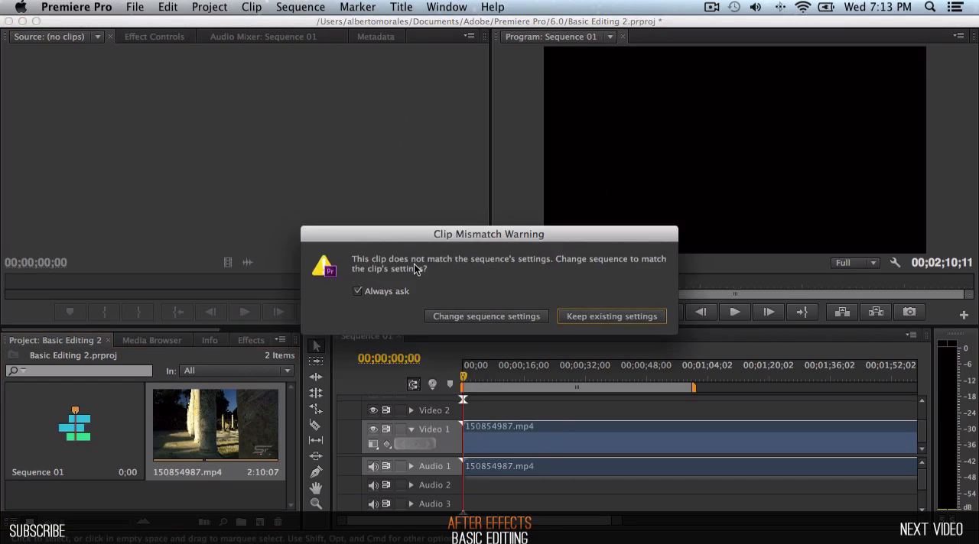
mouse_move(593, 315)
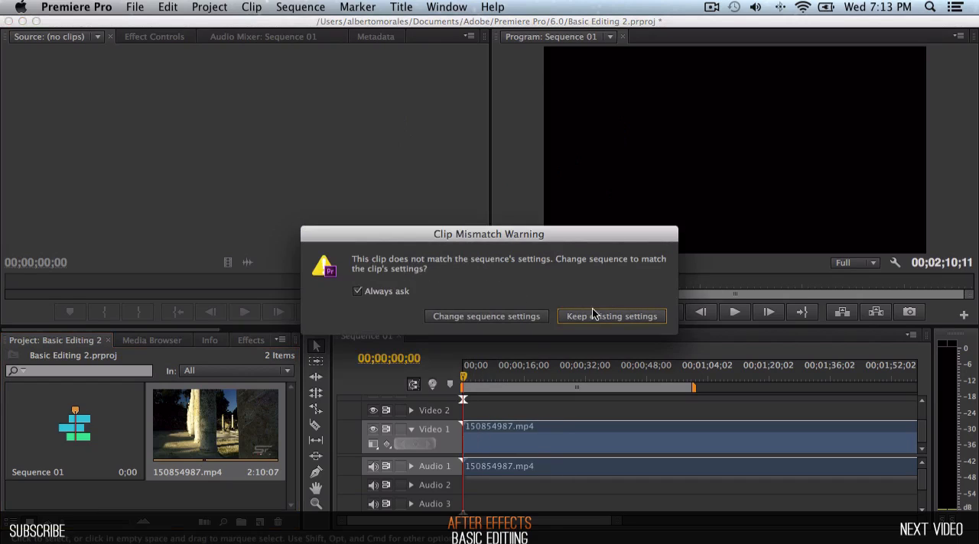
click(611, 315)
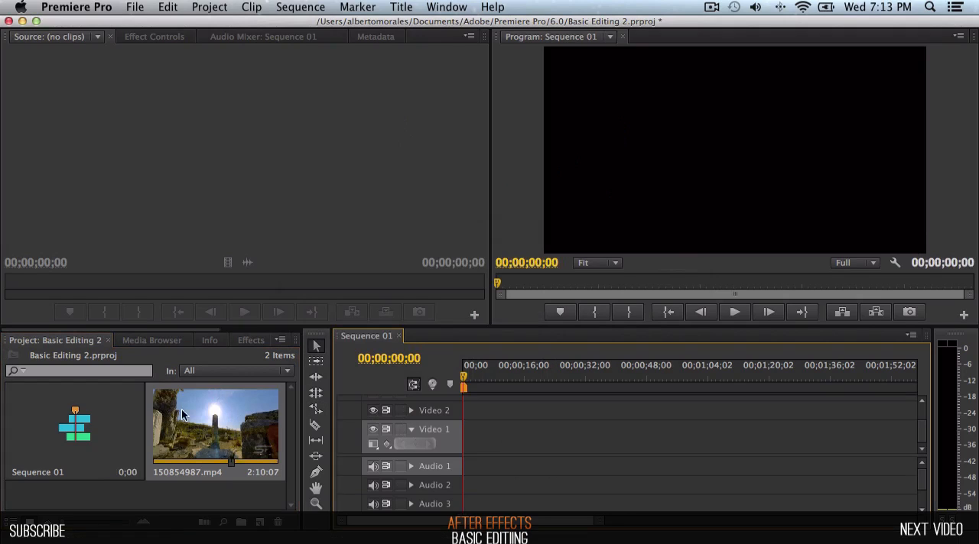
mouse_move(324, 364)
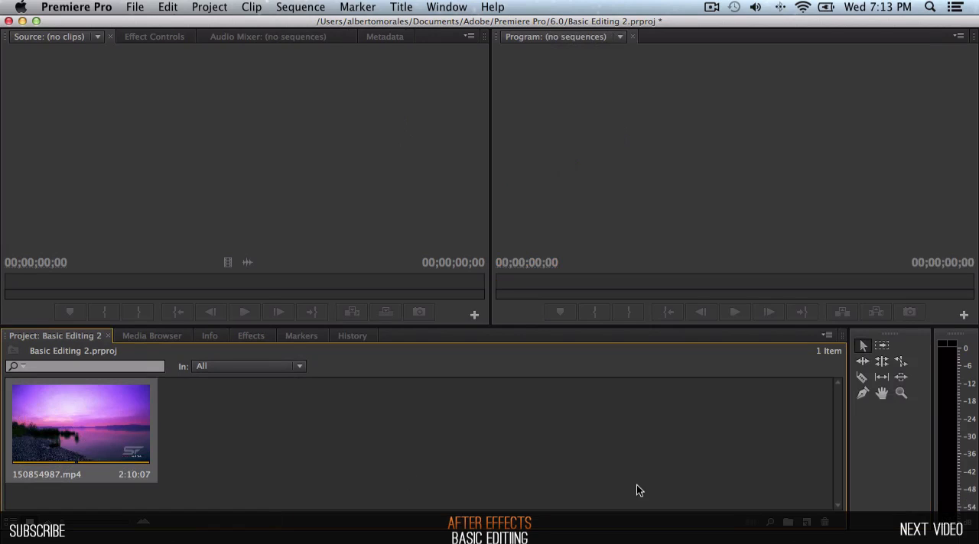
mouse_move(789, 523)
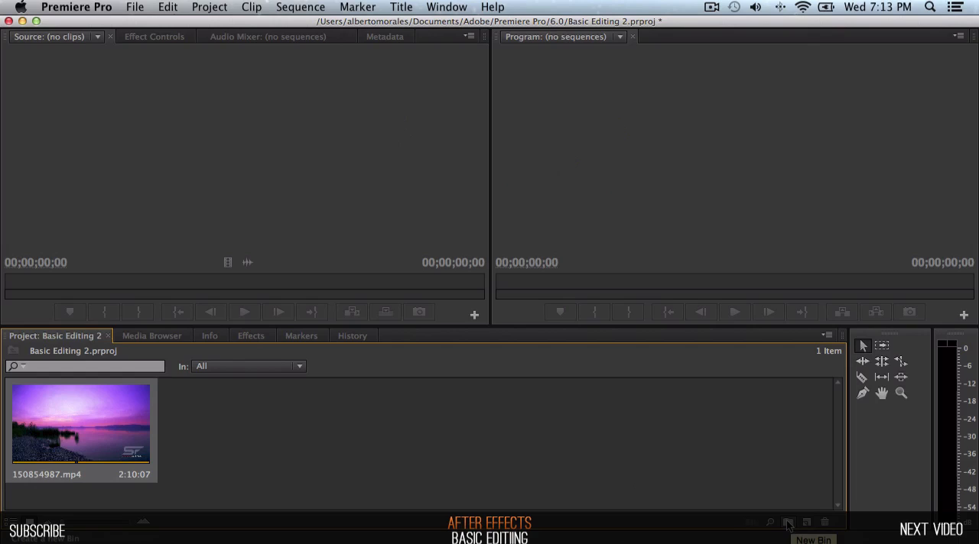
mouse_move(593, 451)
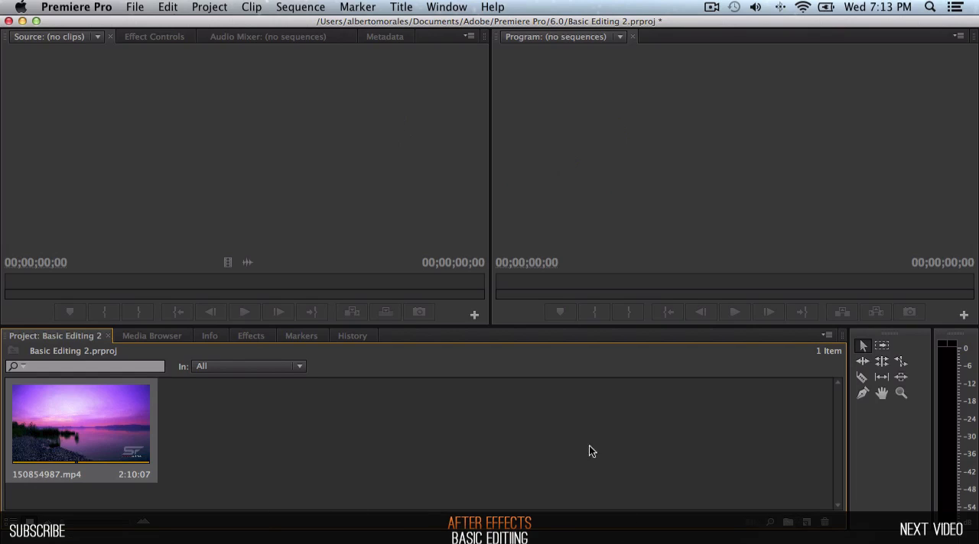
mouse_move(824, 336)
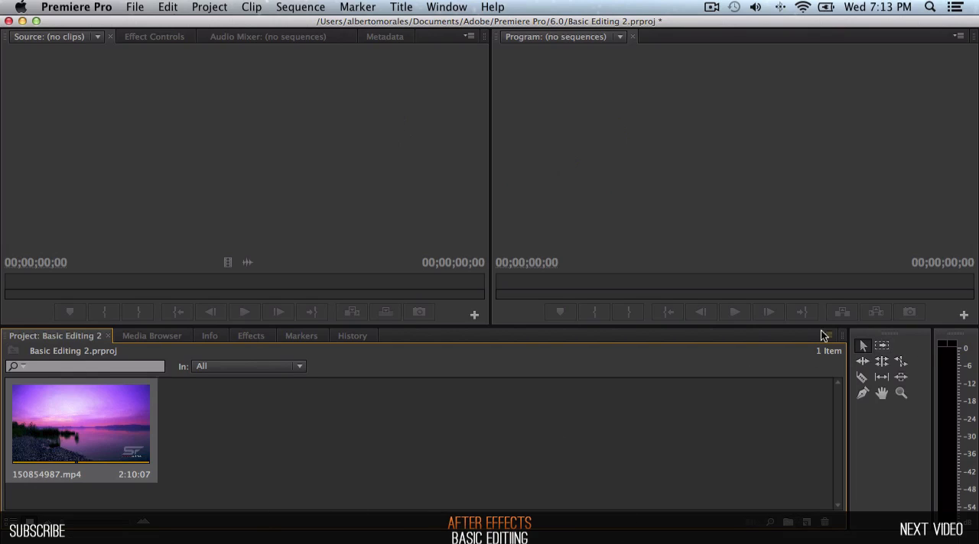
mouse_move(167, 520)
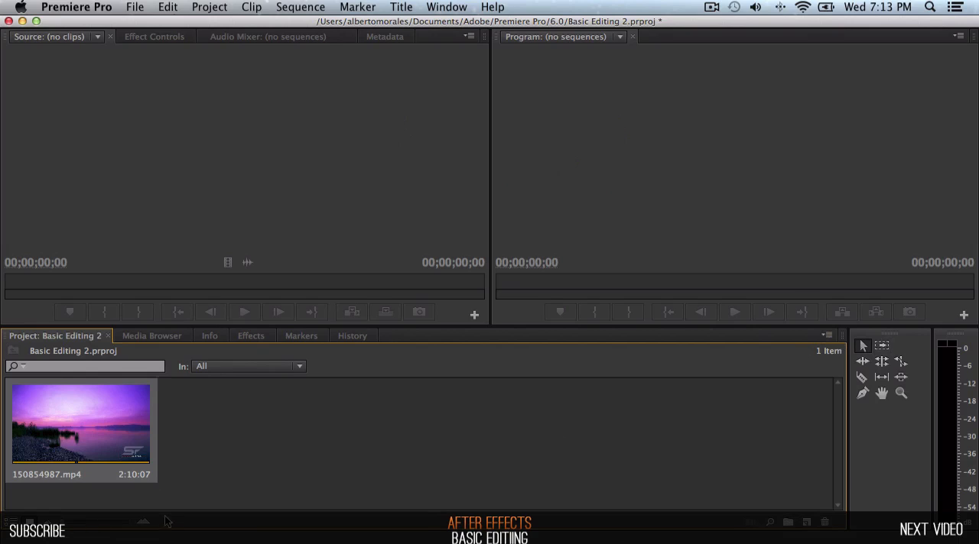
Create Sequence 02 from the New Item button with the DV NTSC Widescreen 48kHz preset.
click(300, 6)
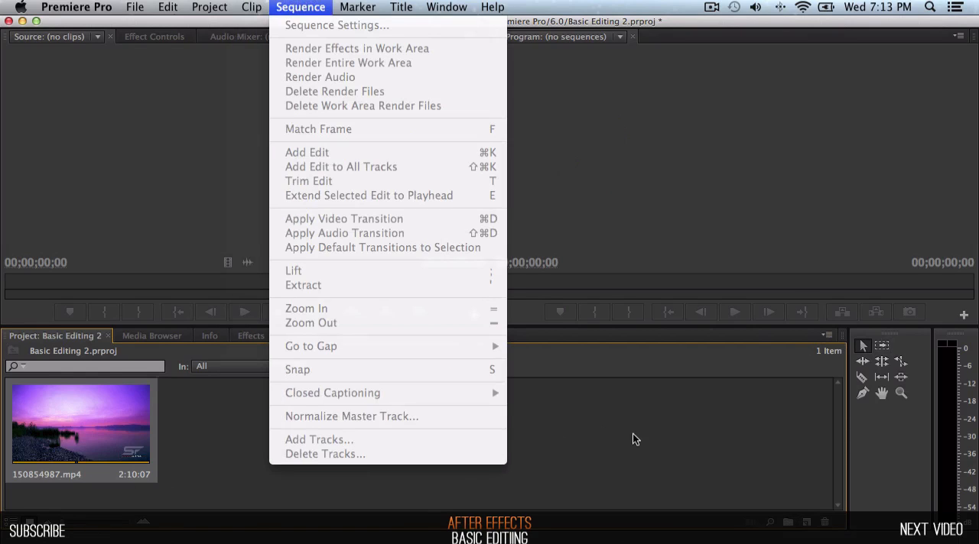
click(634, 439)
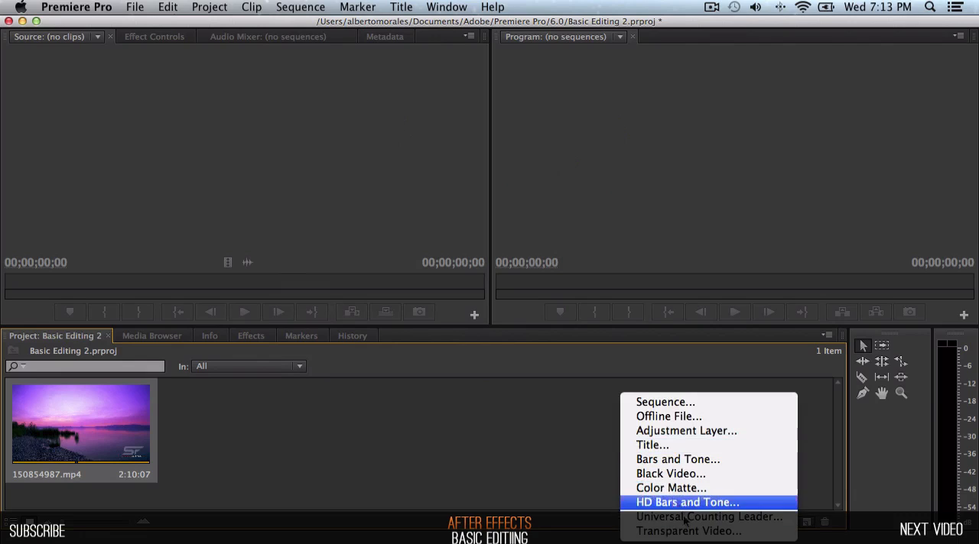
mouse_move(532, 435)
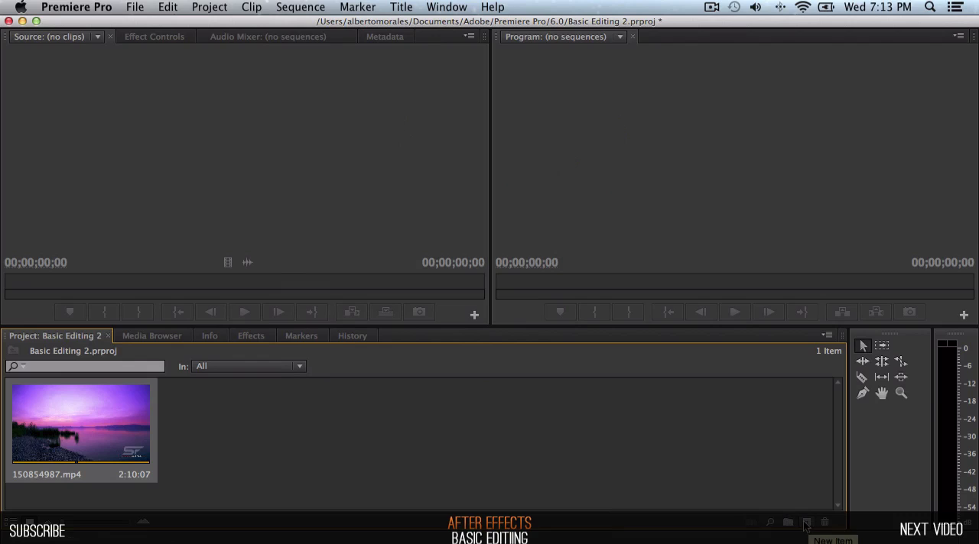
click(806, 523)
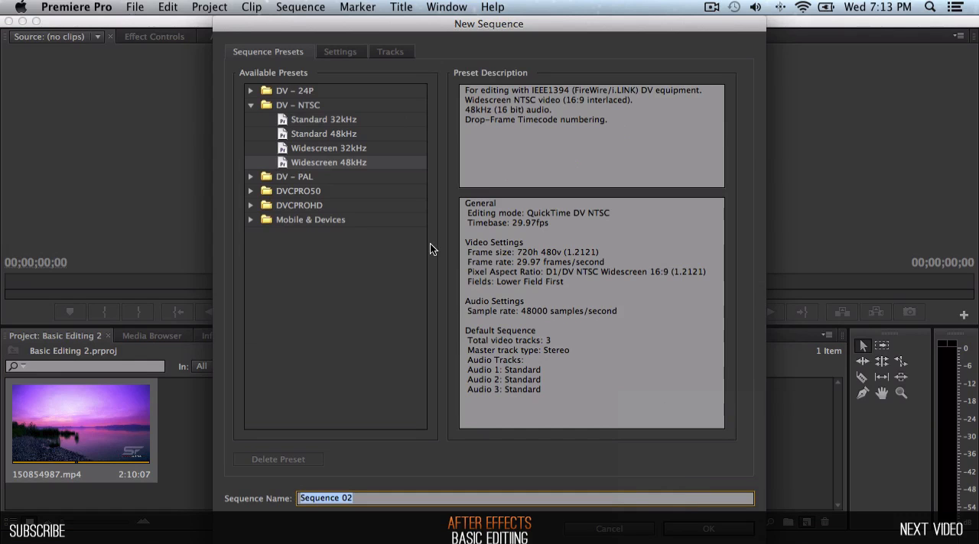
mouse_move(623, 373)
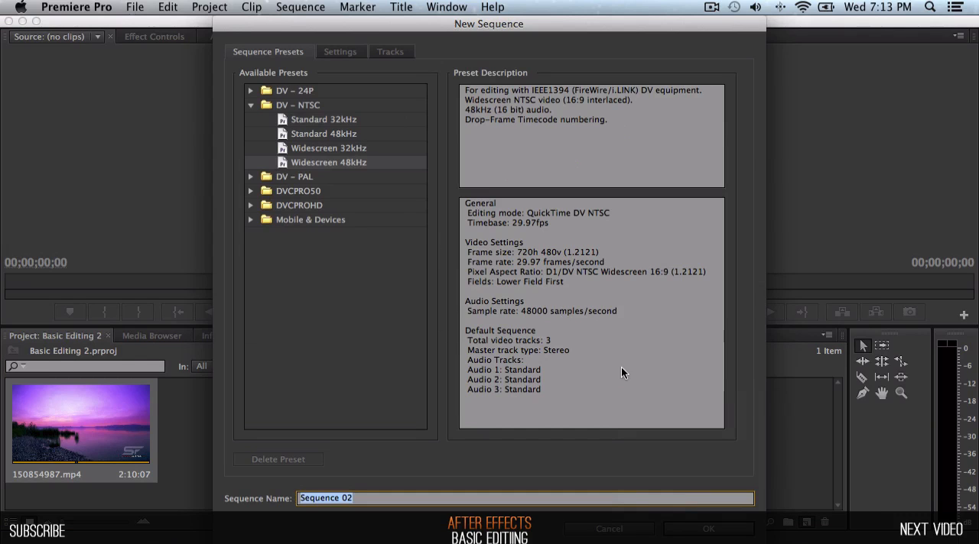
click(707, 529)
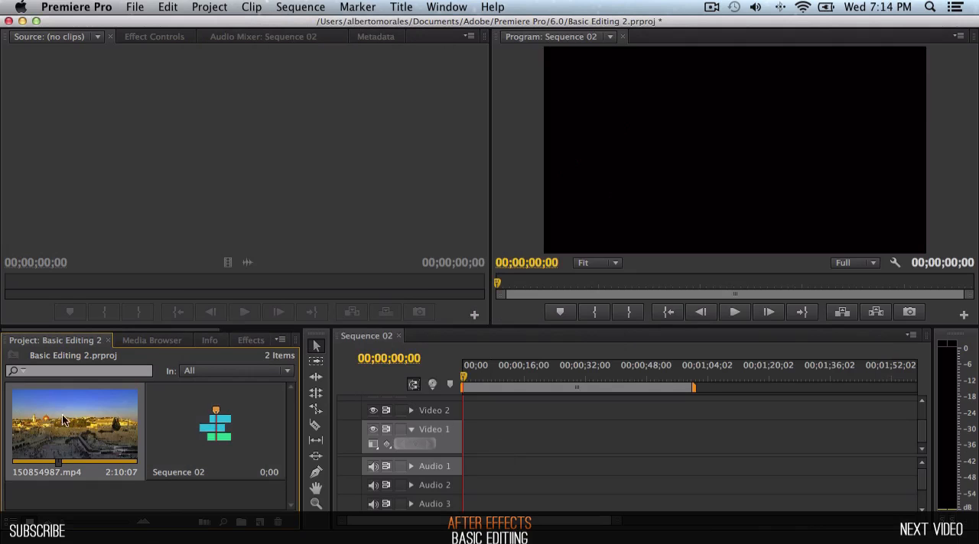
Bring up Sequence 02's Sequence Settings, keeping 30fps Drop-Frame Timecode display.
click(299, 6)
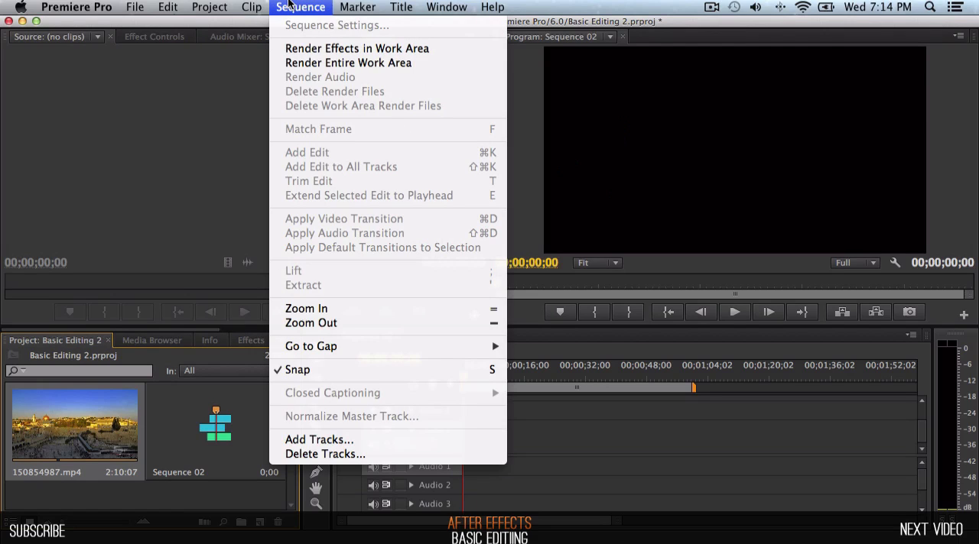
click(273, 124)
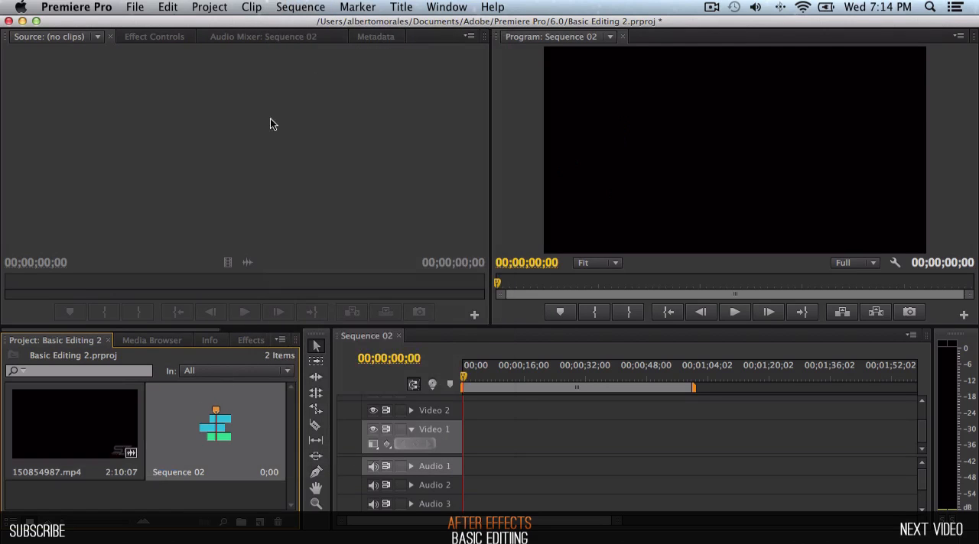
click(300, 6)
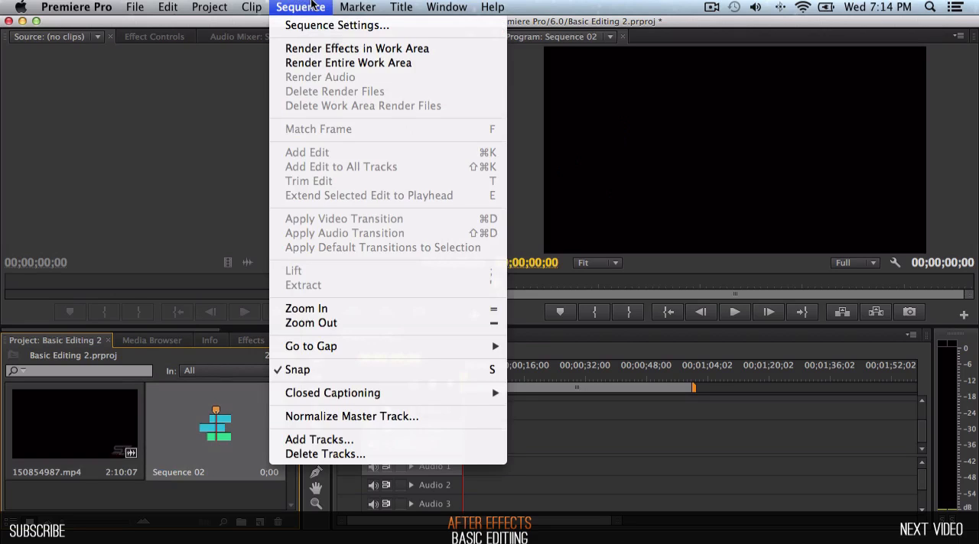
click(337, 24)
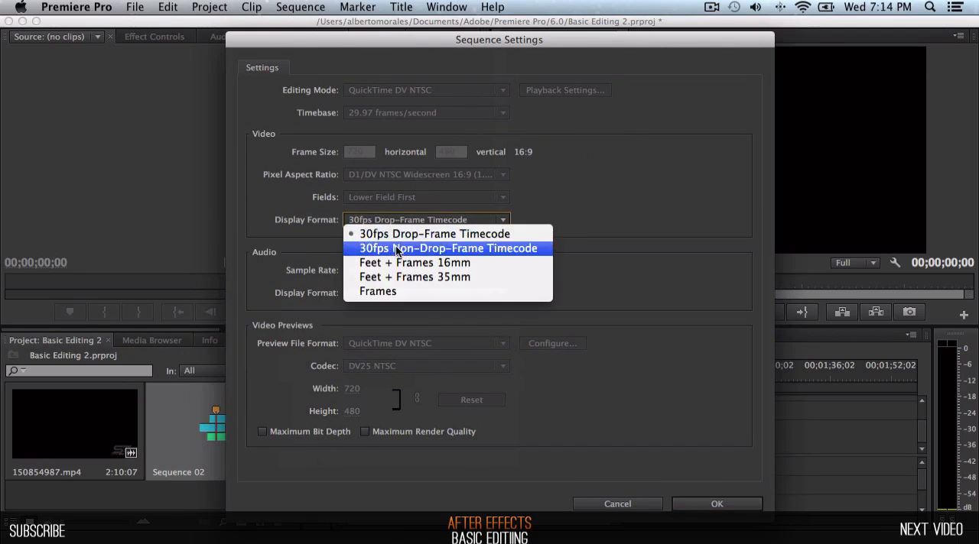
mouse_move(397, 257)
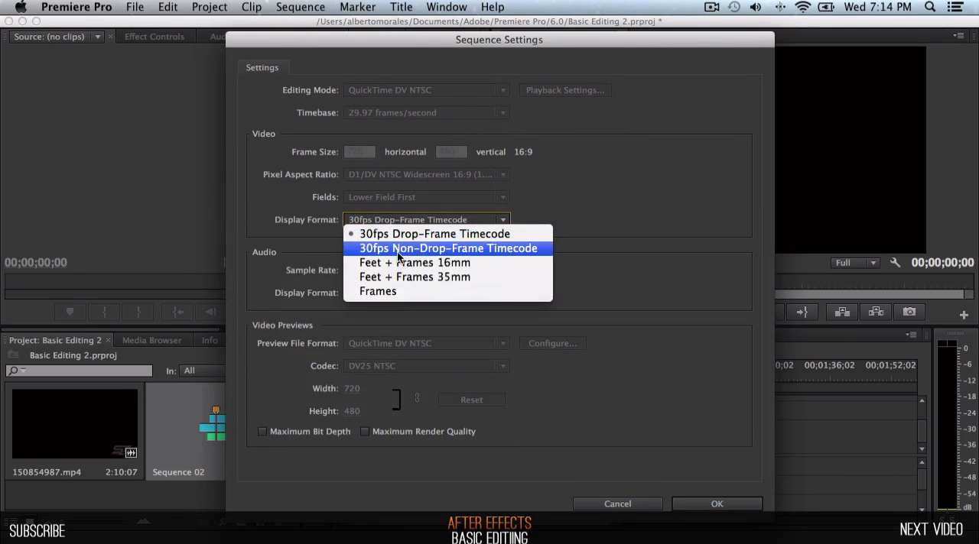
mouse_move(518, 252)
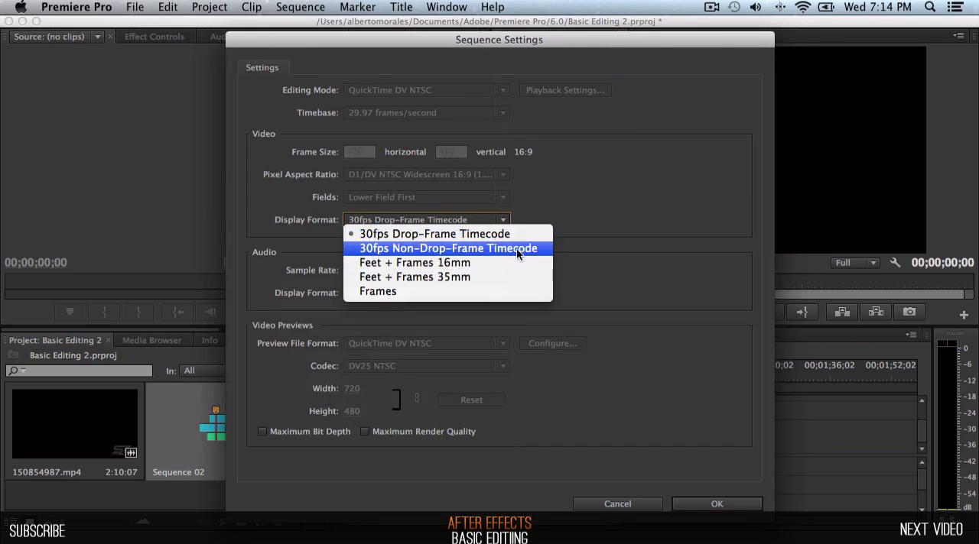
click(434, 234)
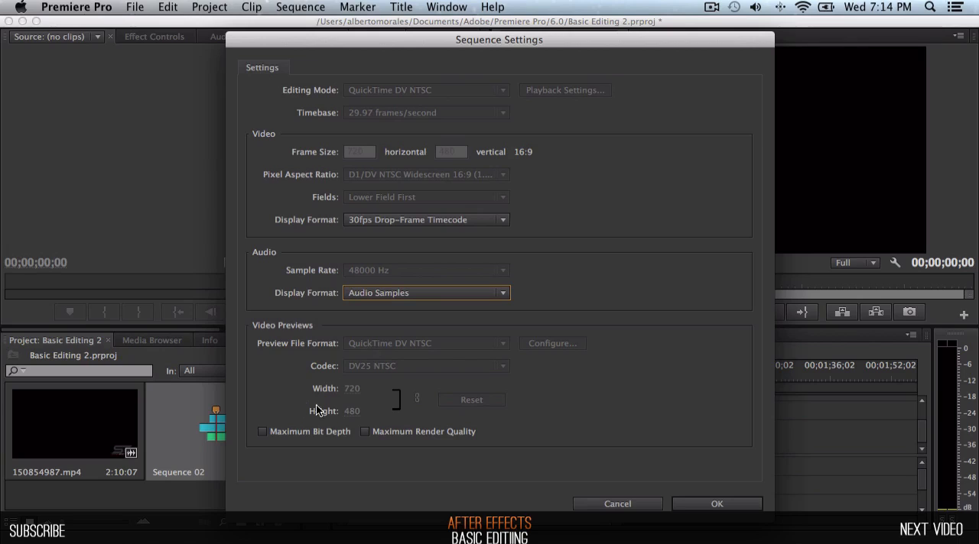
mouse_move(382, 373)
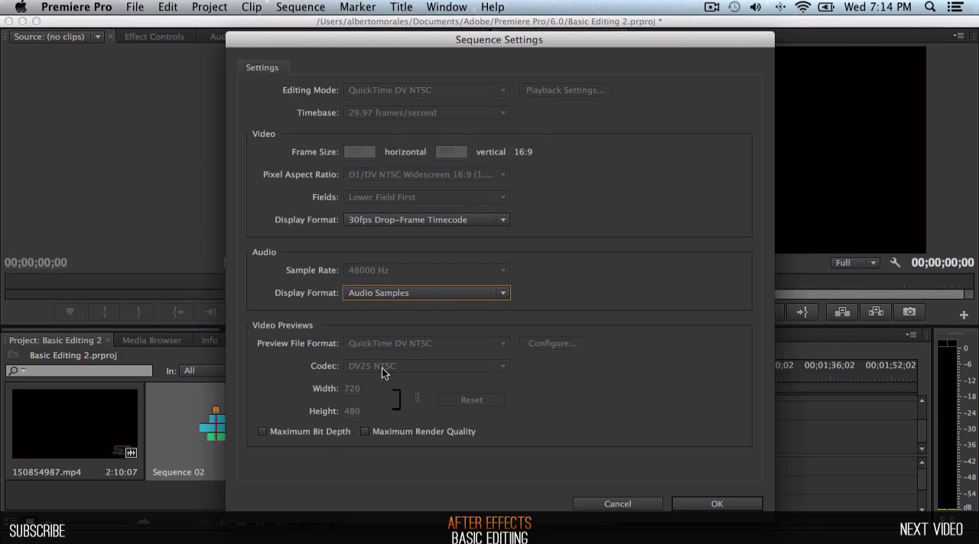
mouse_move(412, 350)
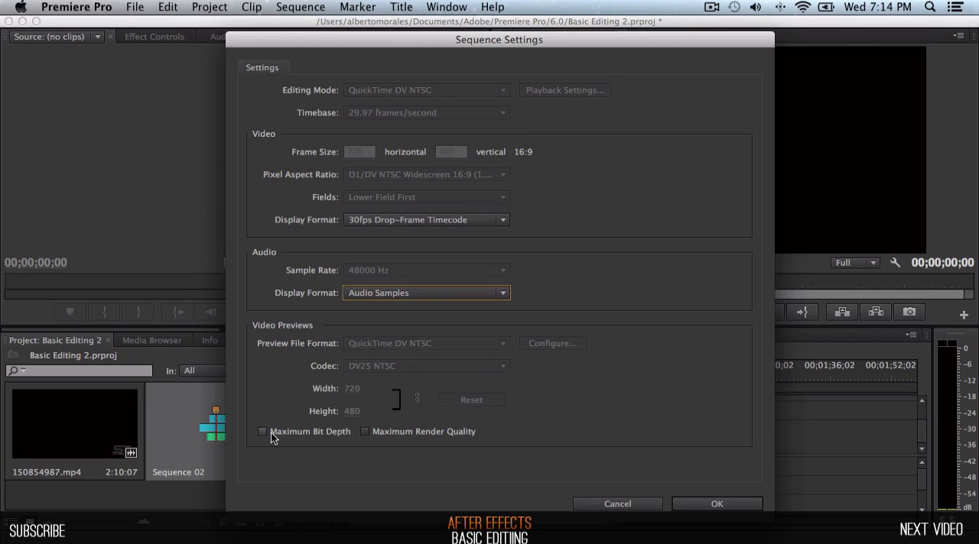
Toggle Maximum Bit Depth, acknowledge the memory warning, and apply the sequence settings.
click(263, 432)
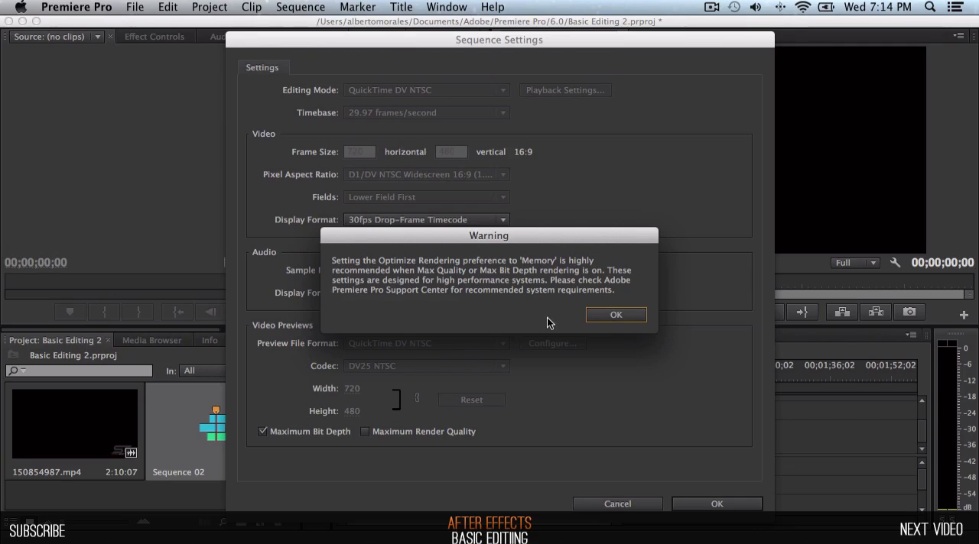
mouse_move(397, 284)
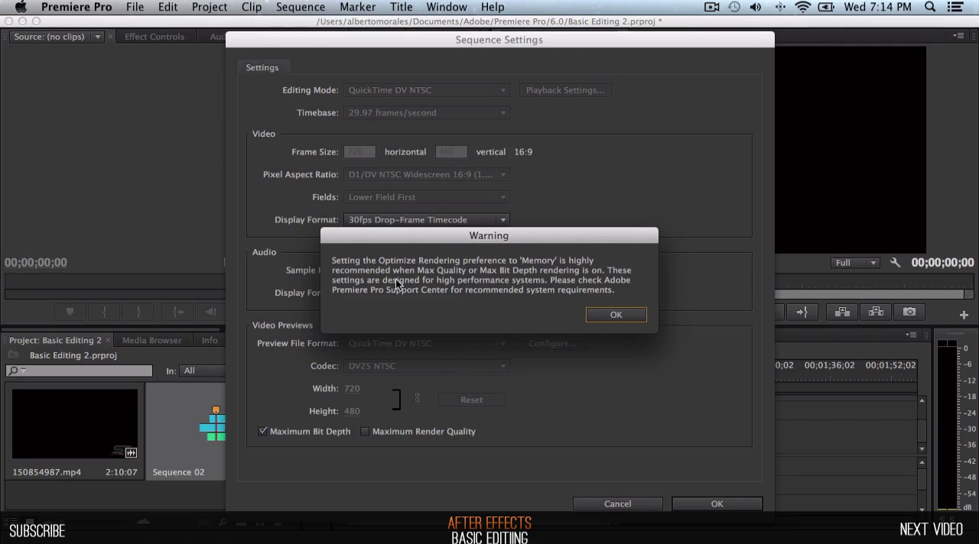
mouse_move(468, 297)
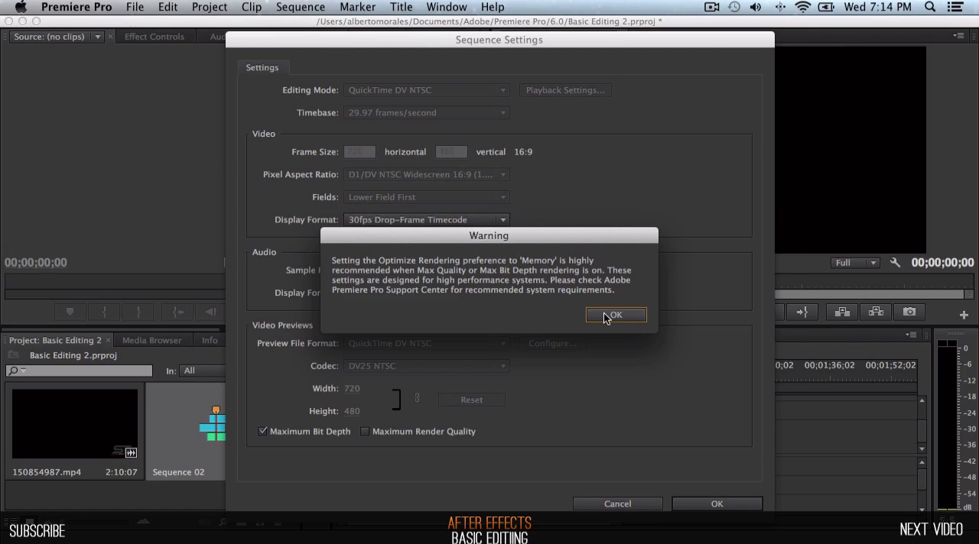
click(615, 315)
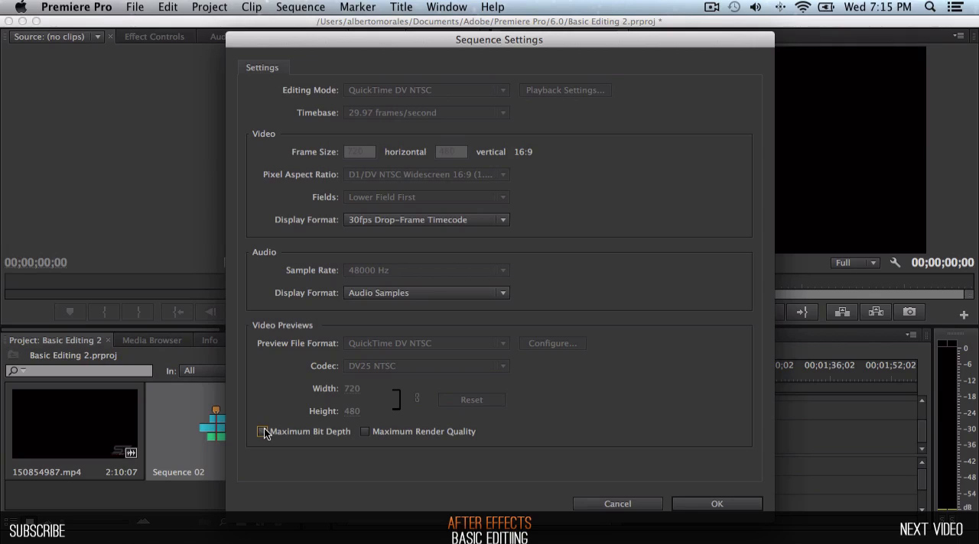
mouse_move(386, 437)
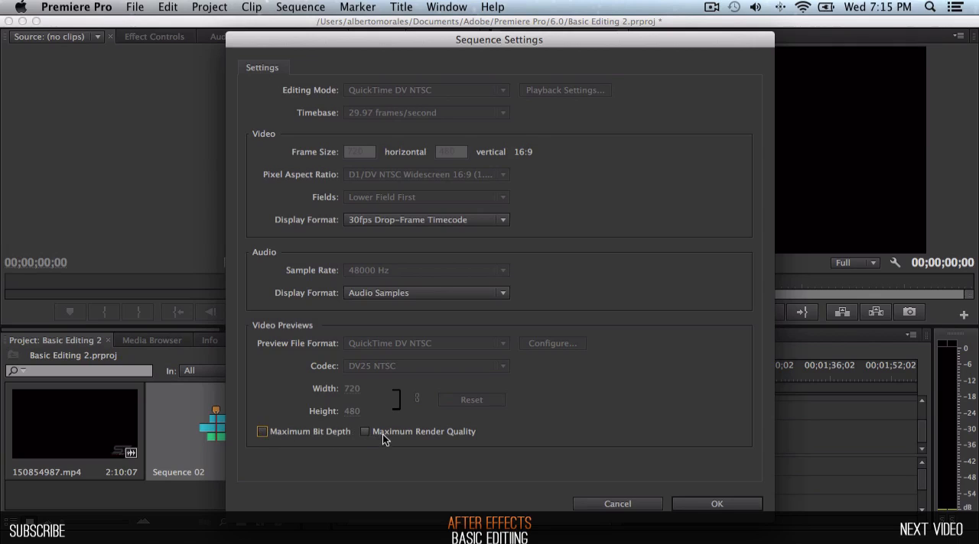
mouse_move(716, 504)
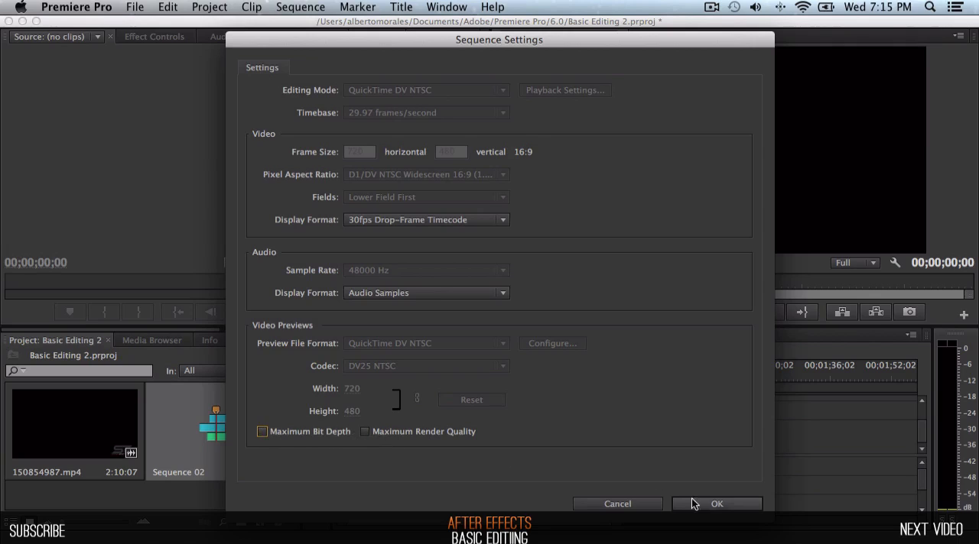
click(716, 505)
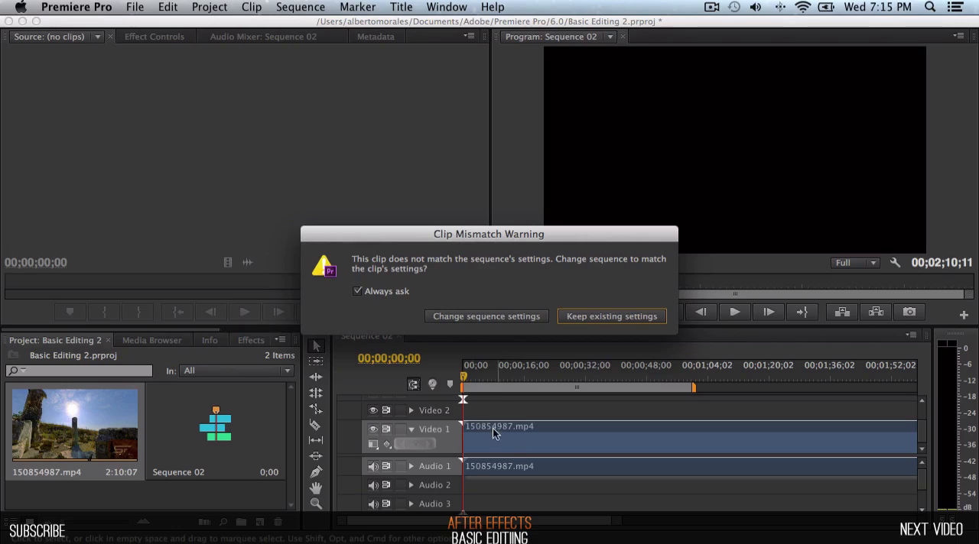
mouse_move(430, 277)
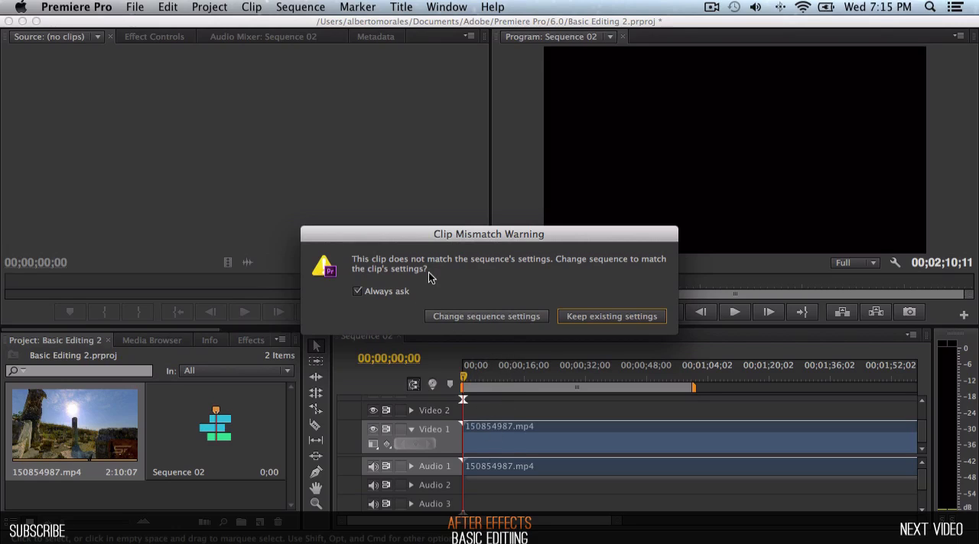
mouse_move(589, 321)
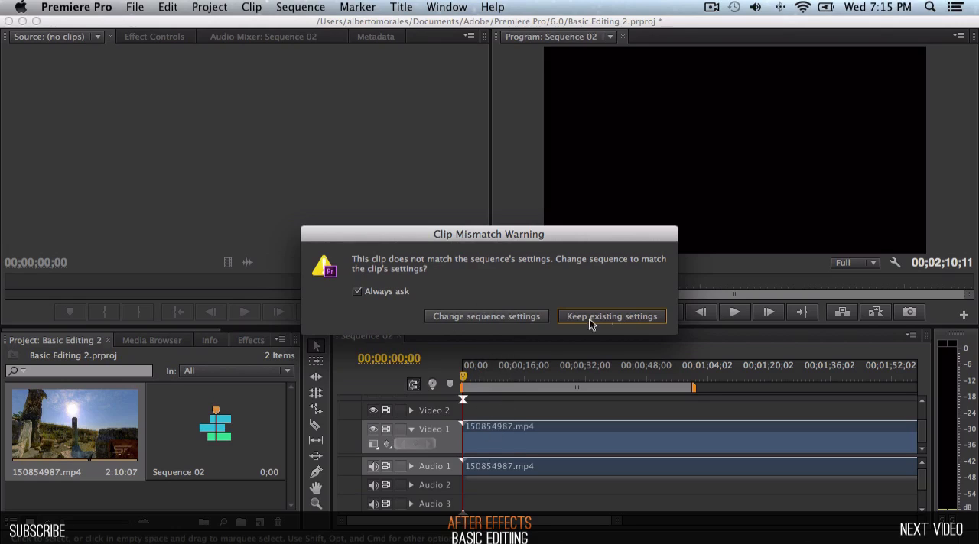
Keep Sequence 02's existing settings in the Clip Mismatch Warning after adding the clip.
click(611, 315)
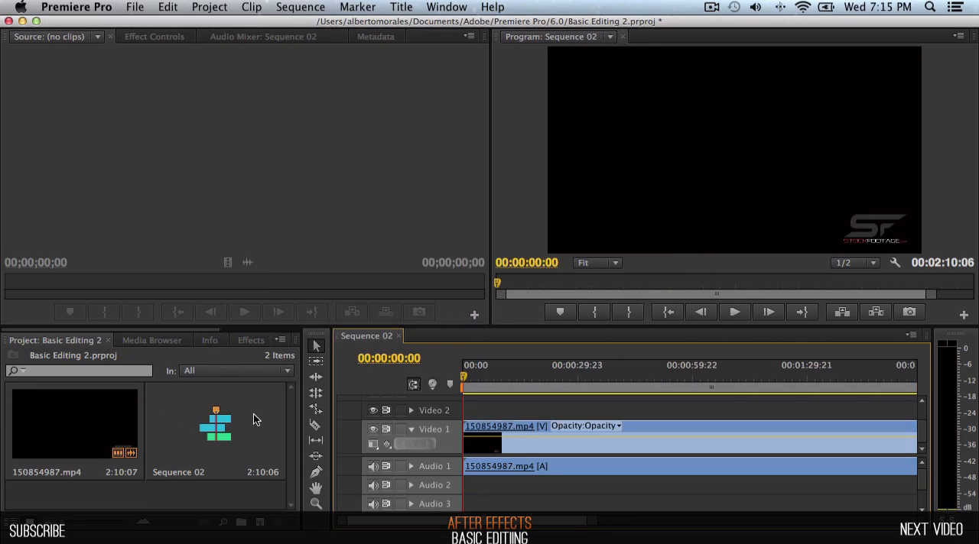
mouse_move(252, 523)
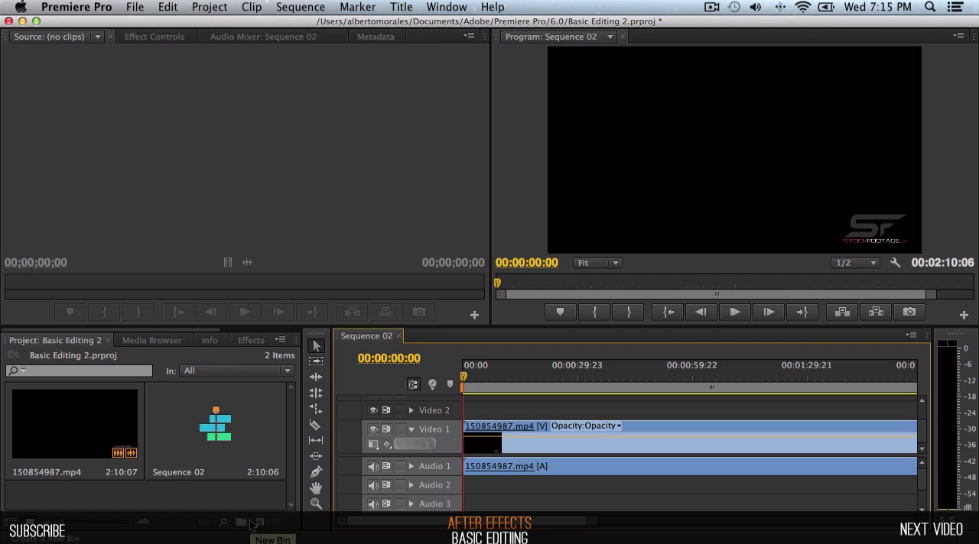
mouse_move(449, 388)
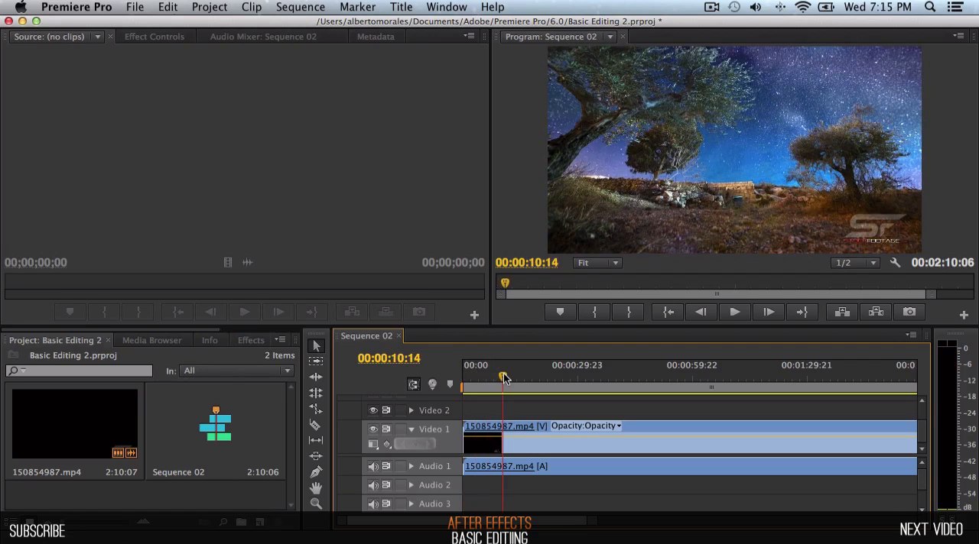
click(734, 312)
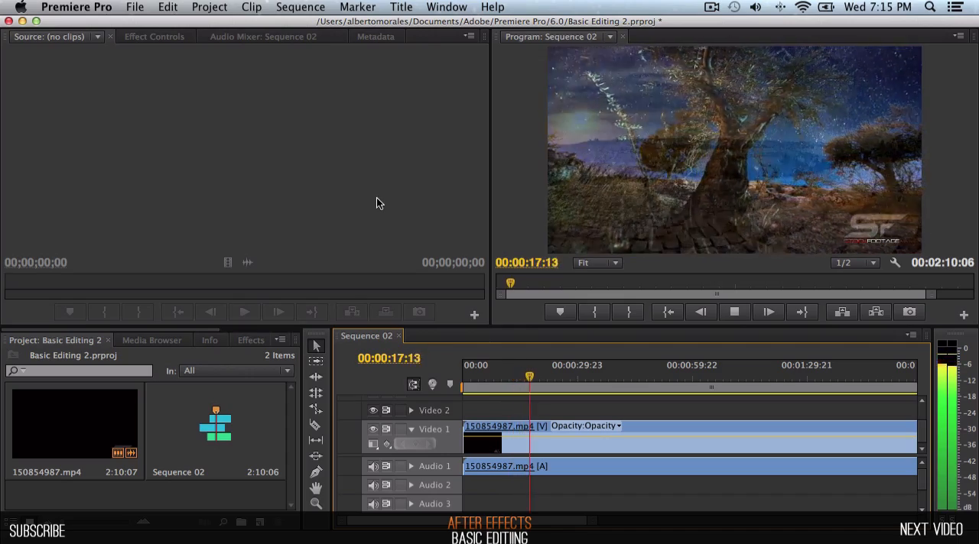
click(733, 312)
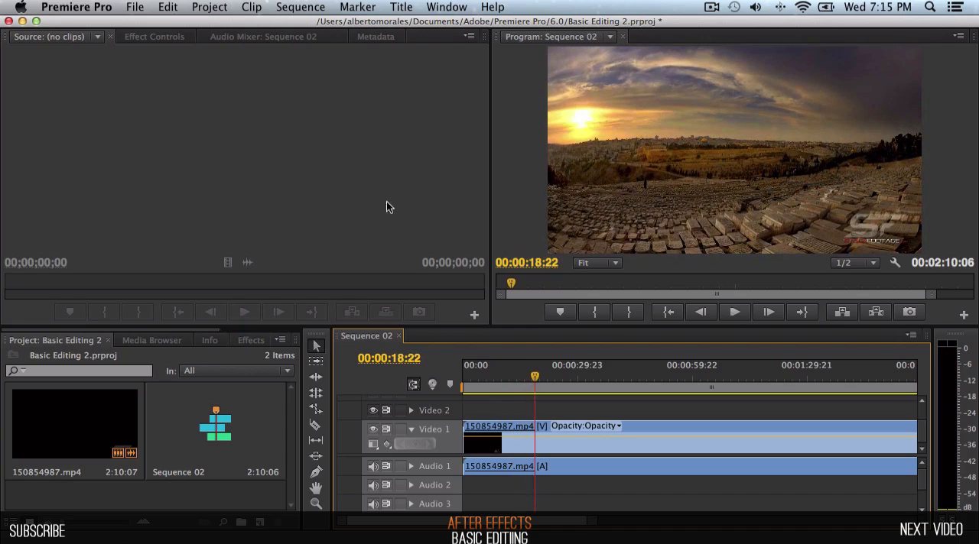
mouse_move(419, 236)
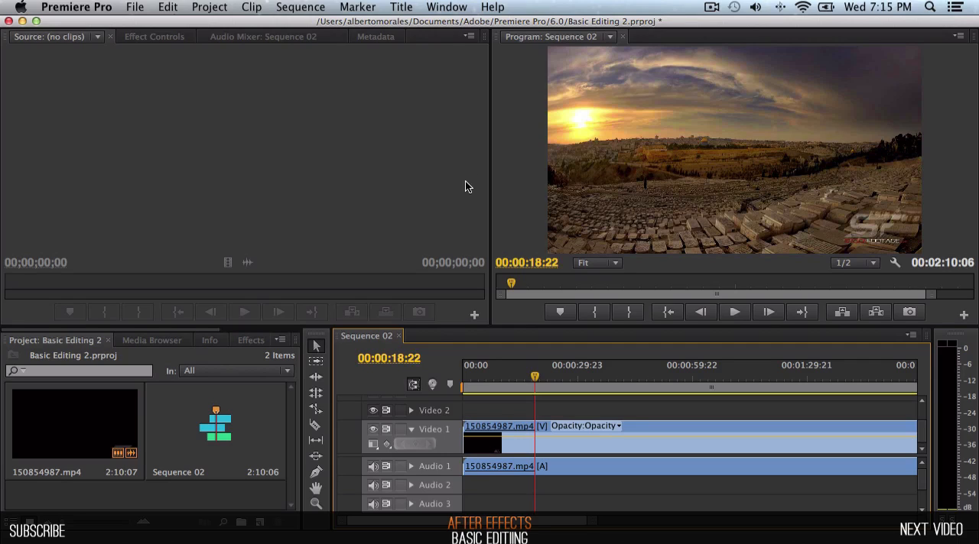
mouse_move(456, 191)
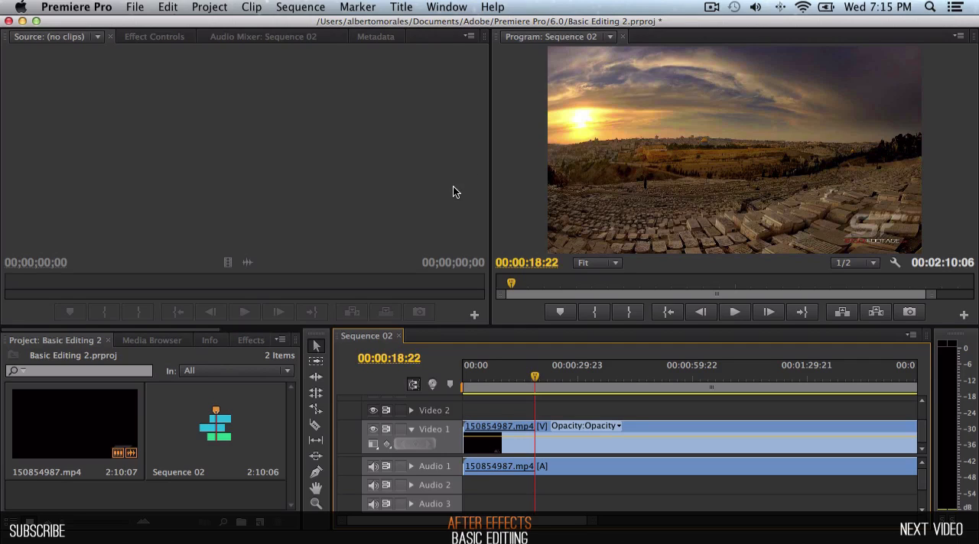
mouse_move(462, 171)
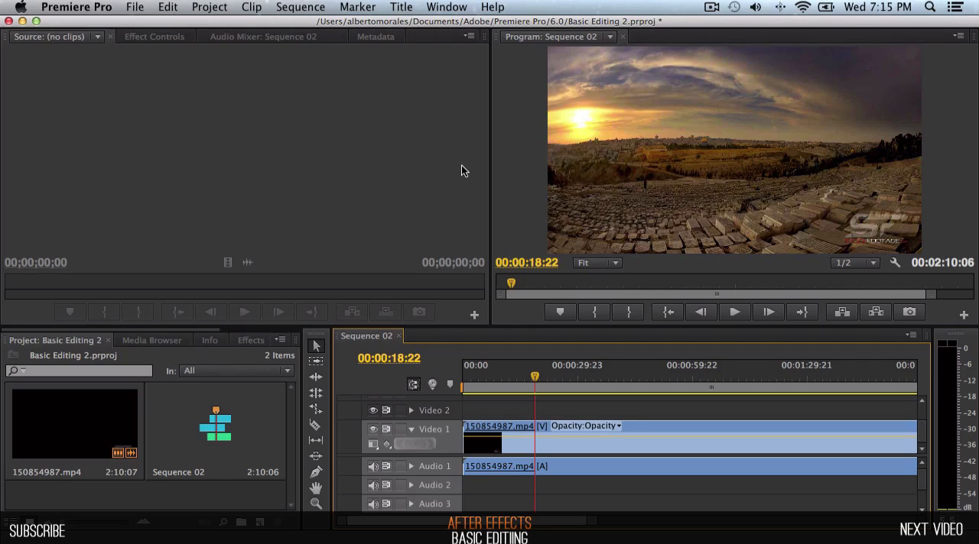
mouse_move(441, 180)
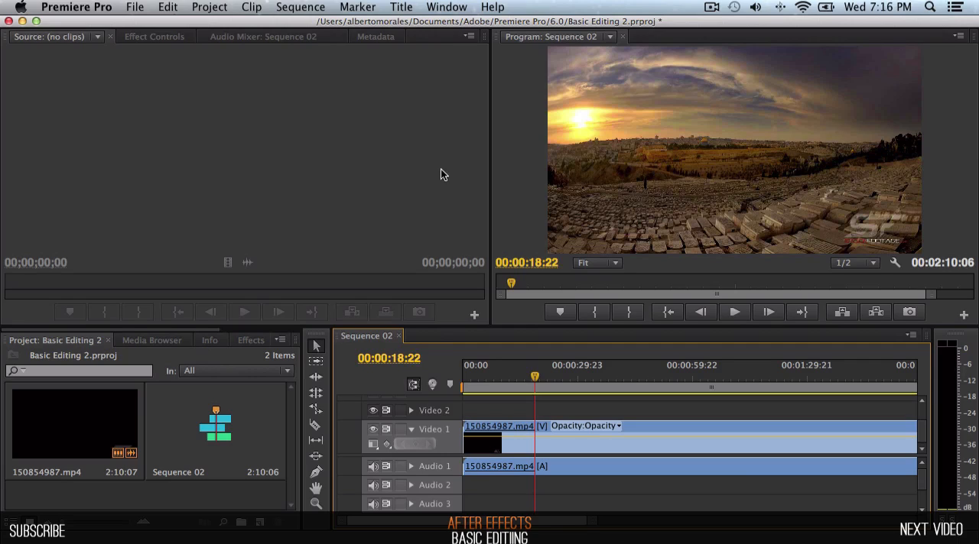
mouse_move(447, 159)
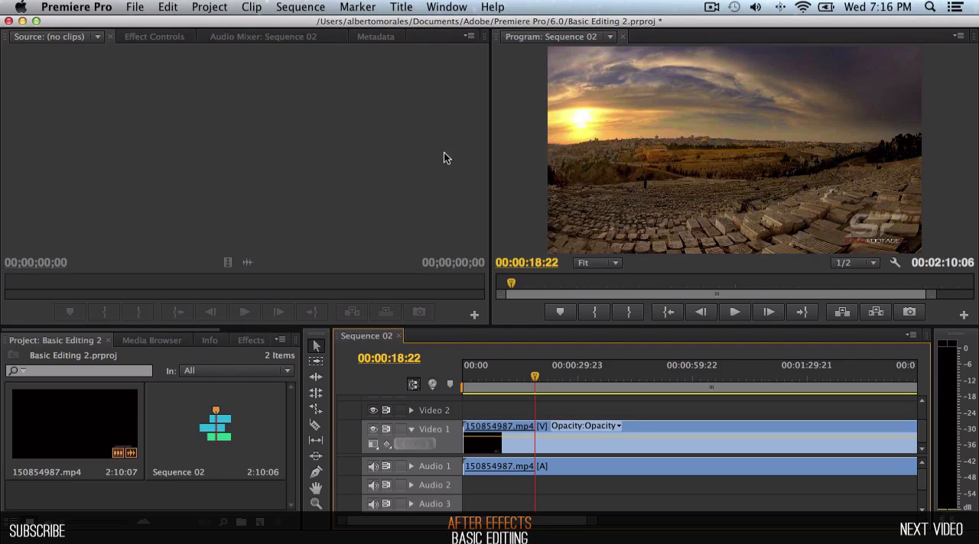
mouse_move(334, 107)
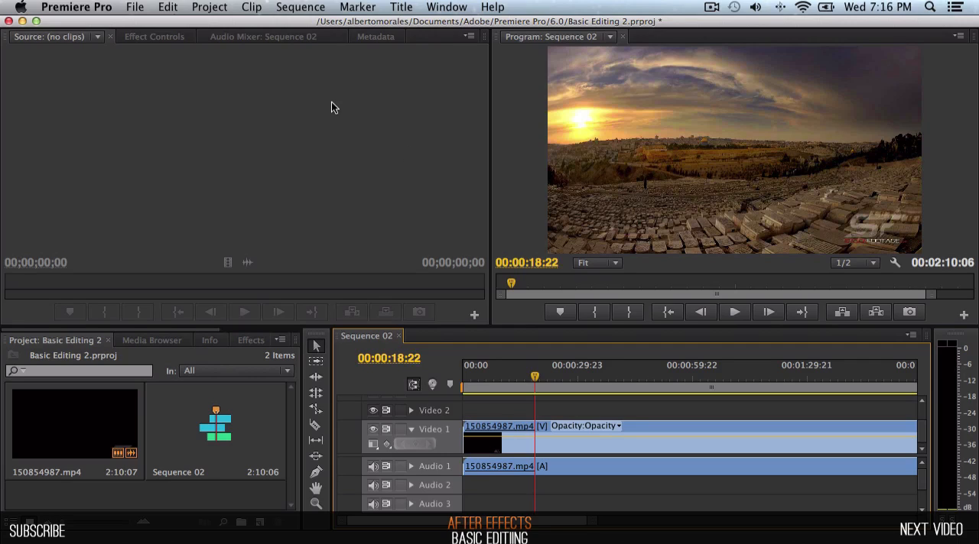
mouse_move(303, 76)
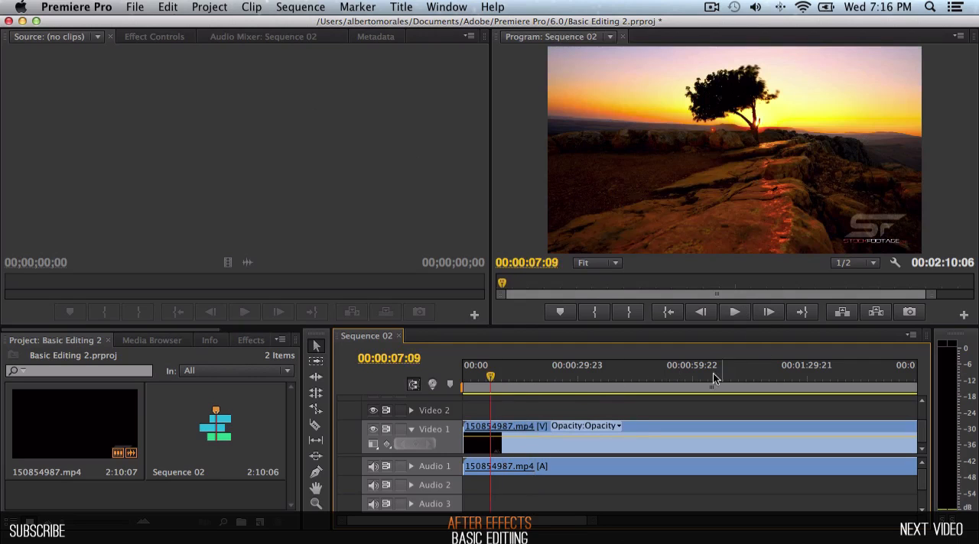
mouse_move(640, 278)
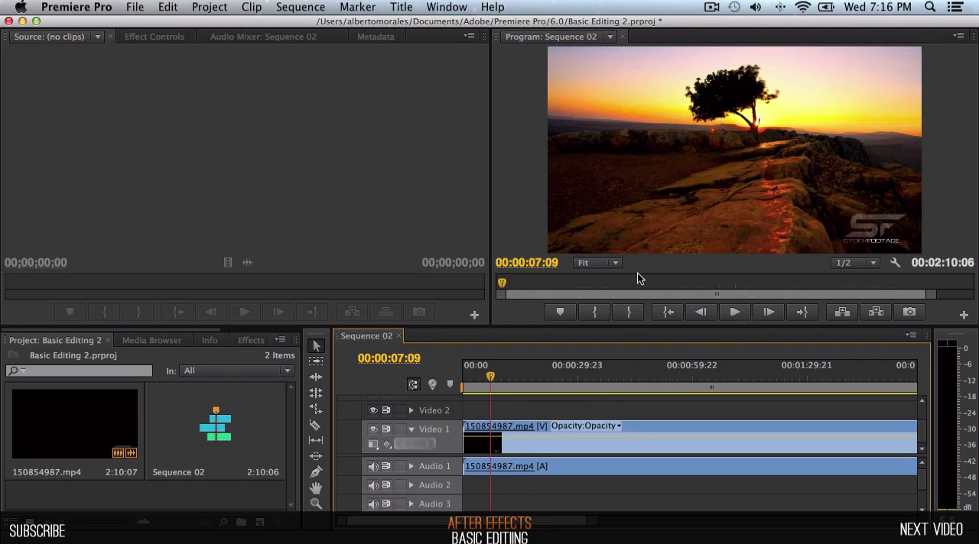
click(545, 377)
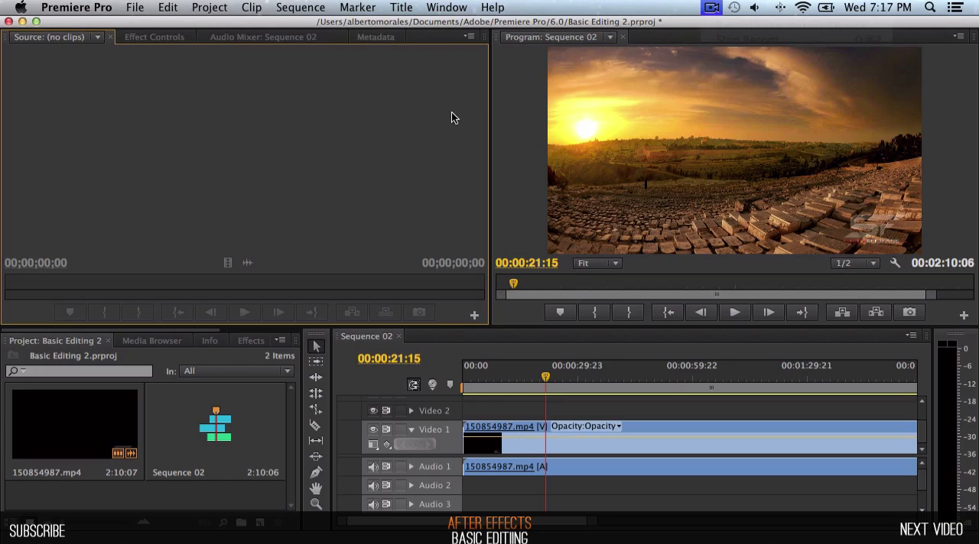
mouse_move(497, 170)
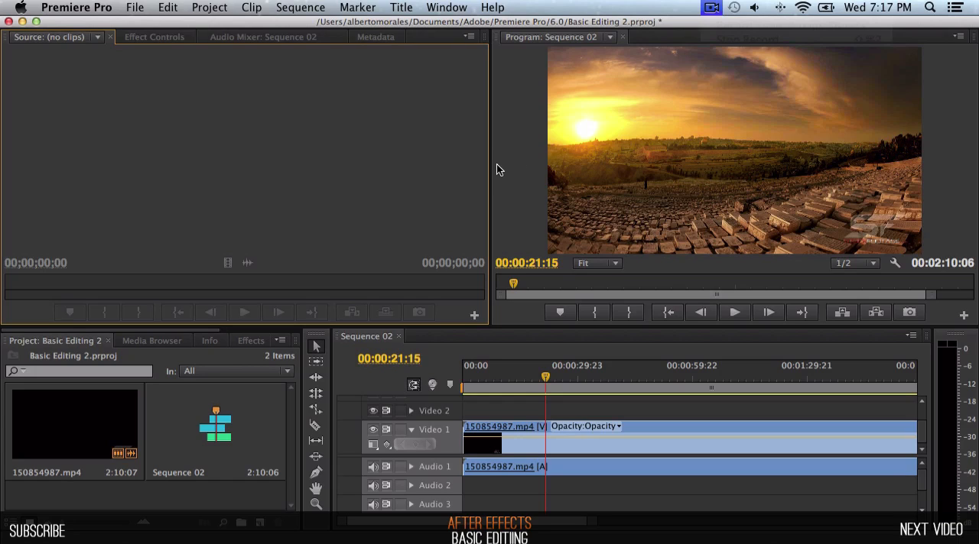
mouse_move(489, 169)
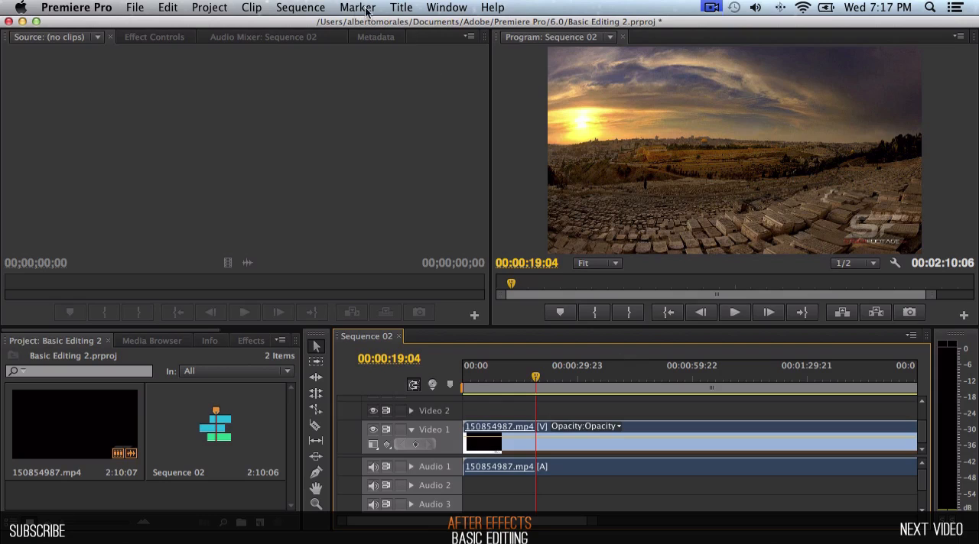
click(358, 6)
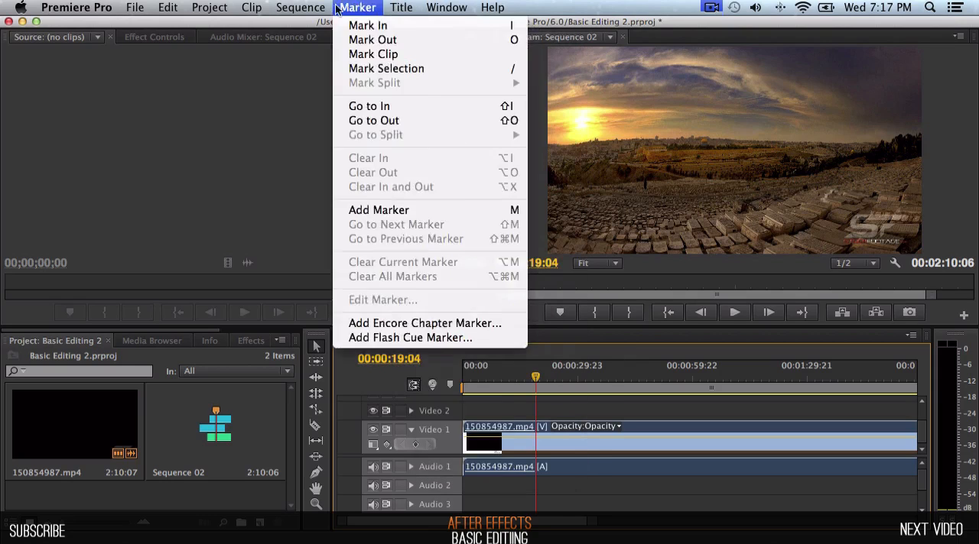
click(251, 6)
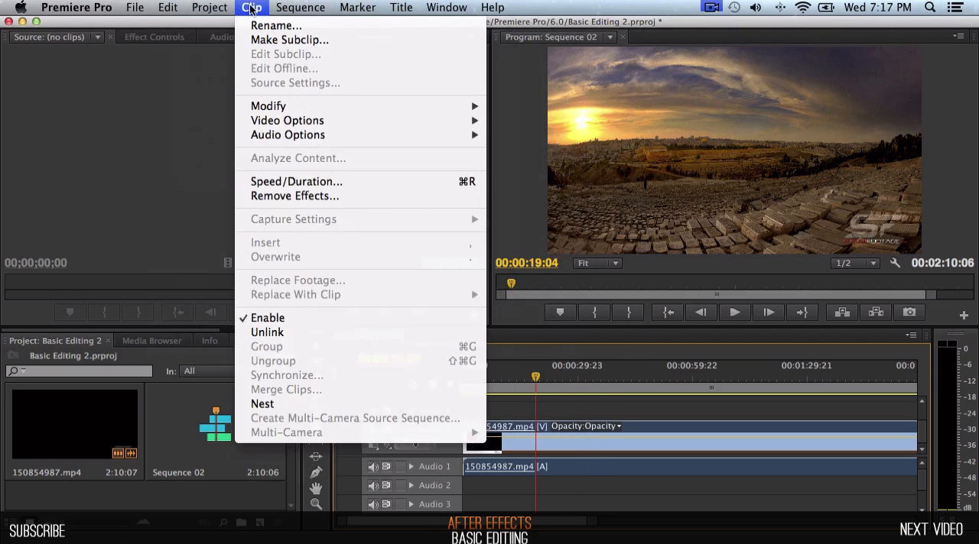
click(300, 7)
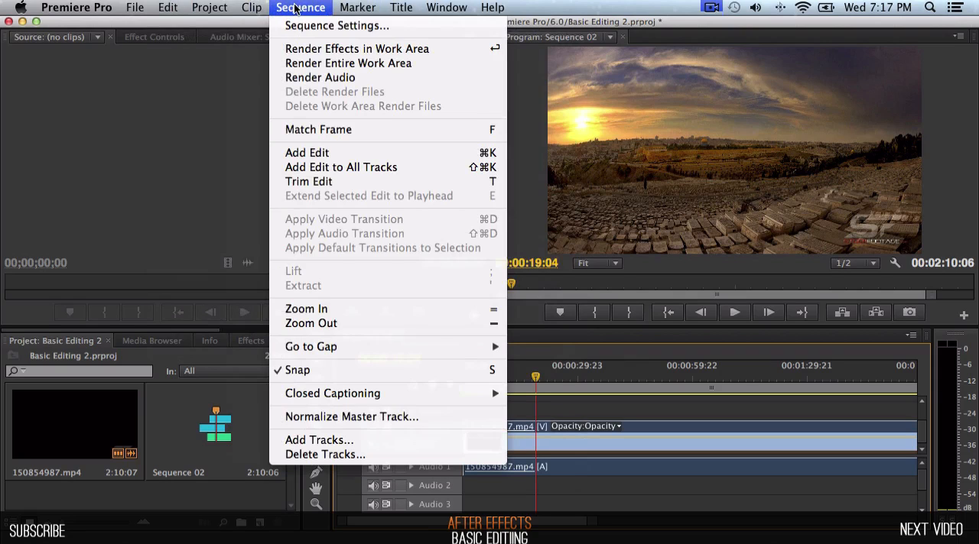
click(446, 6)
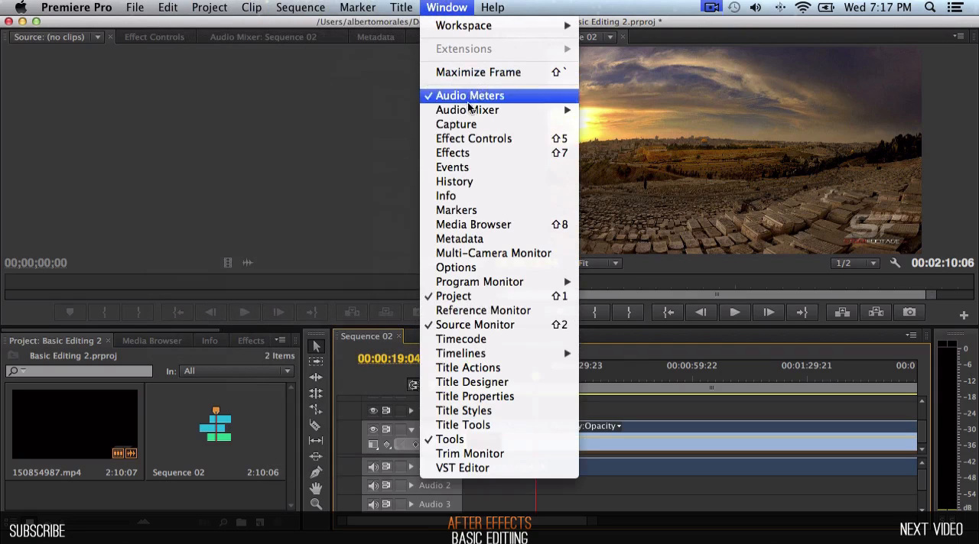
mouse_move(474, 138)
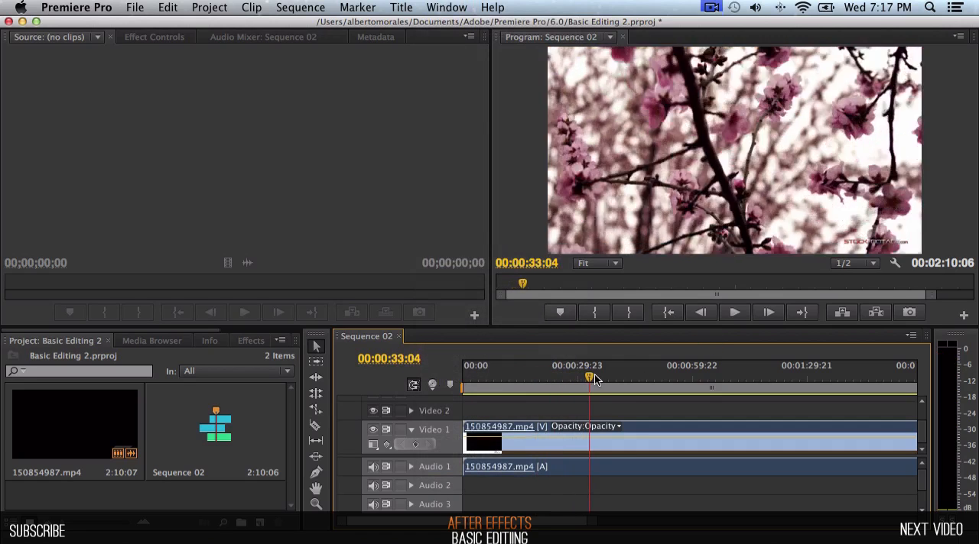
click(493, 6)
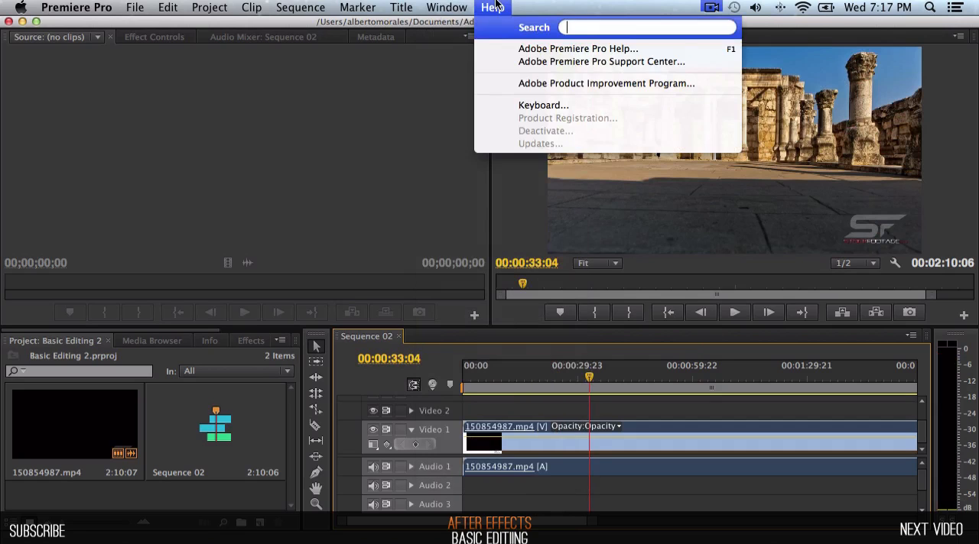
click(401, 6)
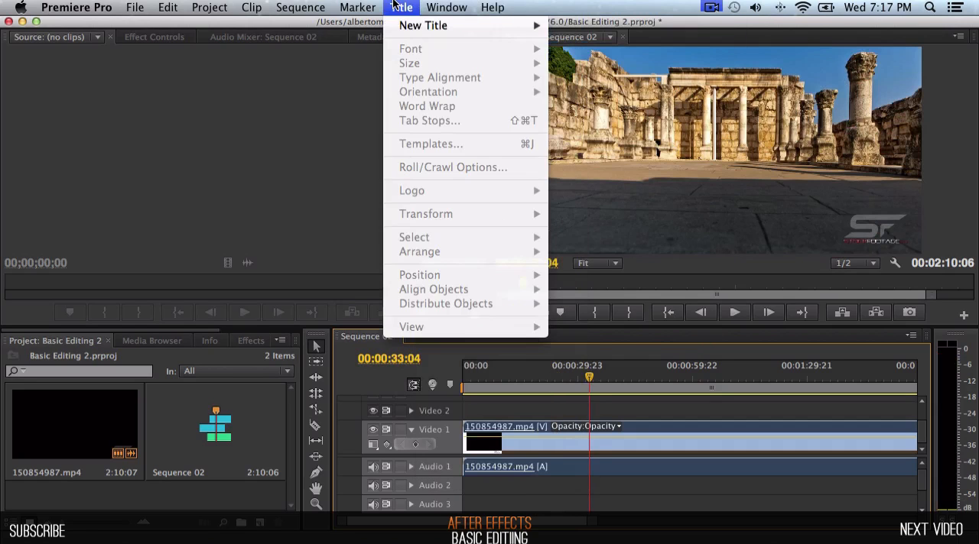
click(300, 6)
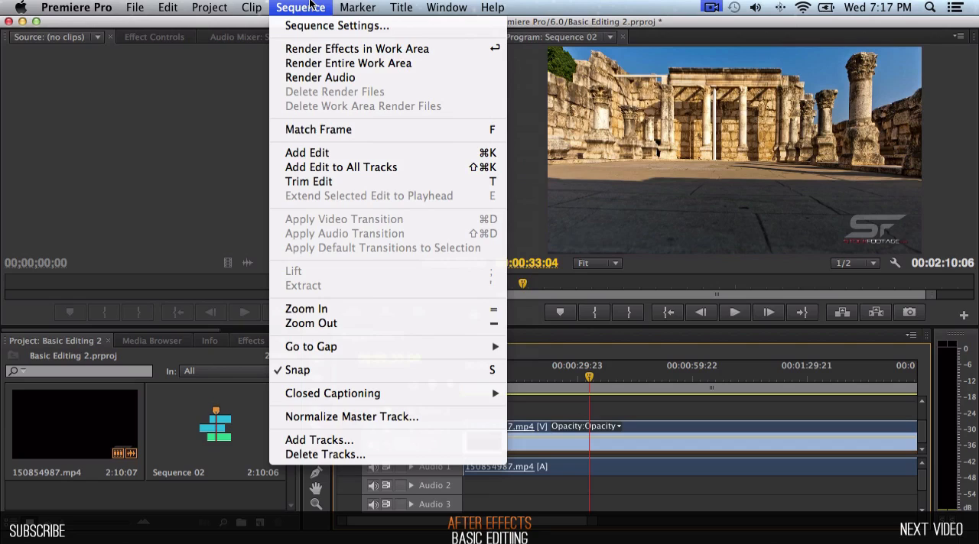
mouse_move(322, 112)
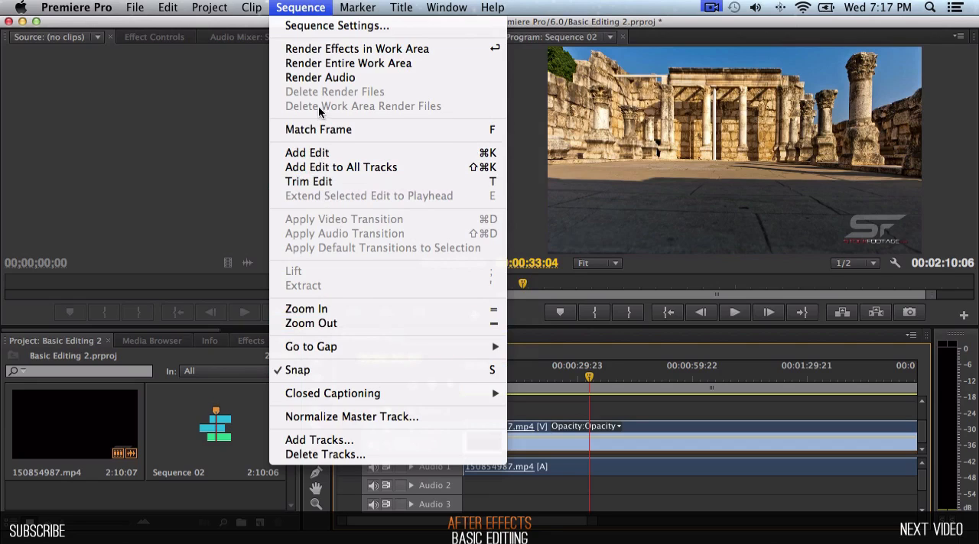
click(251, 6)
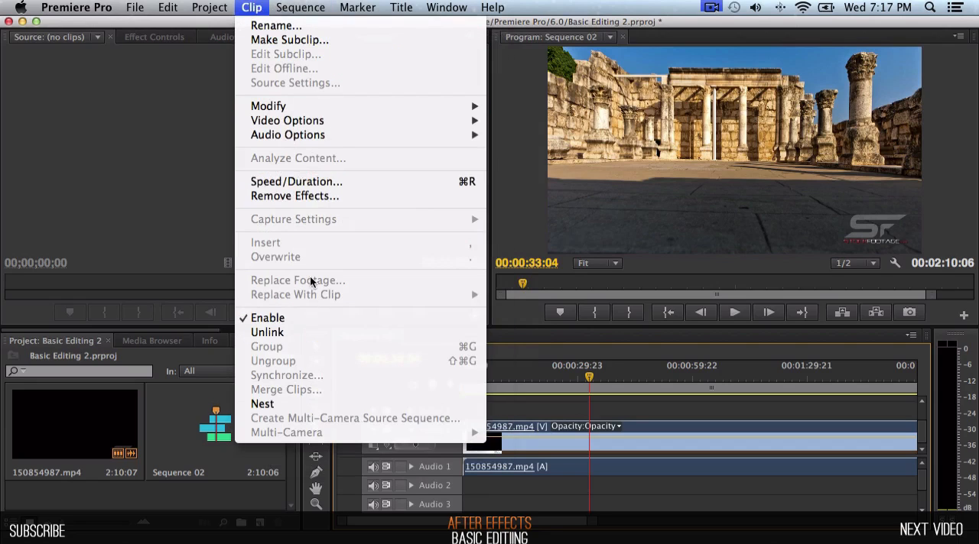
click(209, 6)
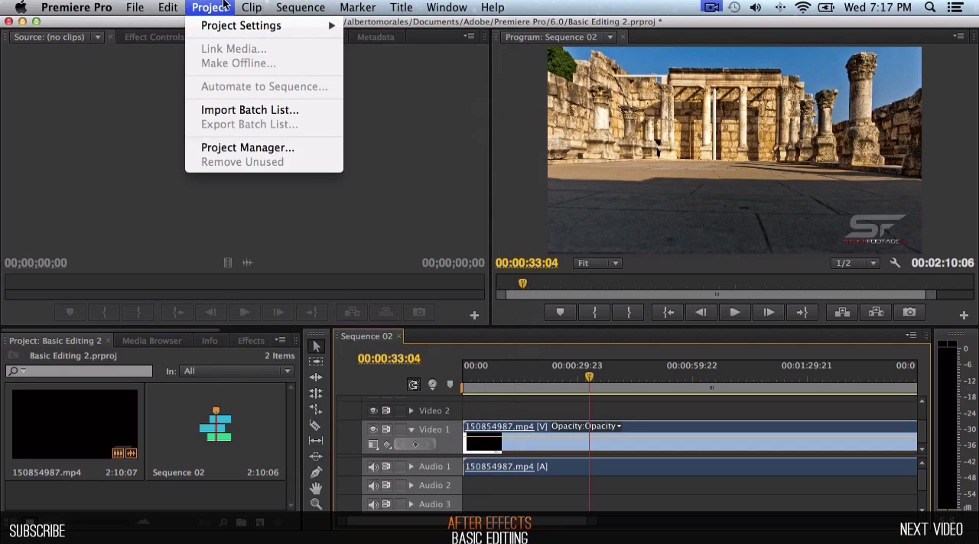
click(135, 6)
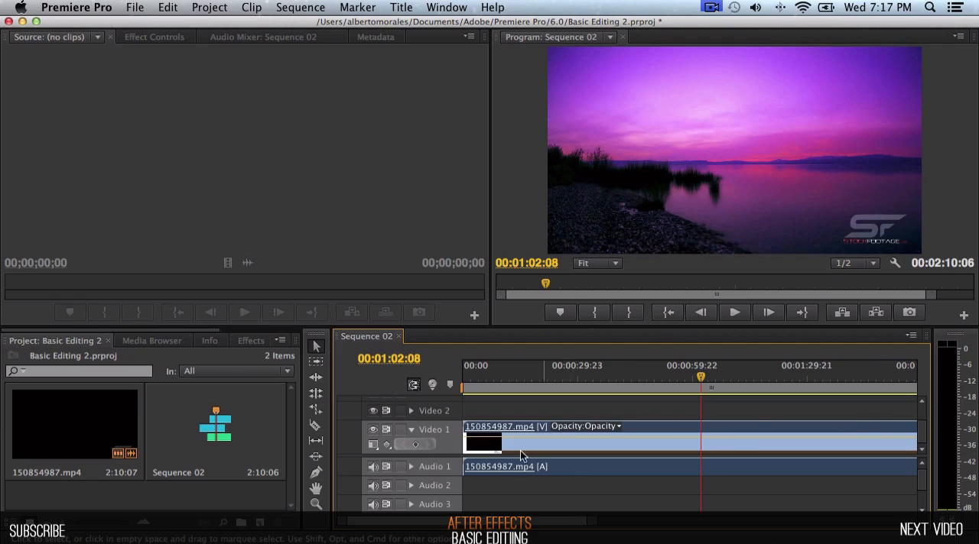
Scrub the playhead to 00:00:24:08 where the sunset shot begins, for the cut.
click(374, 468)
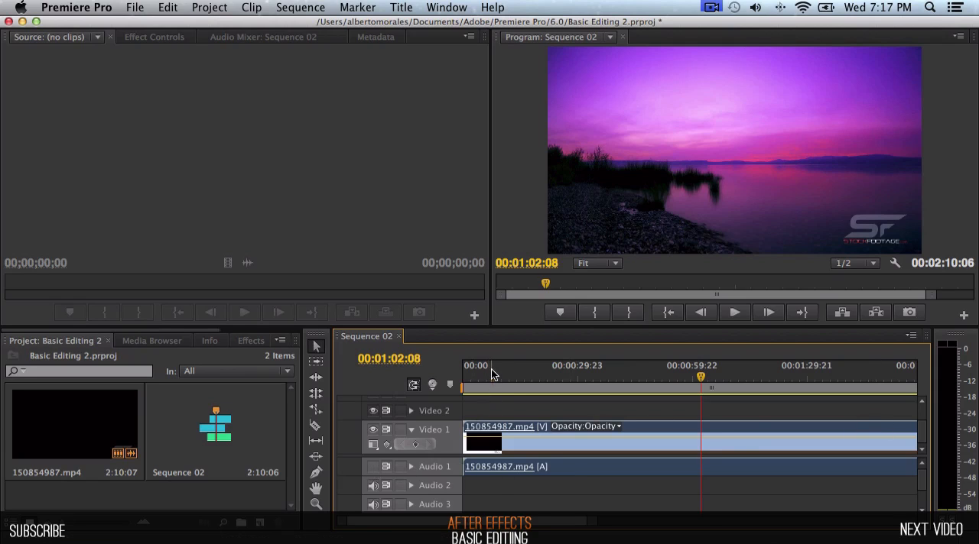
click(560, 378)
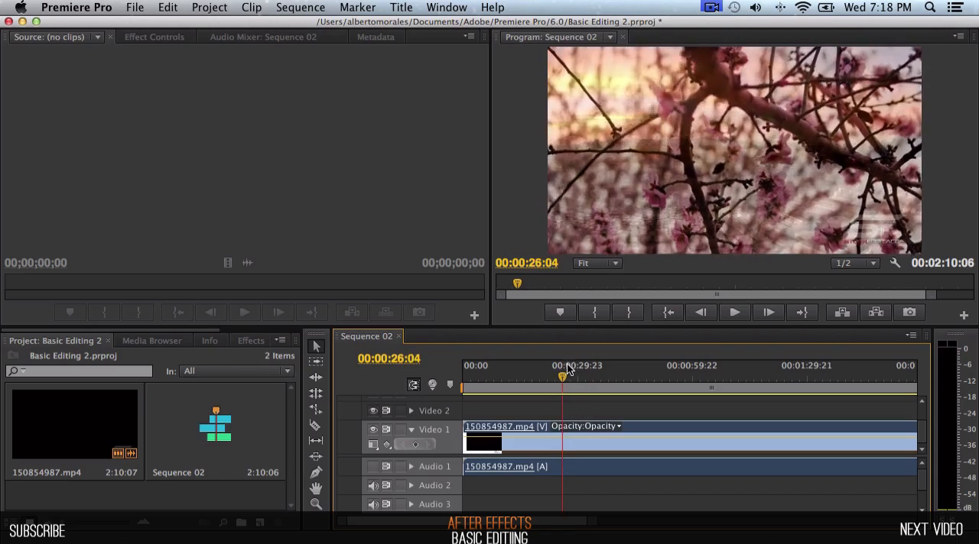
drag(569, 377, 558, 376)
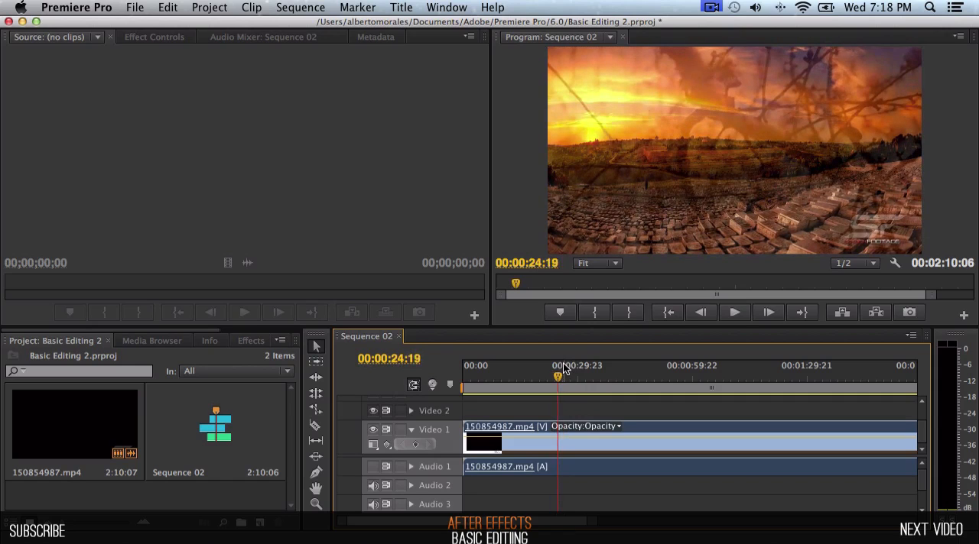
click(732, 312)
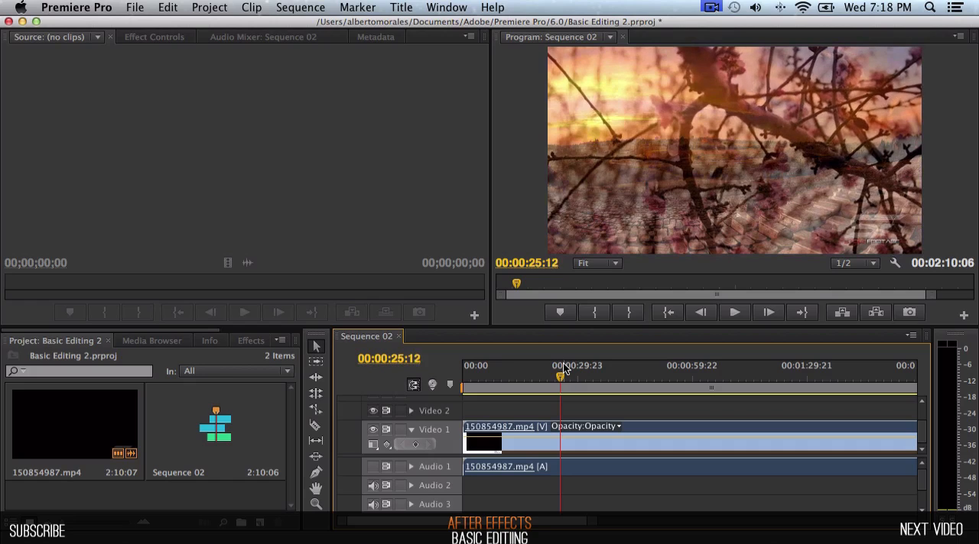
drag(560, 378, 557, 378)
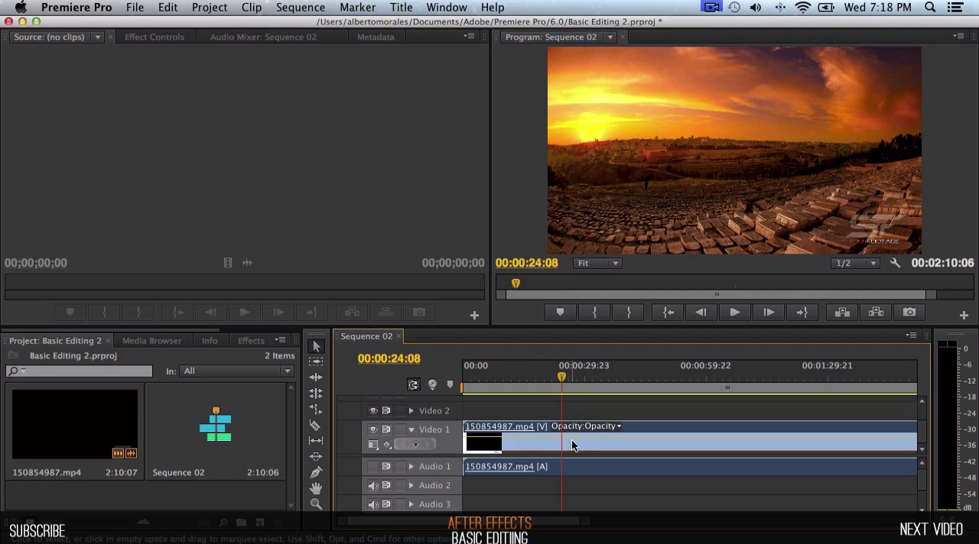
mouse_move(340, 428)
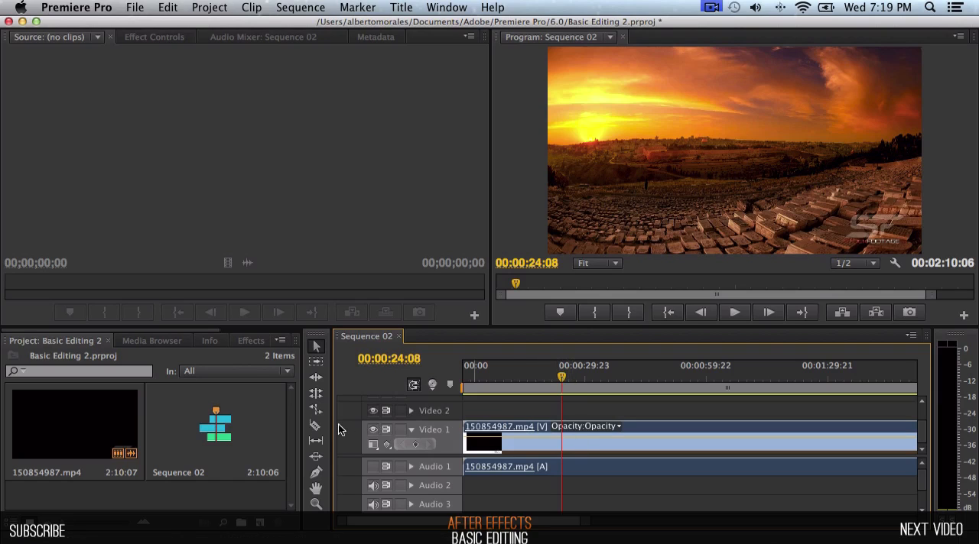
mouse_move(315, 425)
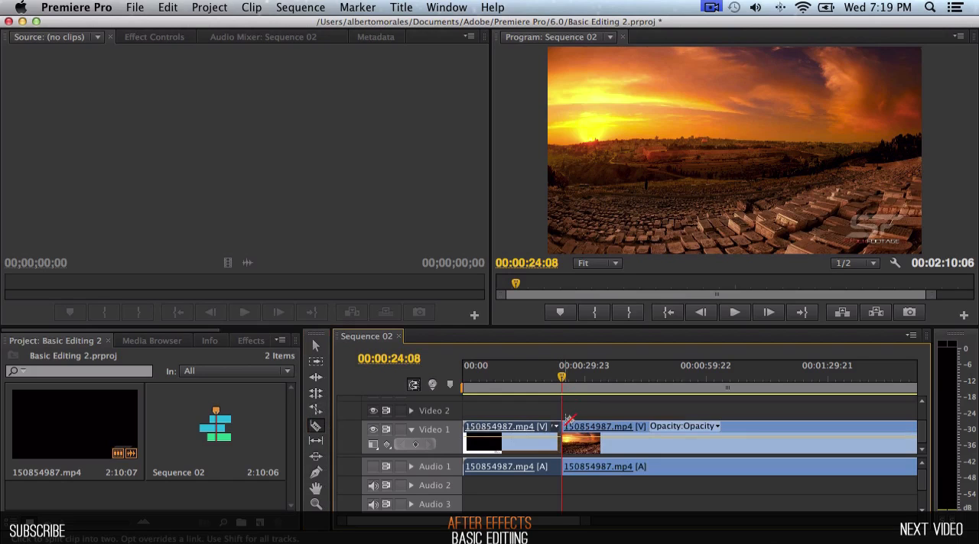
mouse_move(315, 425)
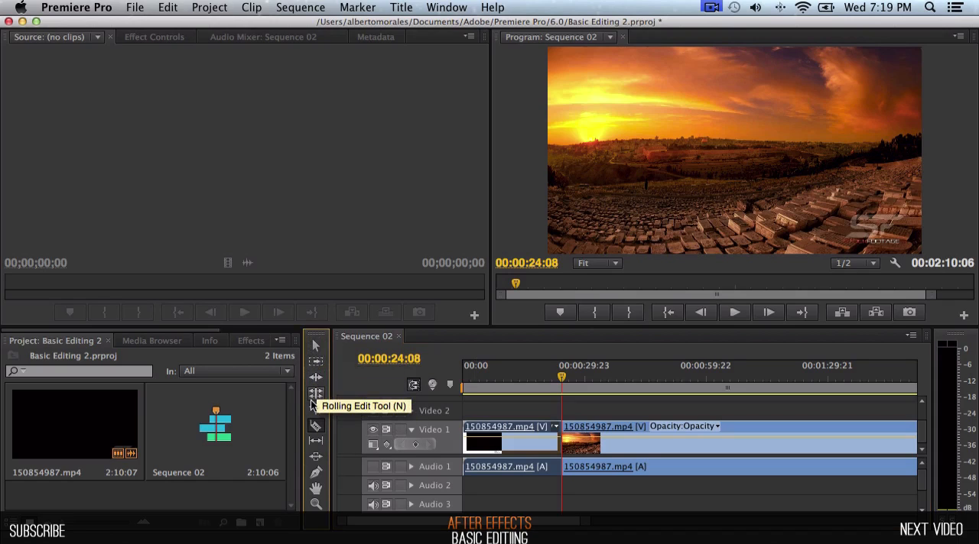
mouse_move(315, 440)
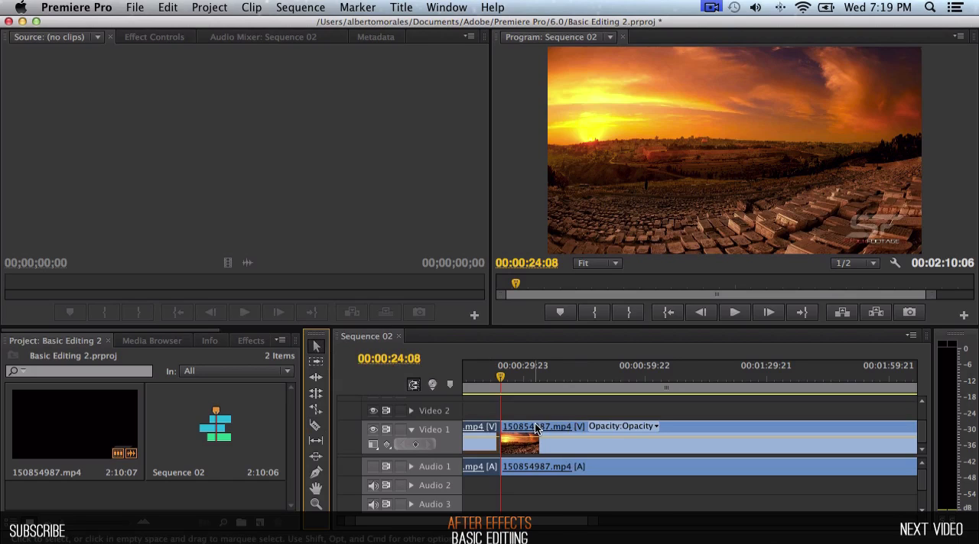
click(373, 410)
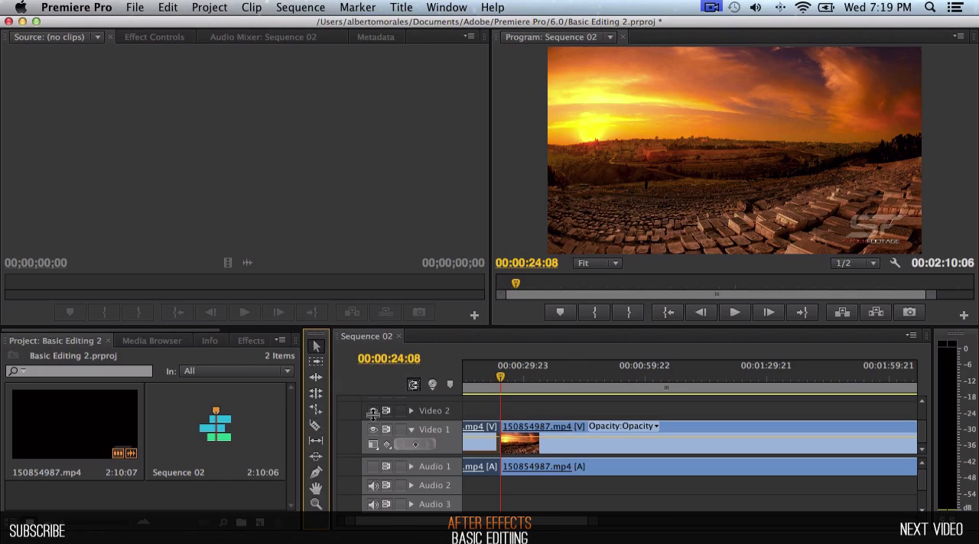
mouse_move(315, 426)
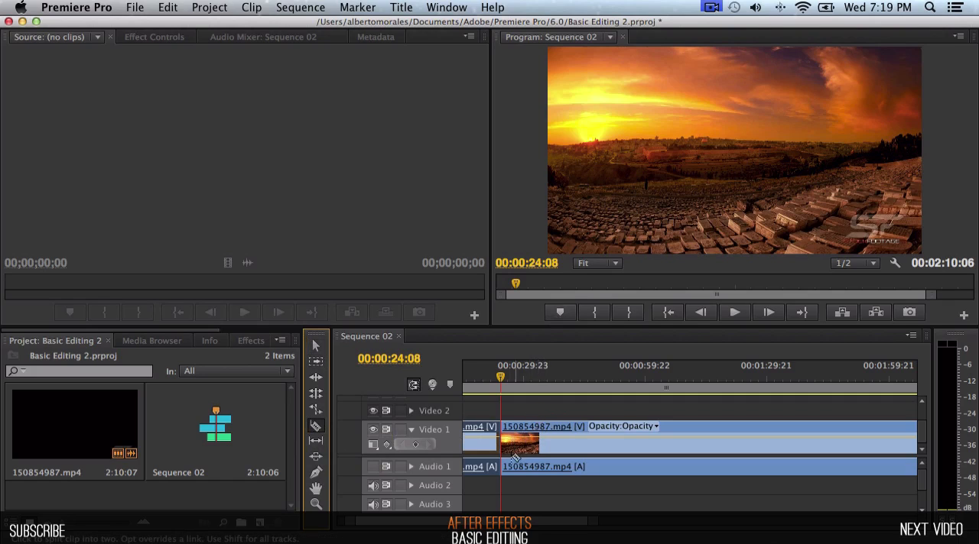
mouse_move(552, 442)
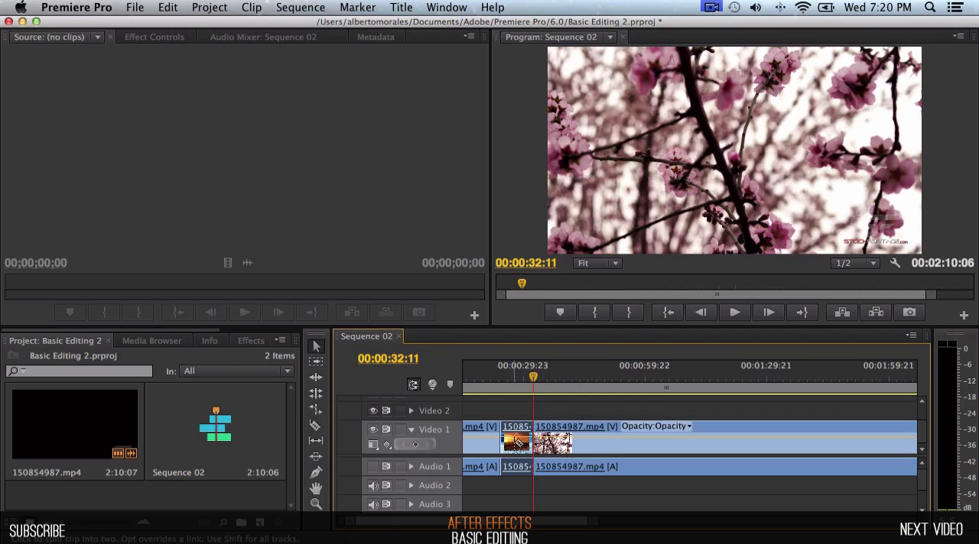
mouse_move(514, 431)
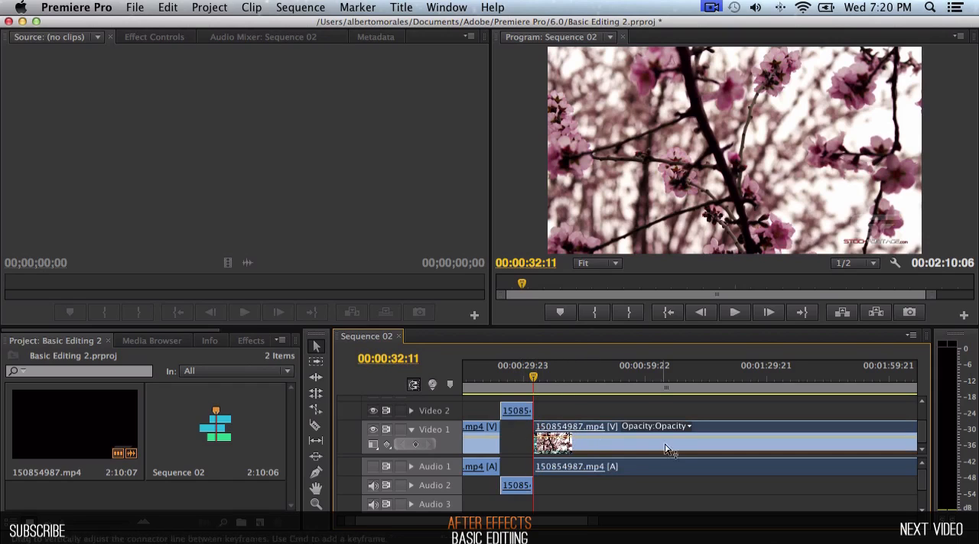
mouse_move(609, 440)
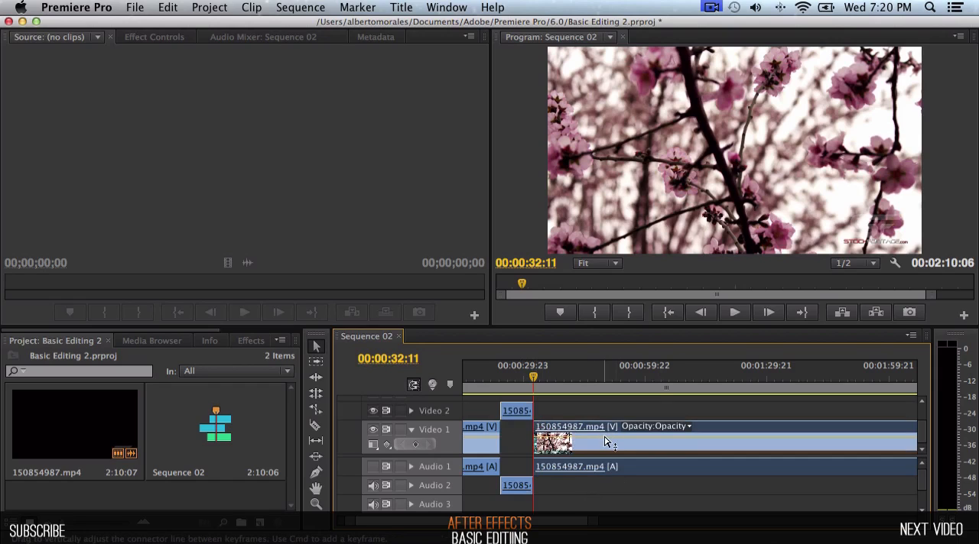
Select the empty gap left on the main track and bring up the Window menu.
click(687, 426)
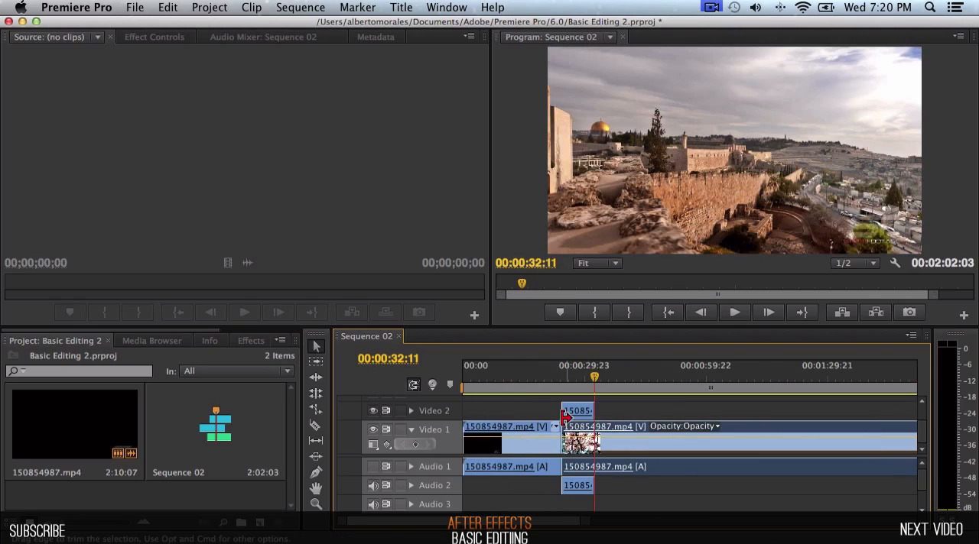
click(446, 6)
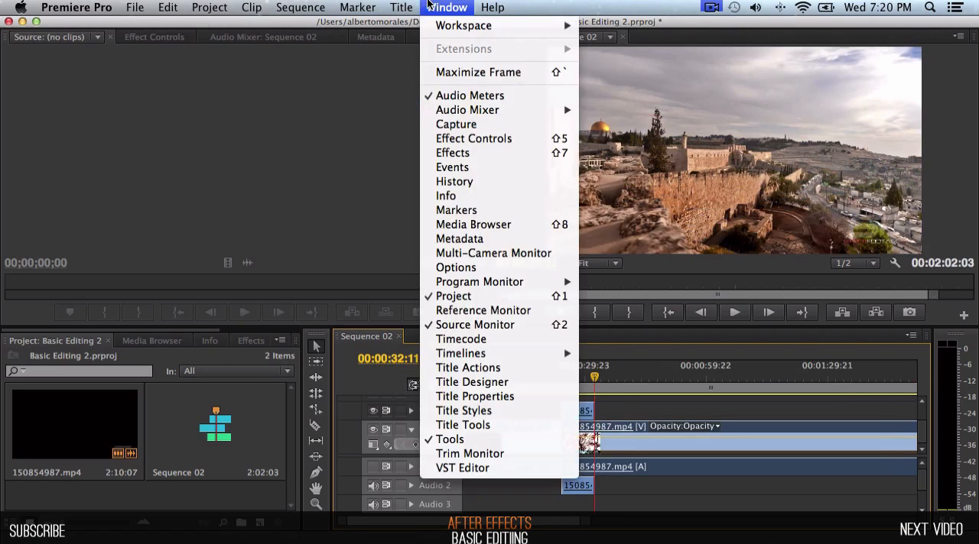
click(300, 7)
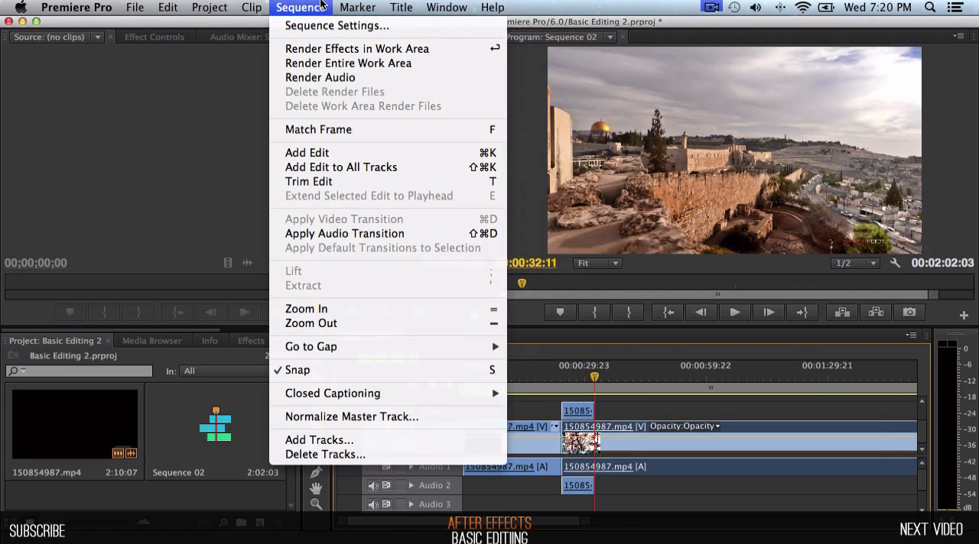
mouse_move(368, 370)
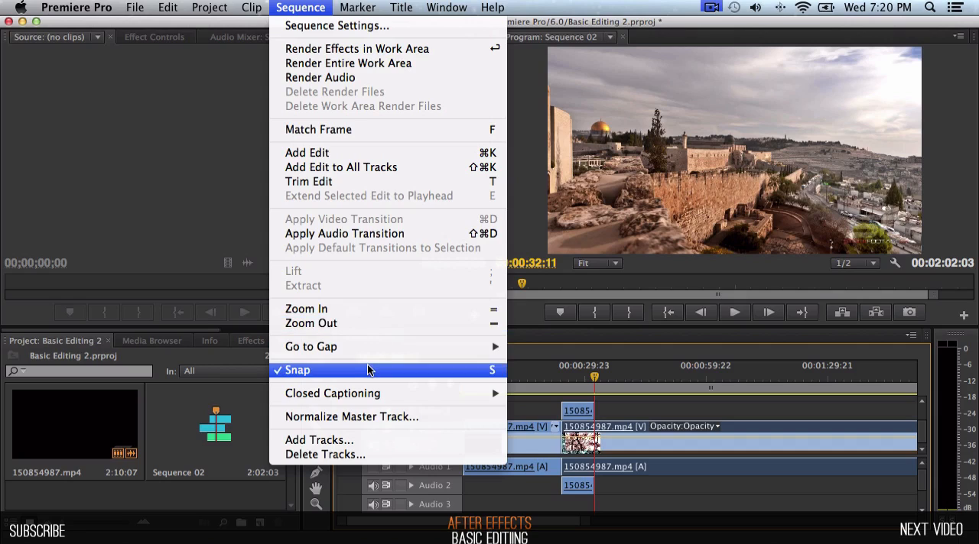
mouse_move(370, 370)
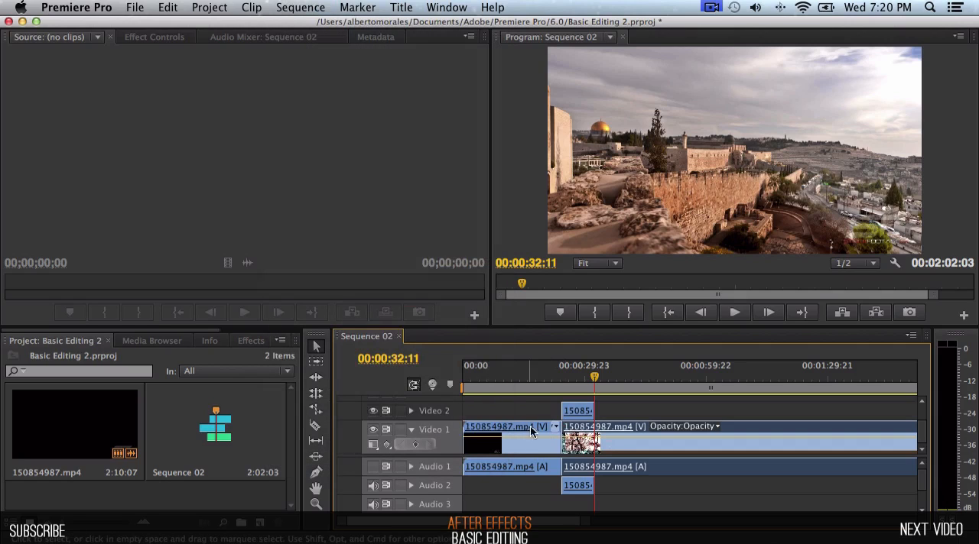
click(553, 373)
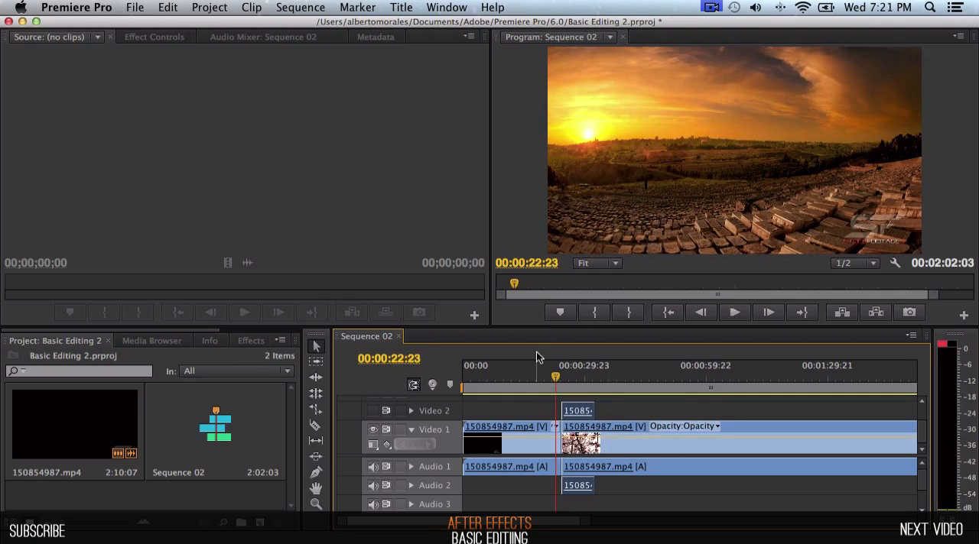
mouse_move(526, 367)
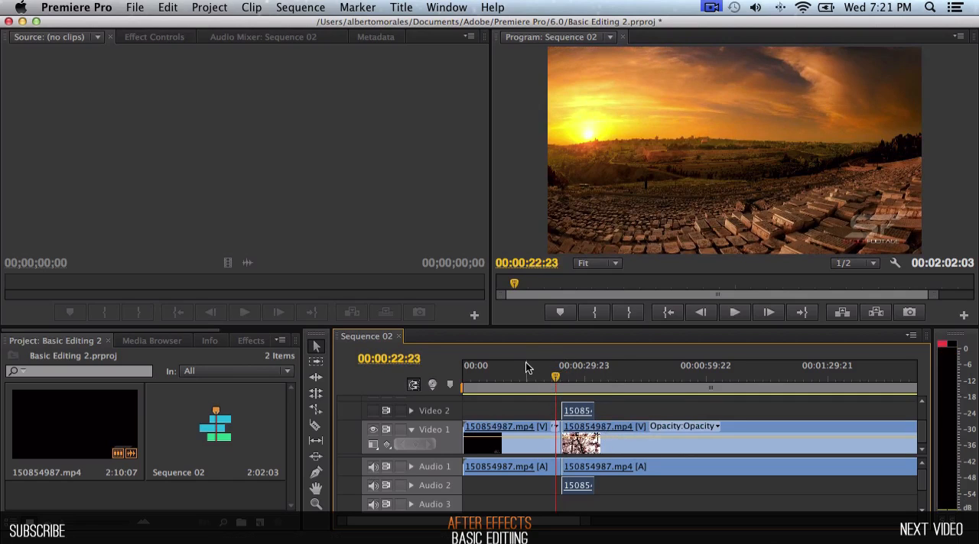
Move the playhead back before the cut and load the first 150854987.mp4 clip for source viewing.
click(733, 312)
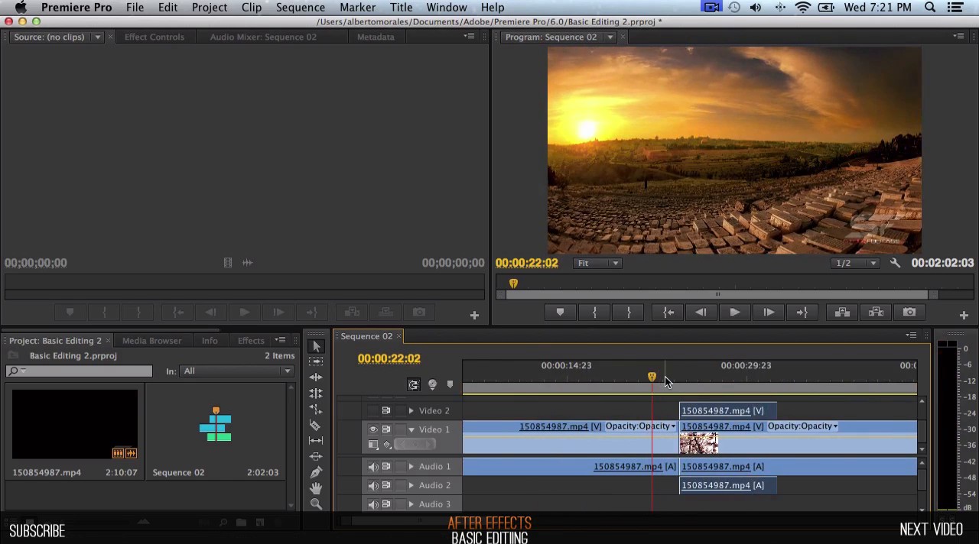
click(733, 312)
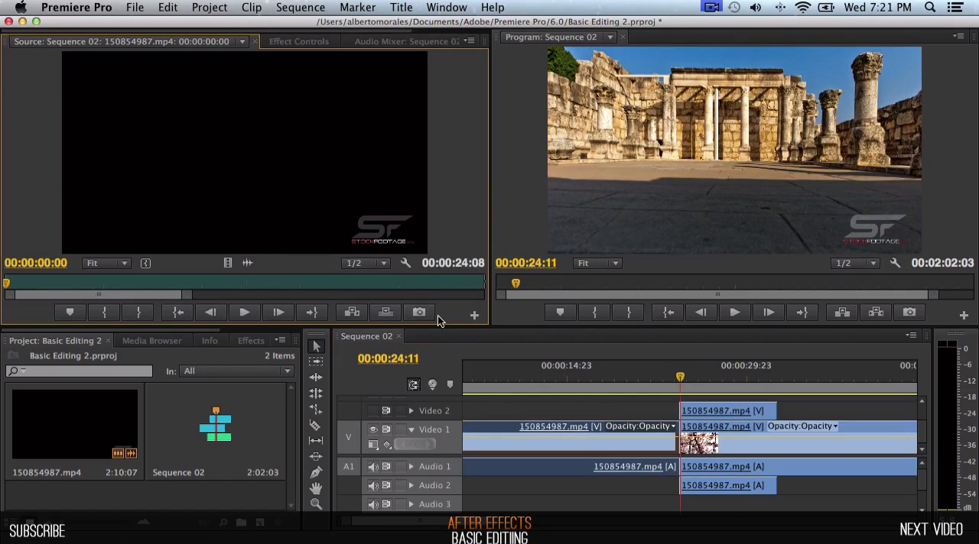
mouse_move(676, 395)
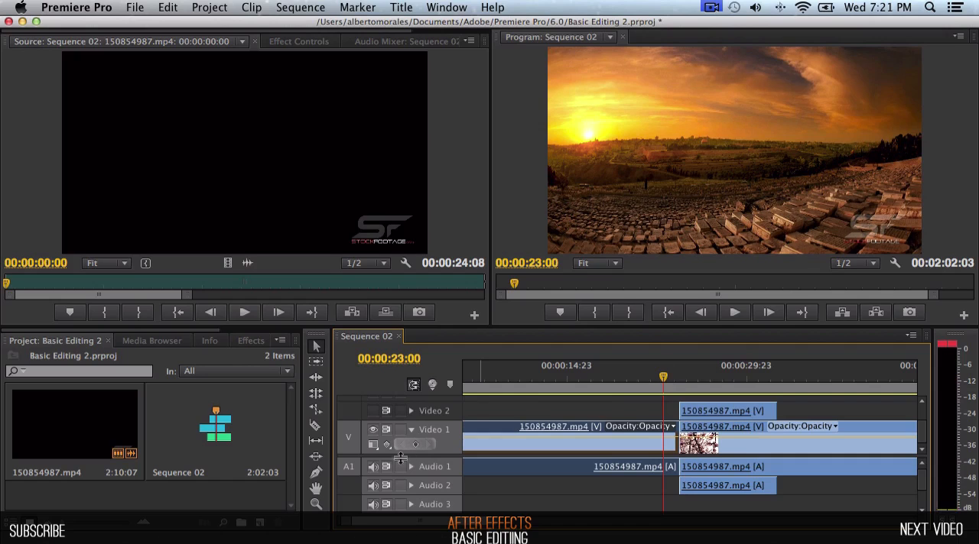
mouse_move(666, 381)
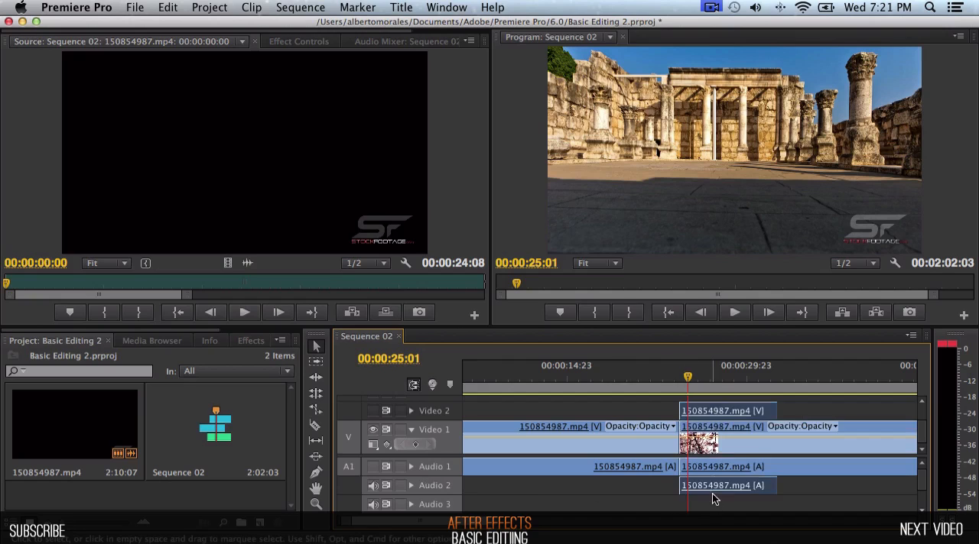
mouse_move(696, 388)
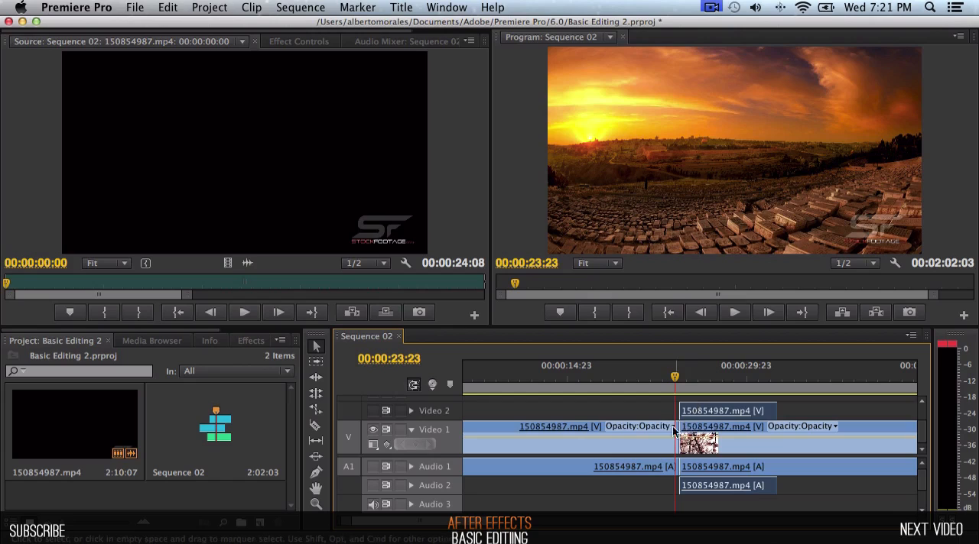
mouse_move(697, 392)
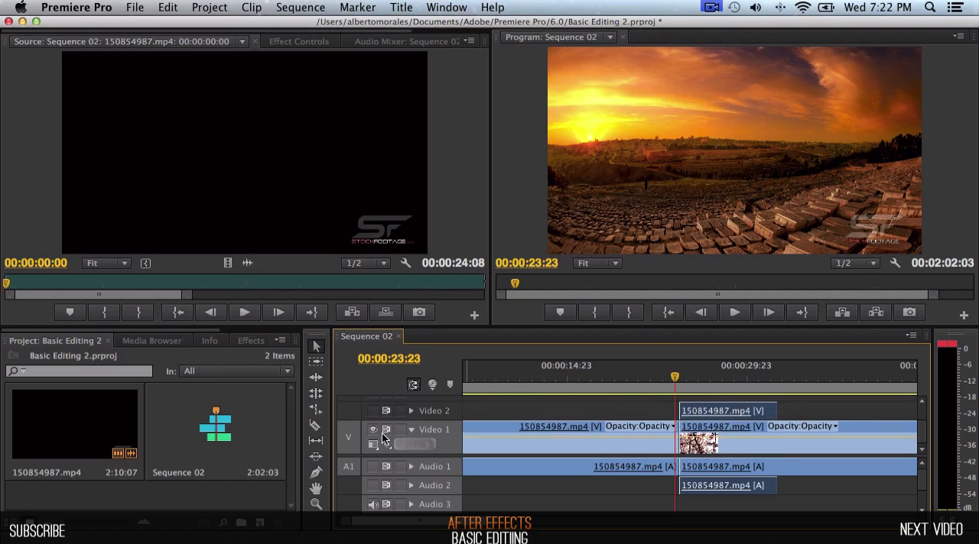
mouse_move(670, 382)
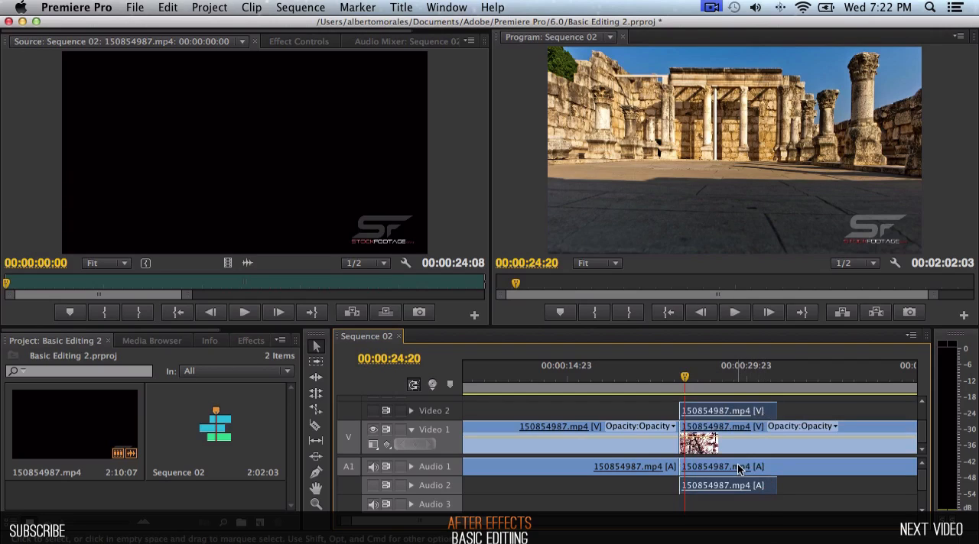
mouse_move(747, 410)
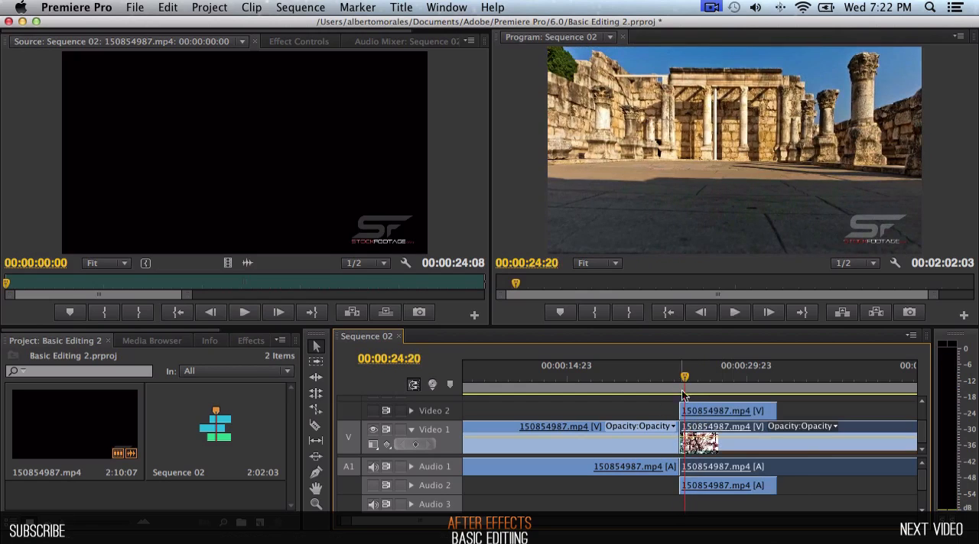
Select the edit point between the first clip and the blossom piece for ripple trimming.
click(676, 379)
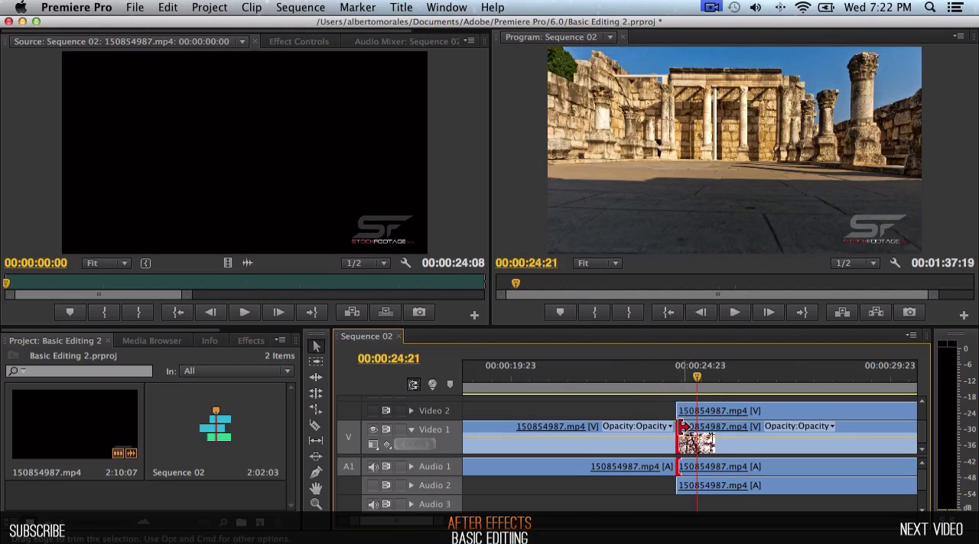
mouse_move(695, 425)
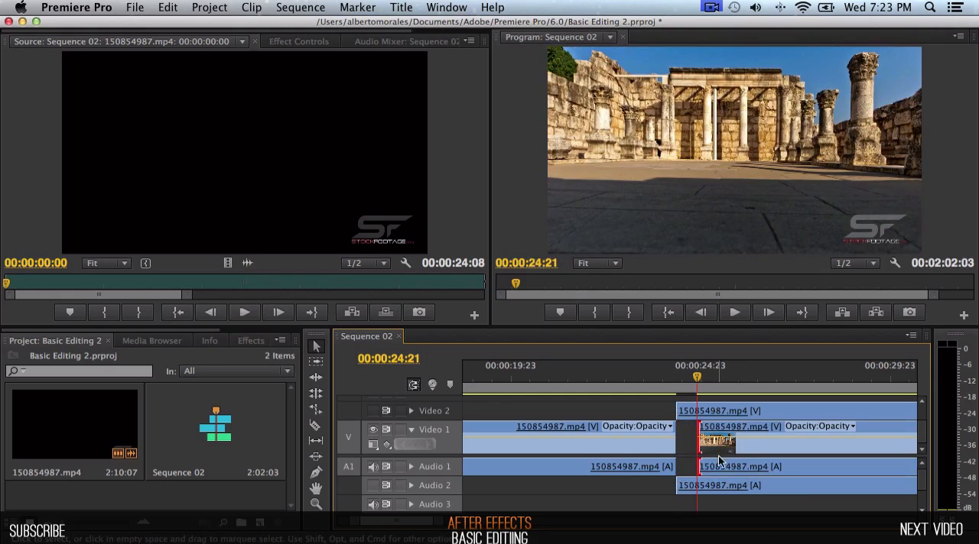
mouse_move(694, 462)
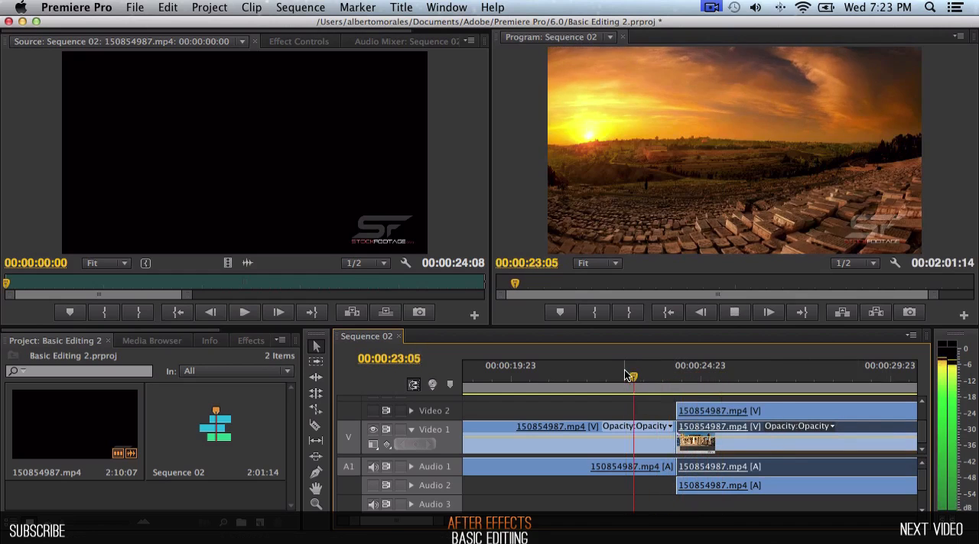
Ripple-trim the cut again so the first clip ends at 23:18 and Sequence 02 runs 00:02:01:00.
click(709, 376)
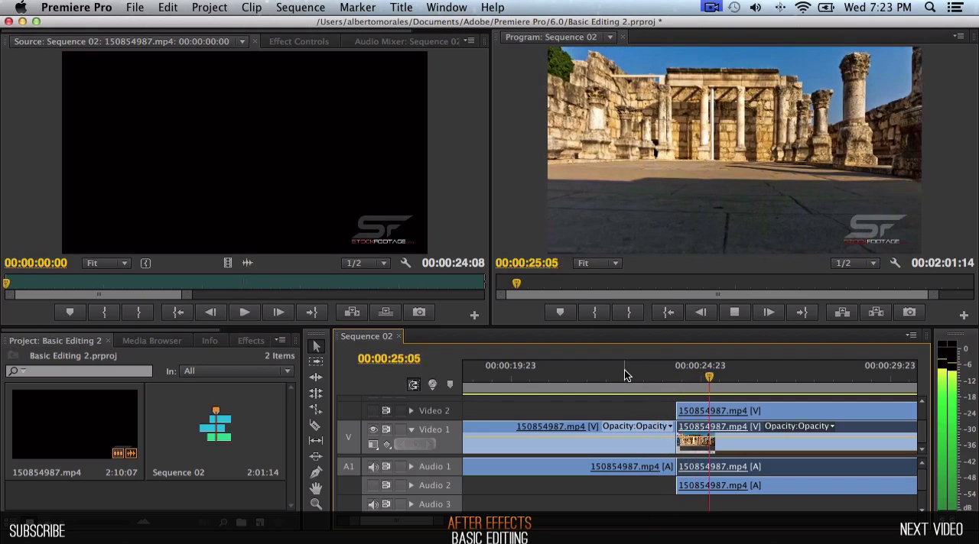
click(670, 425)
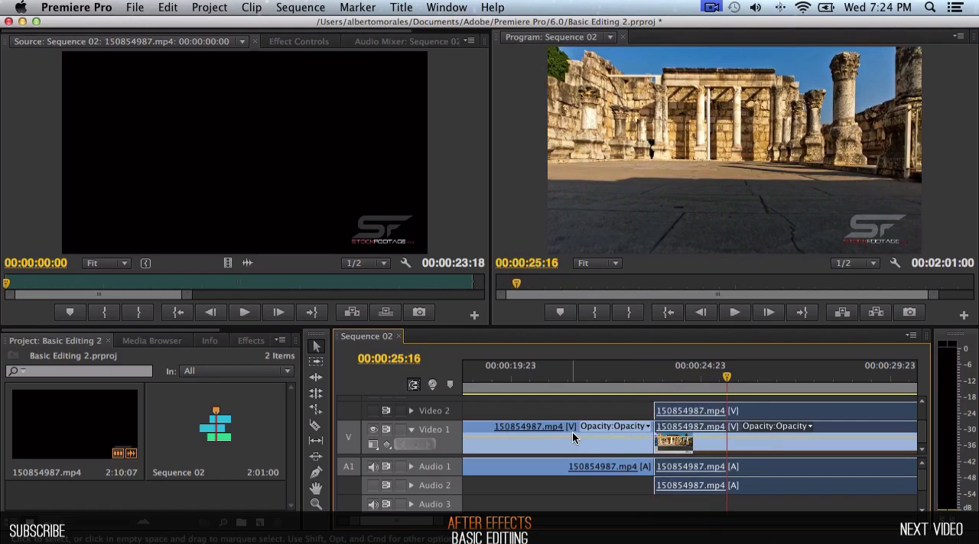
Park the playhead on the cut at 00:00:23:18 and bring up the Effects library.
click(630, 377)
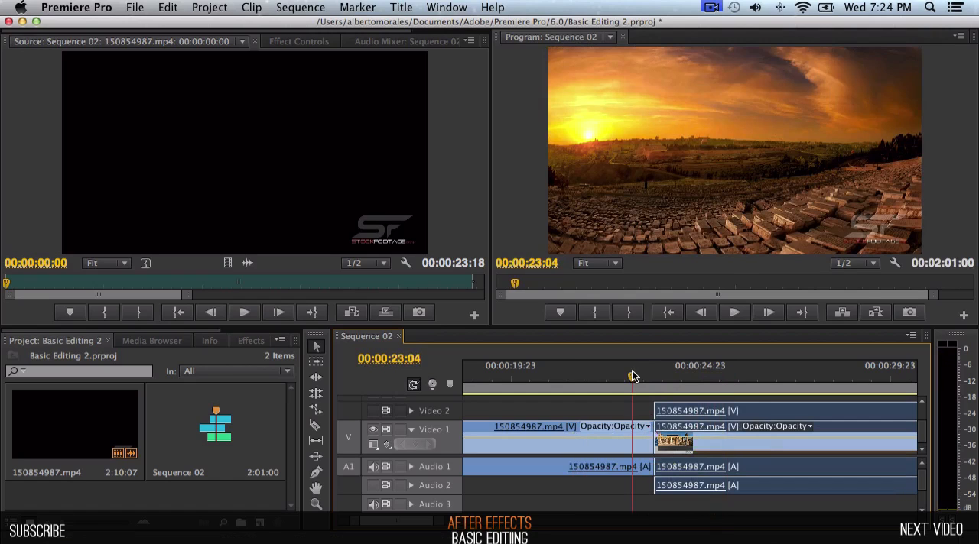
mouse_move(627, 379)
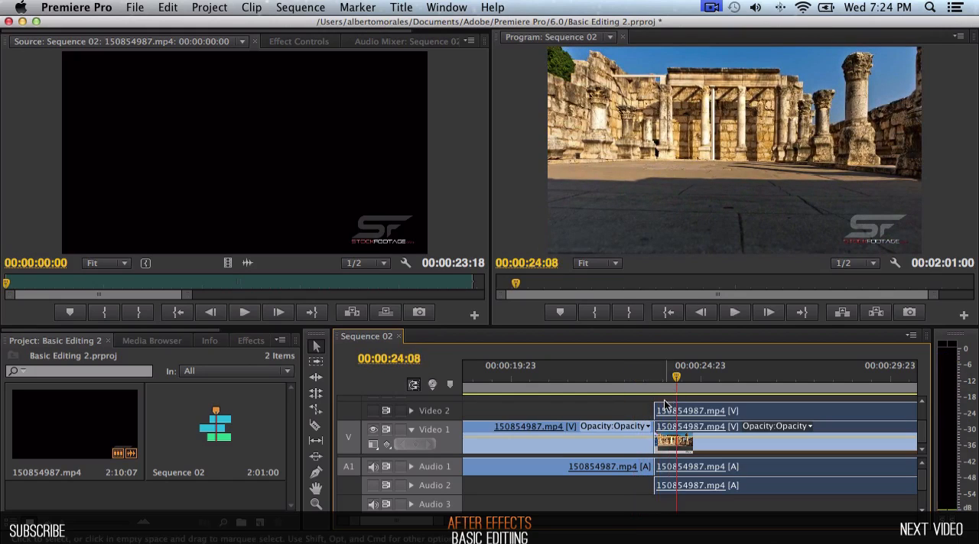
click(663, 379)
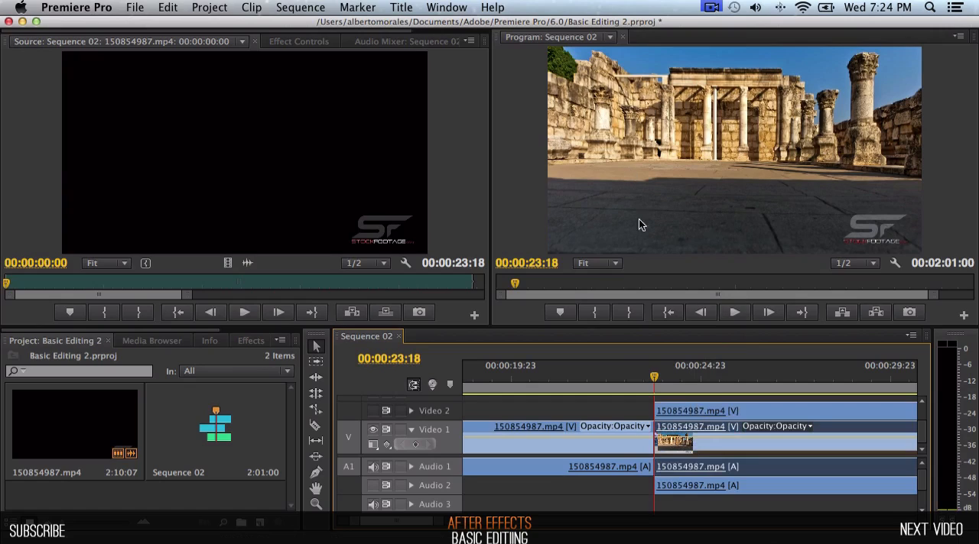
mouse_move(682, 367)
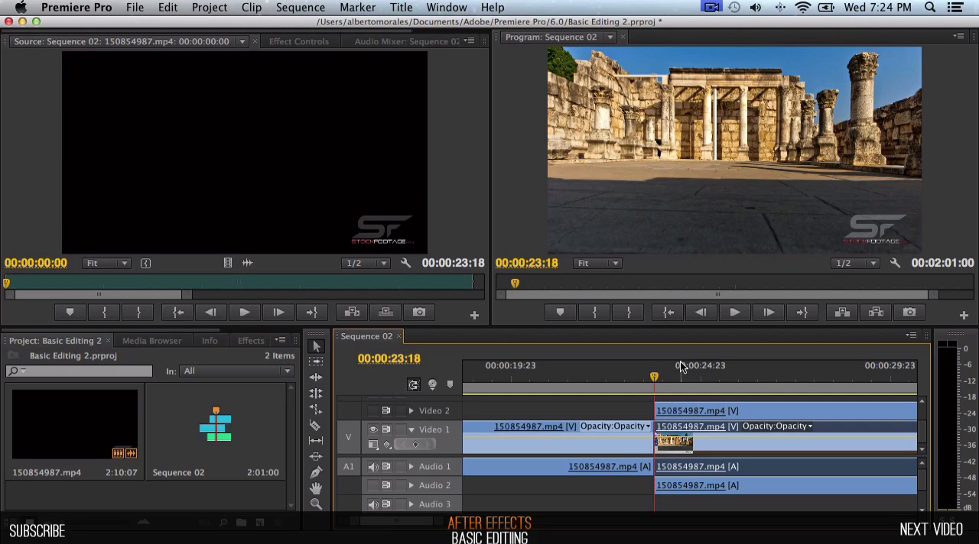
mouse_move(676, 336)
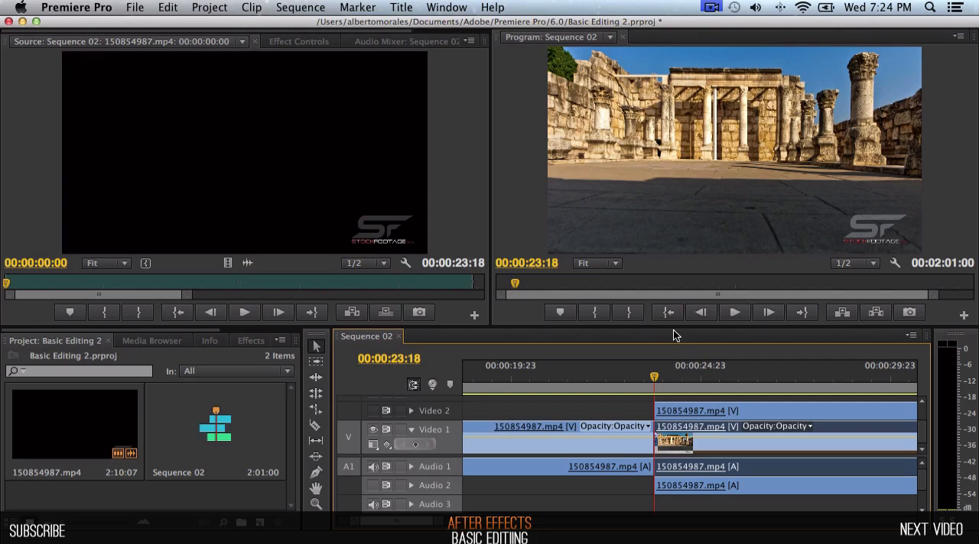
mouse_move(740, 149)
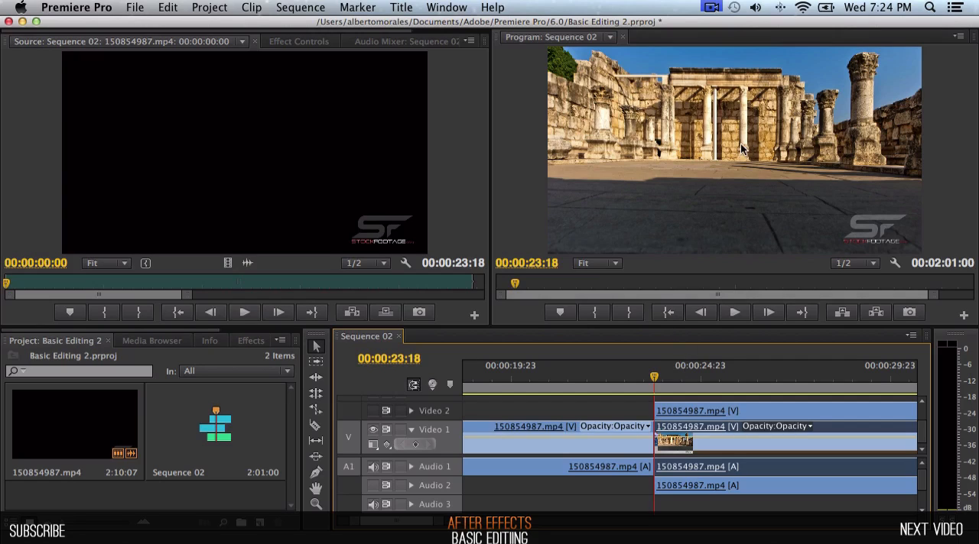
mouse_move(676, 223)
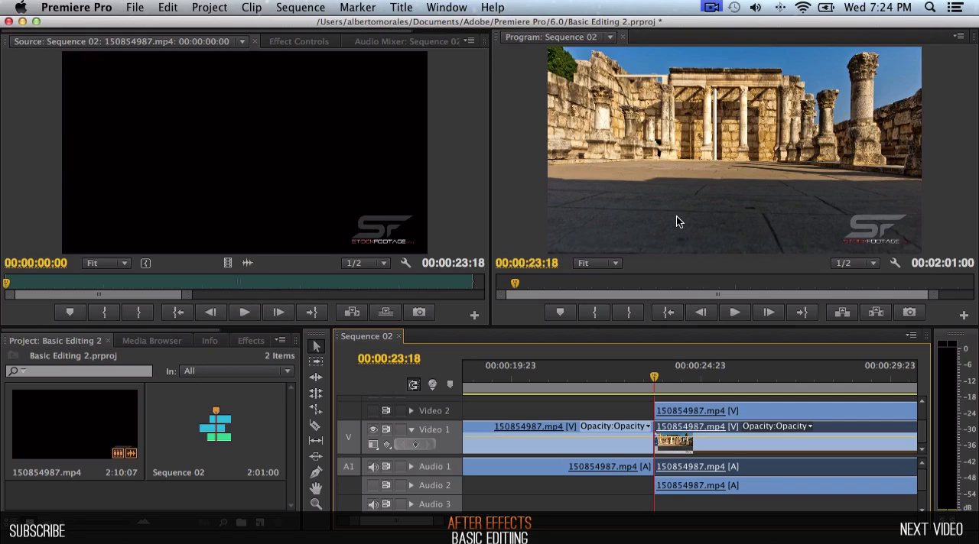
mouse_move(727, 196)
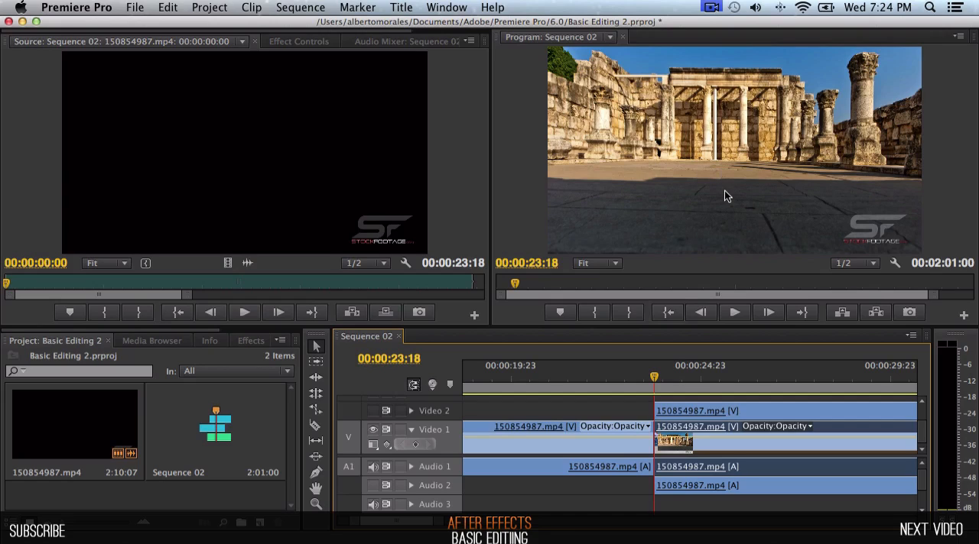
mouse_move(718, 455)
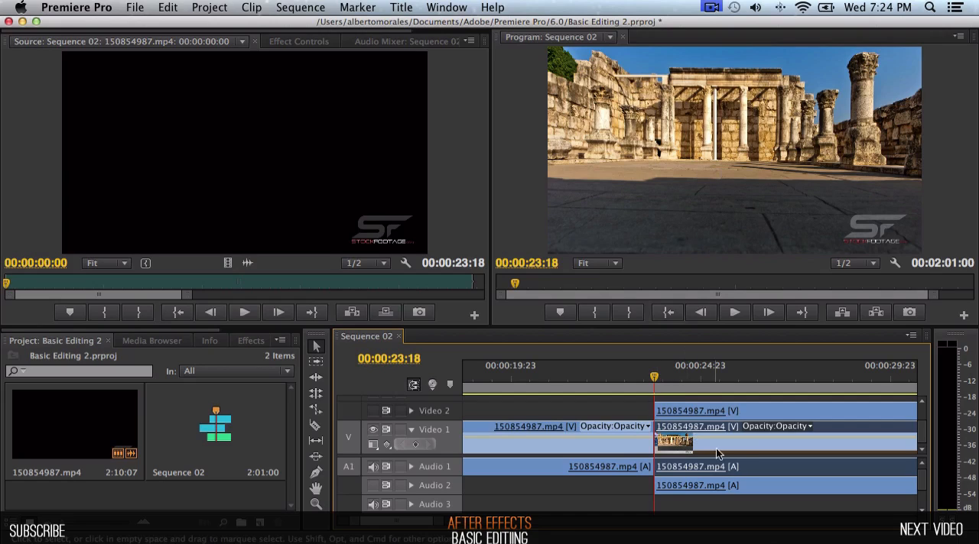
mouse_move(768, 368)
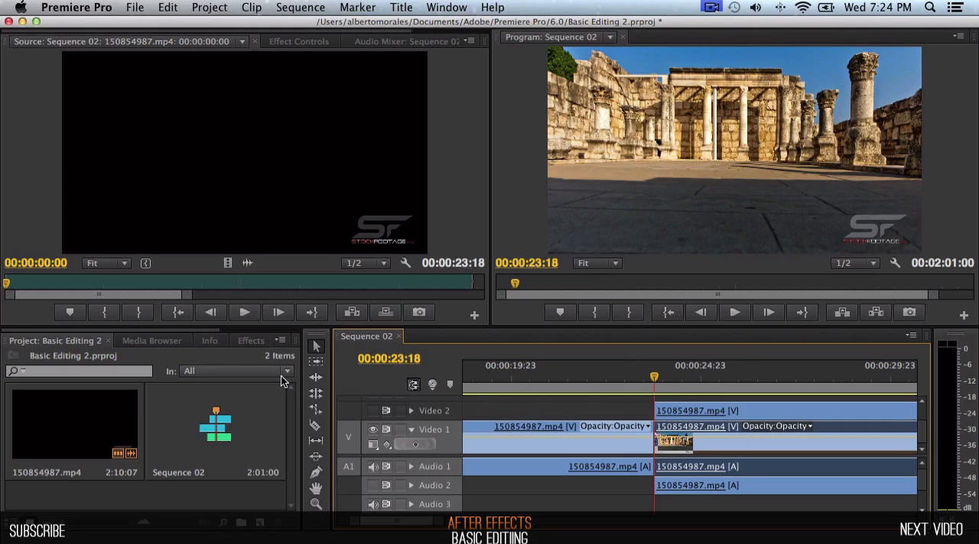
click(251, 339)
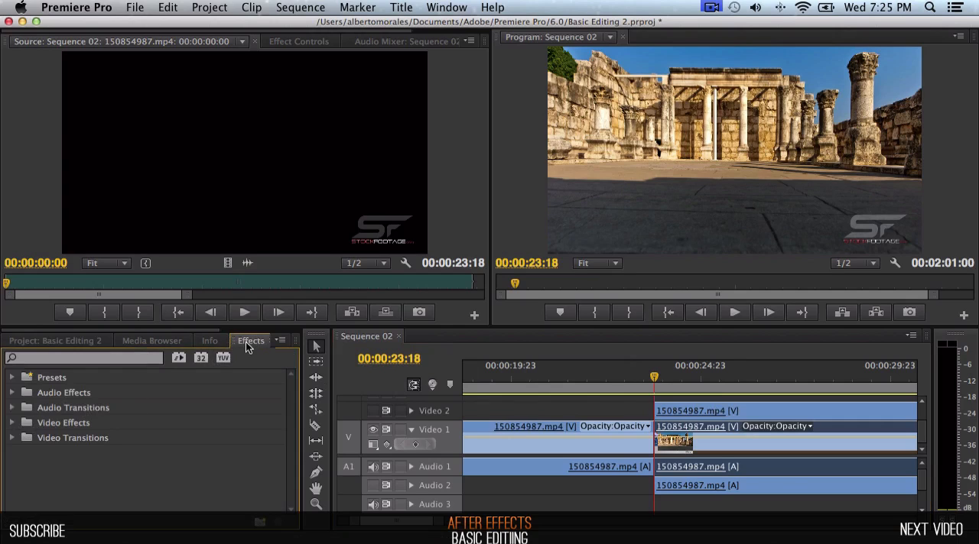
Browse the Window menu's workspace and panel options while the Effects library stays open.
click(447, 6)
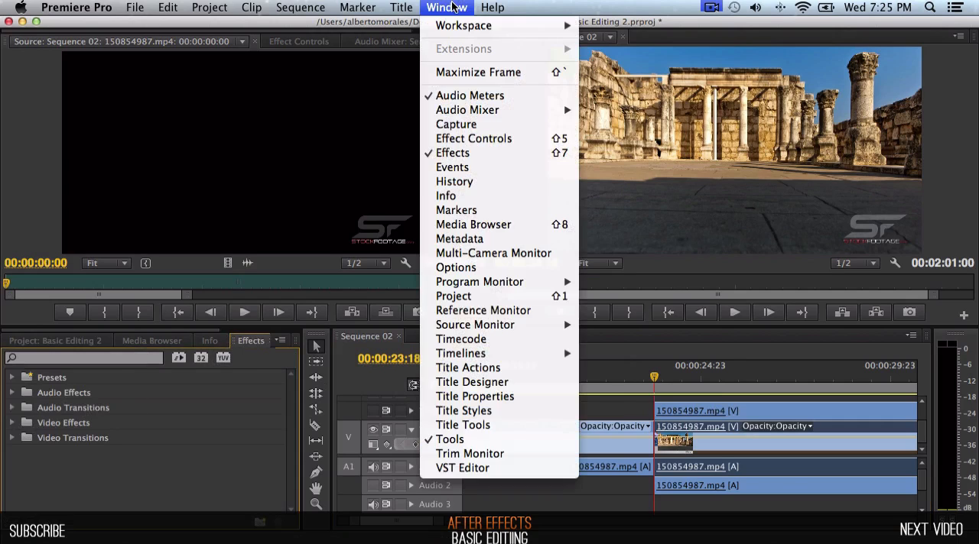
mouse_move(464, 24)
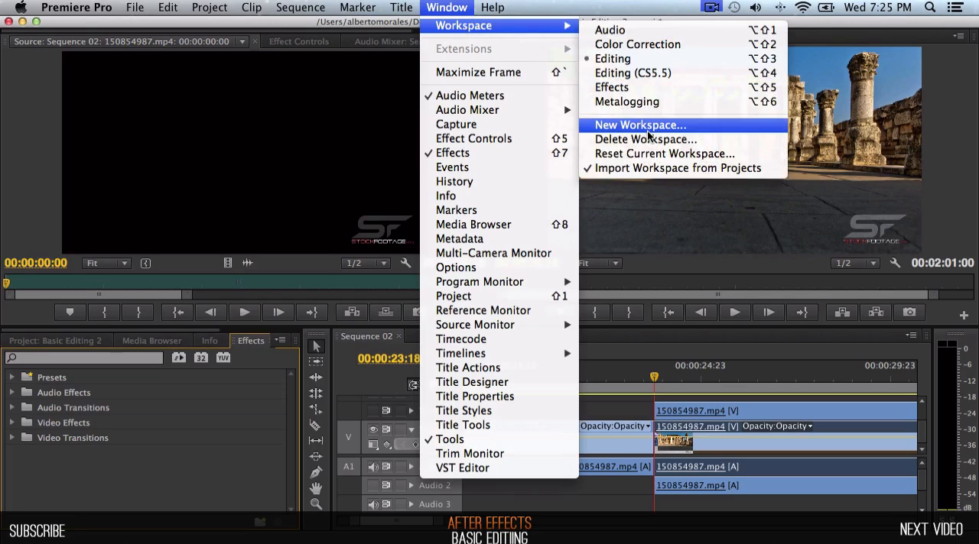
mouse_move(639, 169)
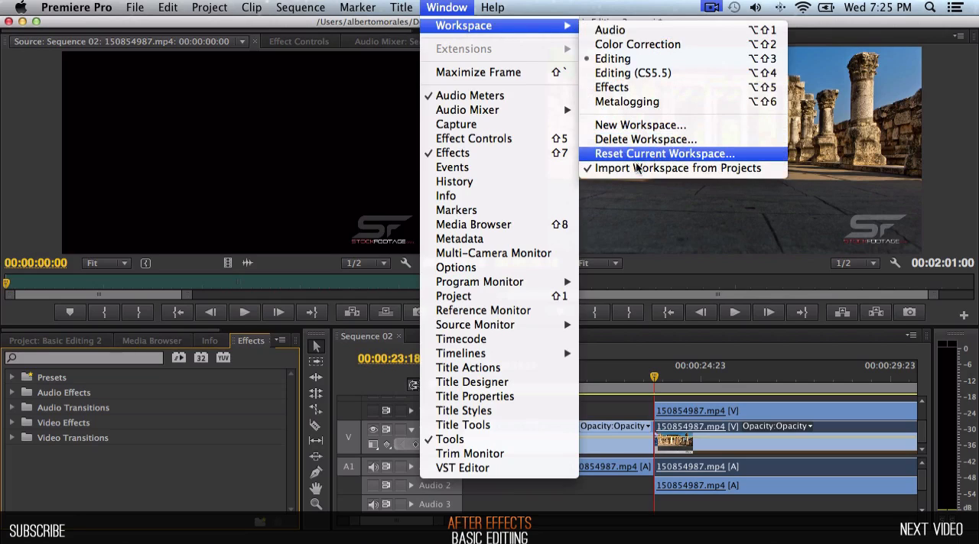
mouse_move(587, 39)
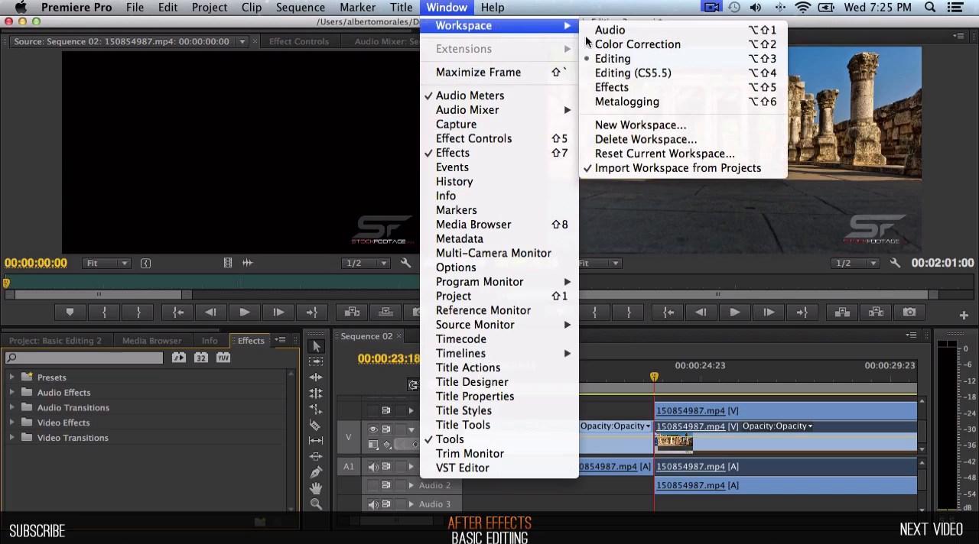
mouse_move(664, 153)
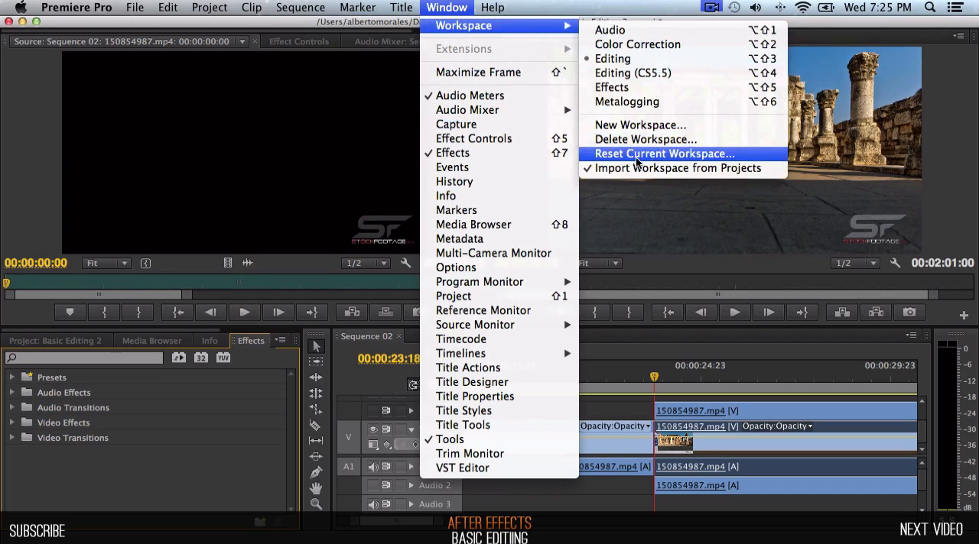
mouse_move(639, 125)
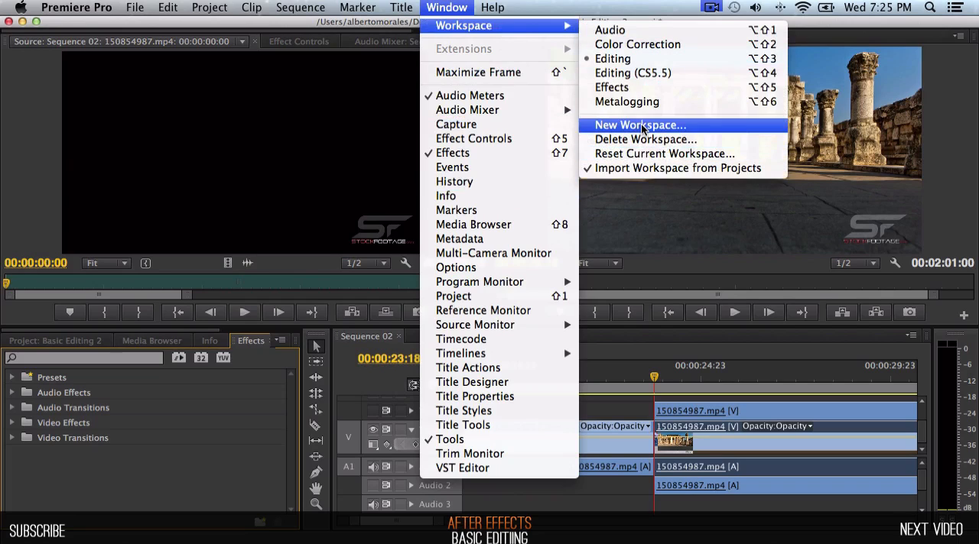
mouse_move(673, 59)
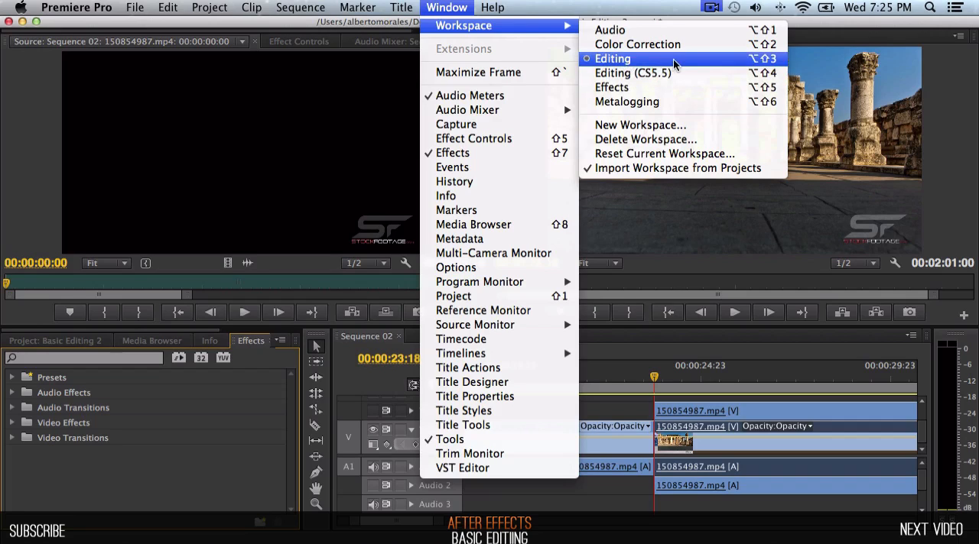
mouse_move(447, 196)
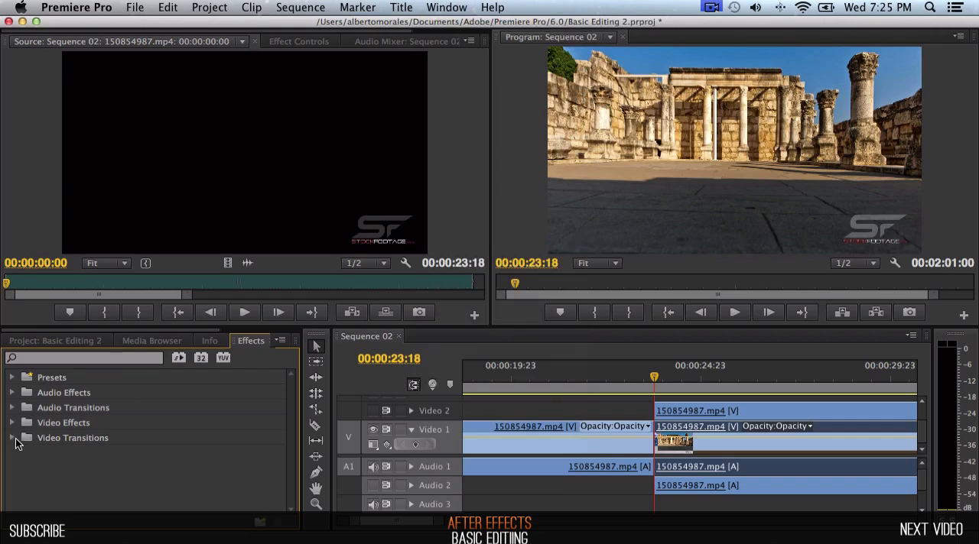
Expand Video Transitions > Dissolve to reveal Additive, Cross, Dip to Black and Film Dissolve.
click(12, 437)
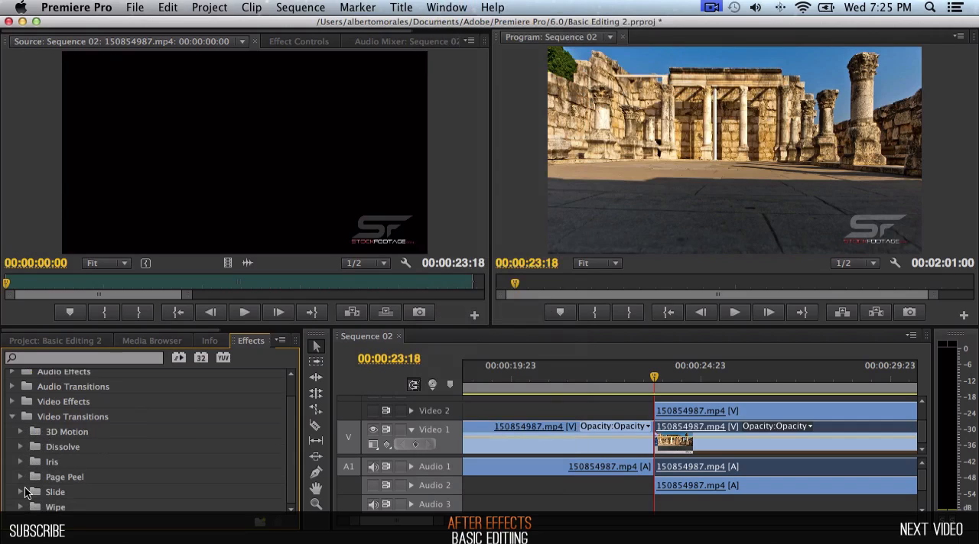
mouse_move(22, 451)
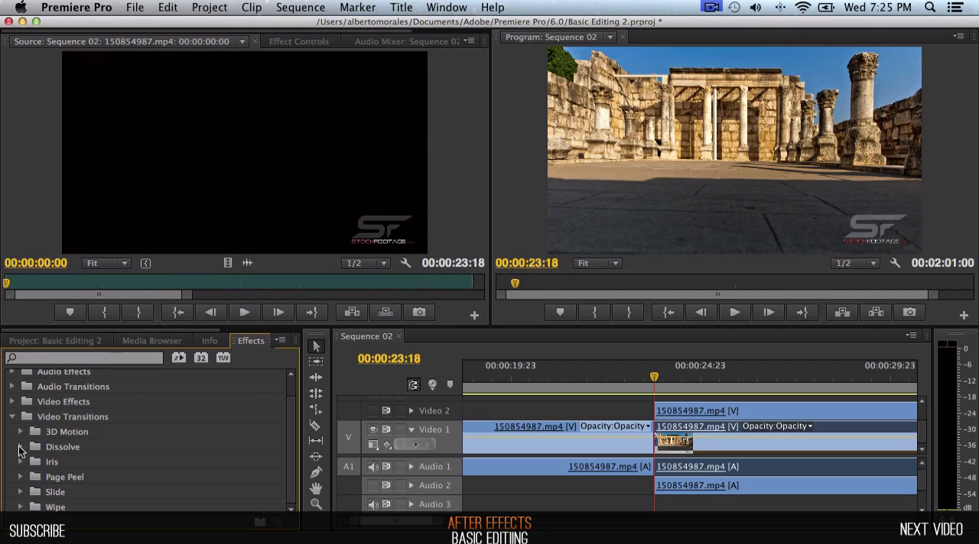
mouse_move(59, 438)
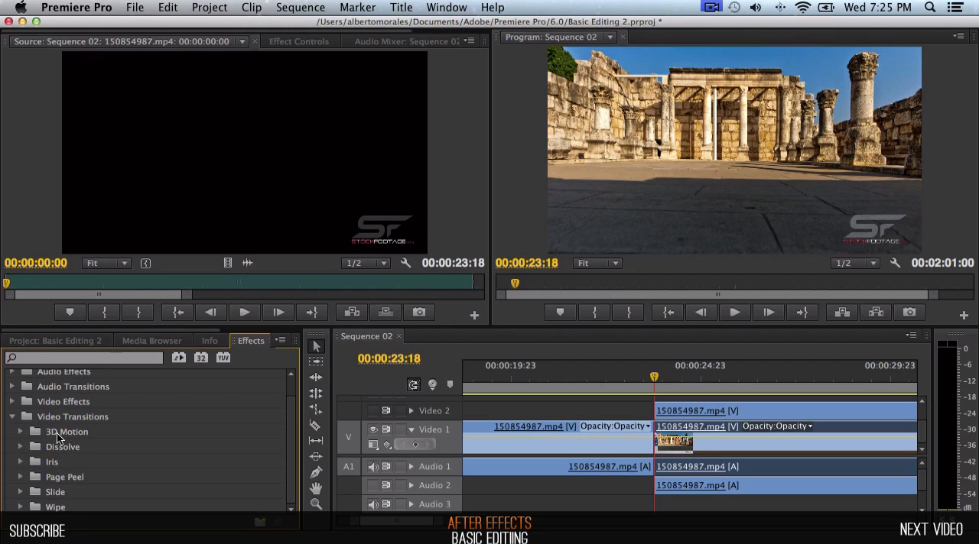
mouse_move(73, 468)
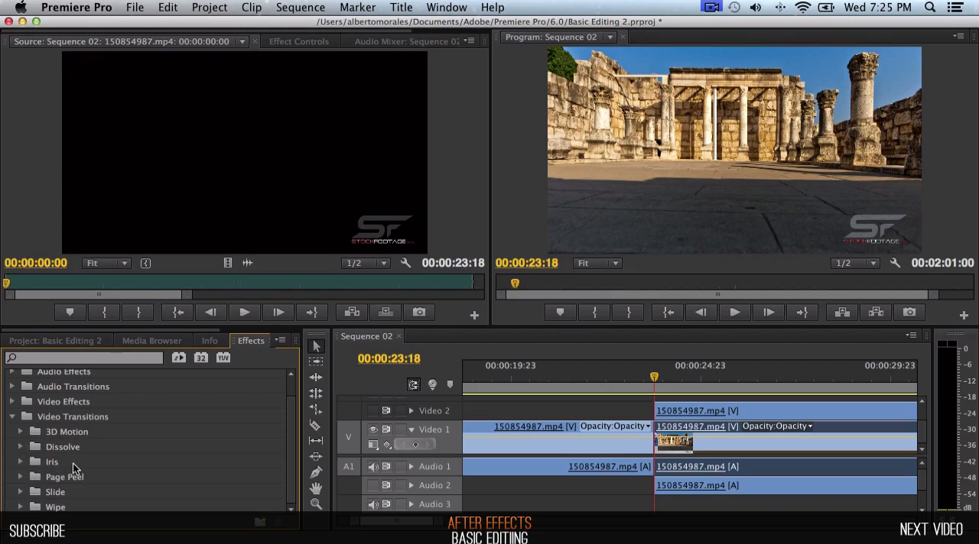
mouse_move(92, 484)
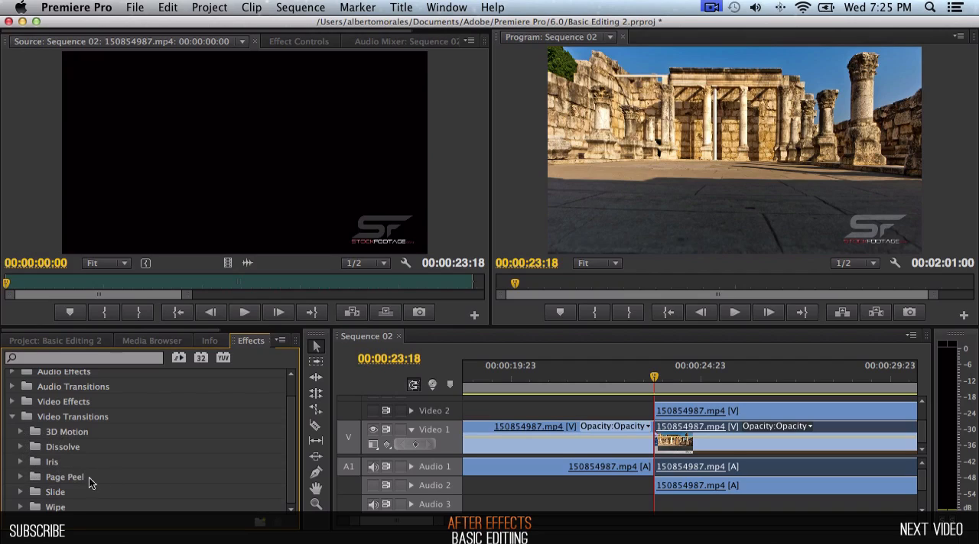
mouse_move(27, 483)
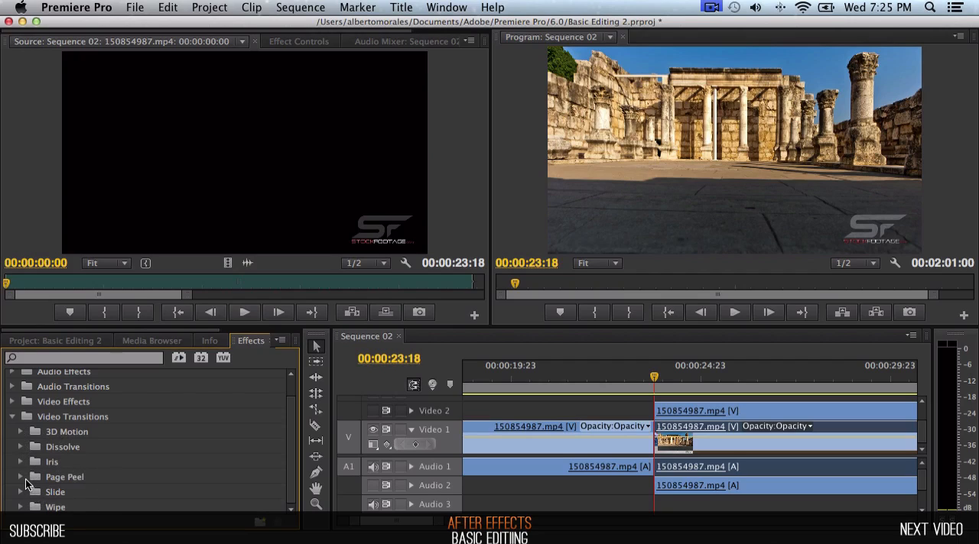
click(20, 447)
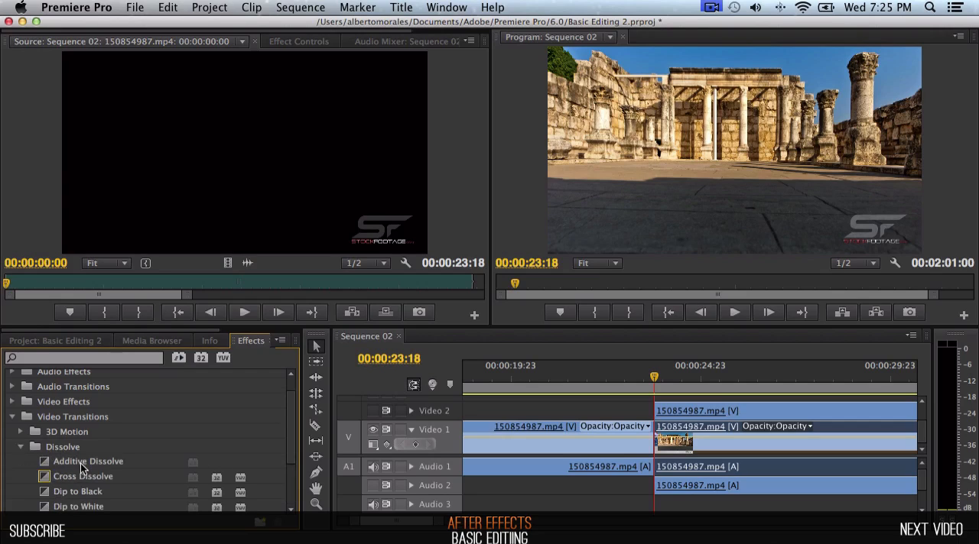
mouse_move(266, 447)
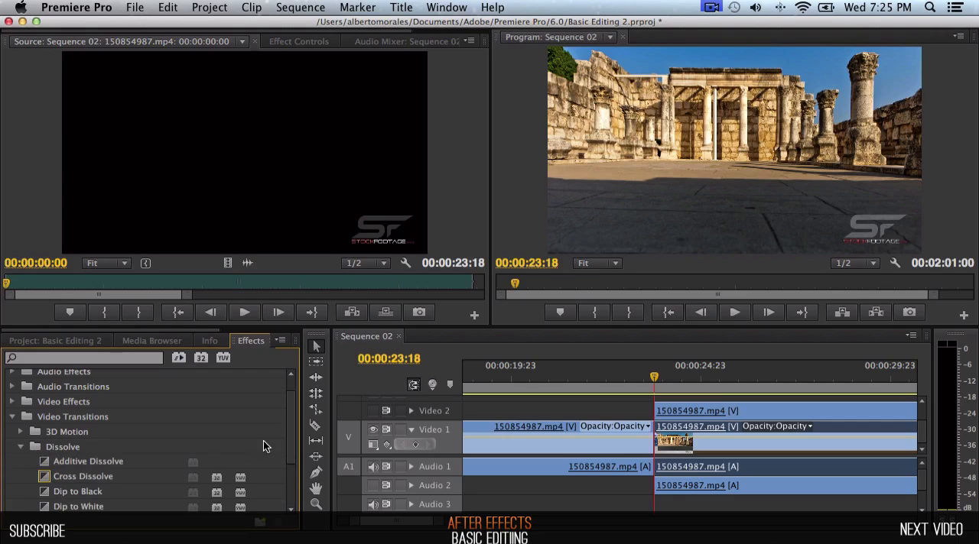
scroll(down, 3)
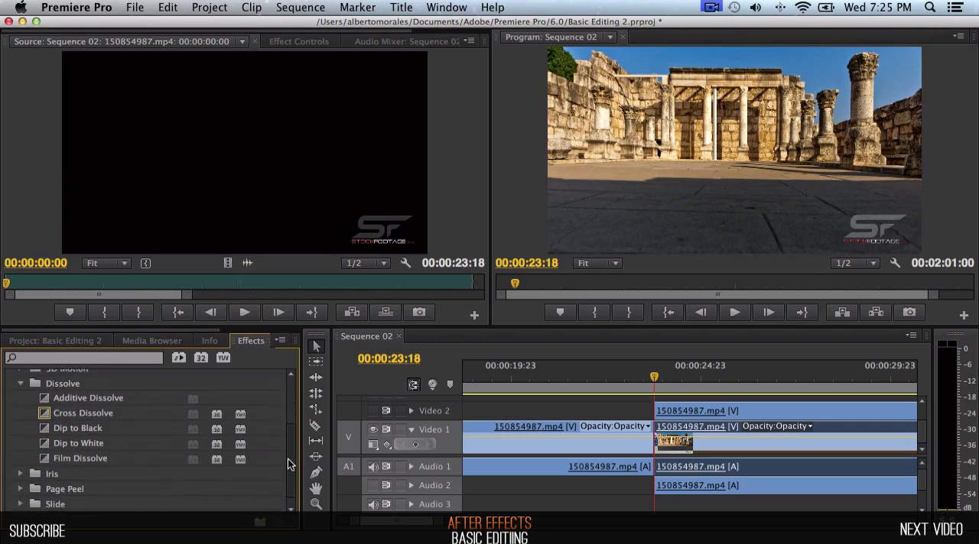
scroll(up, 3)
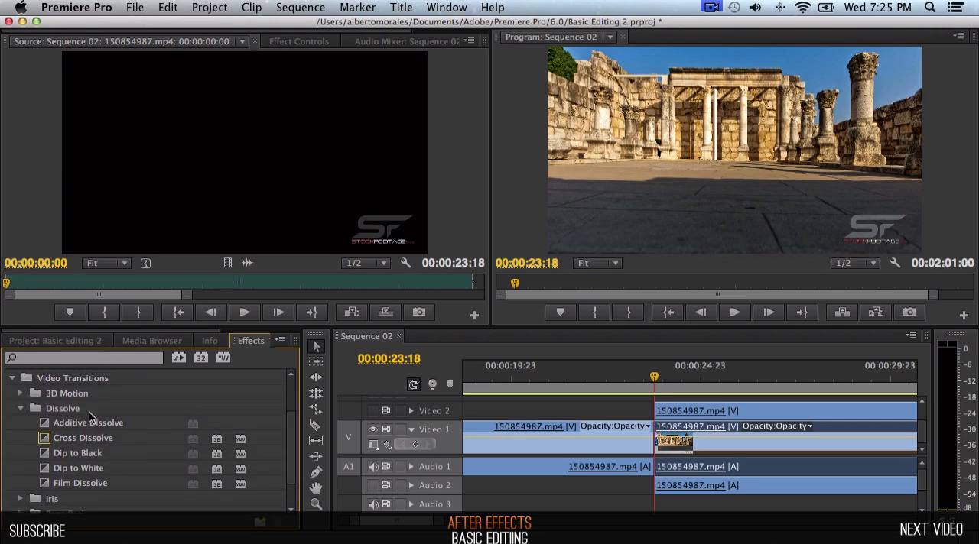
mouse_move(99, 437)
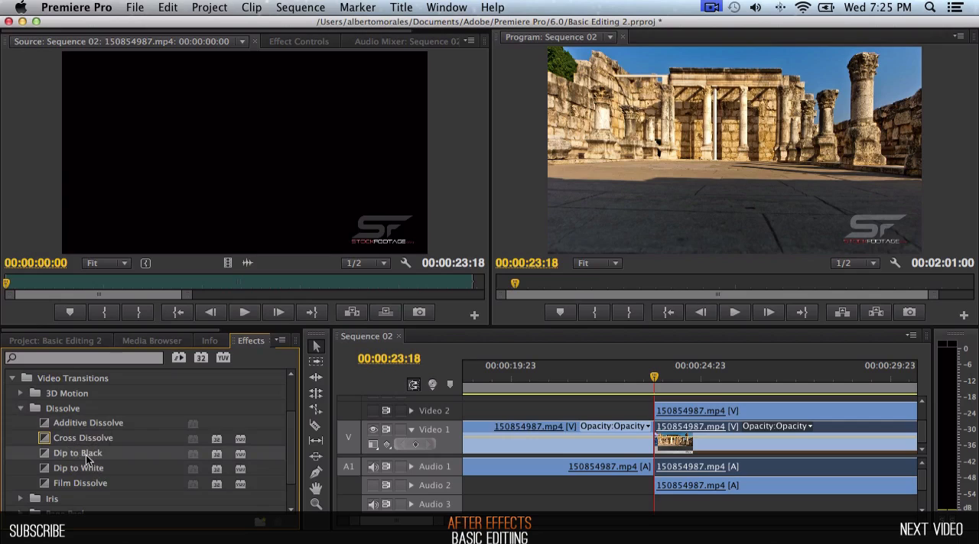
mouse_move(86, 461)
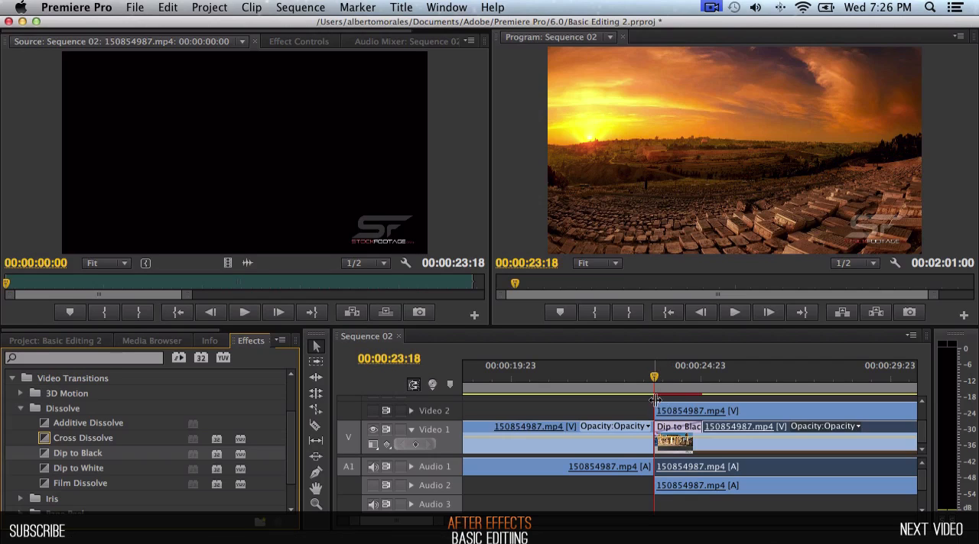
mouse_move(654, 380)
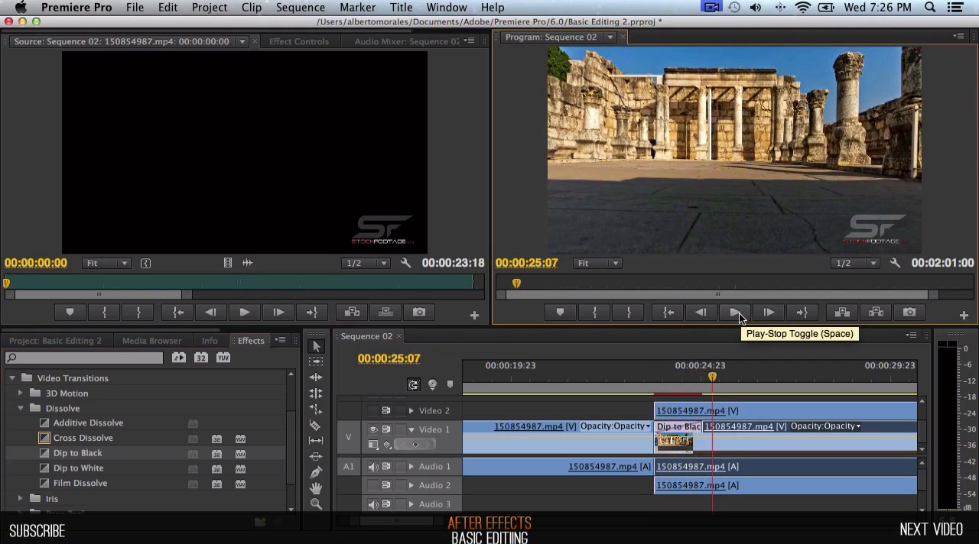
Jump back before the cut to preview the Dip to Black transition placed at 00:00:23:18.
click(734, 312)
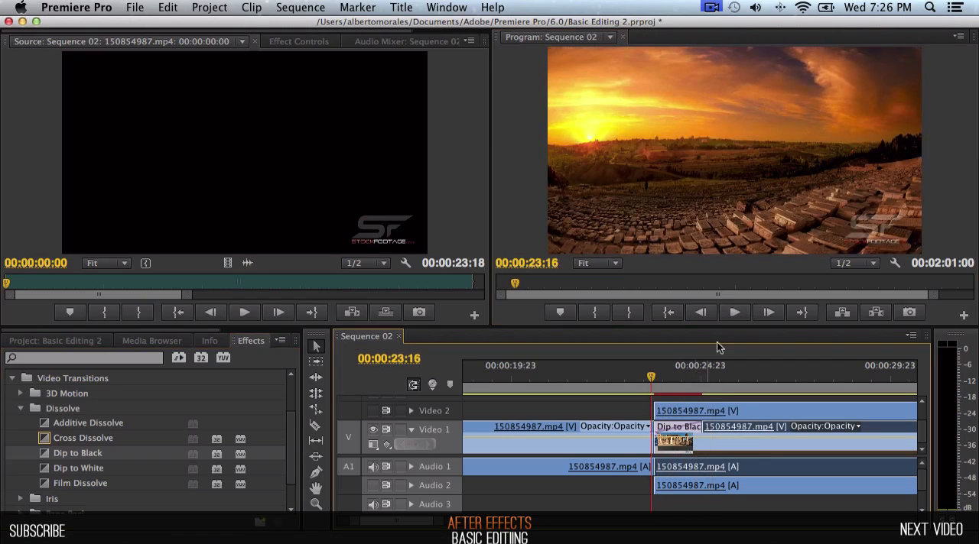
mouse_move(747, 313)
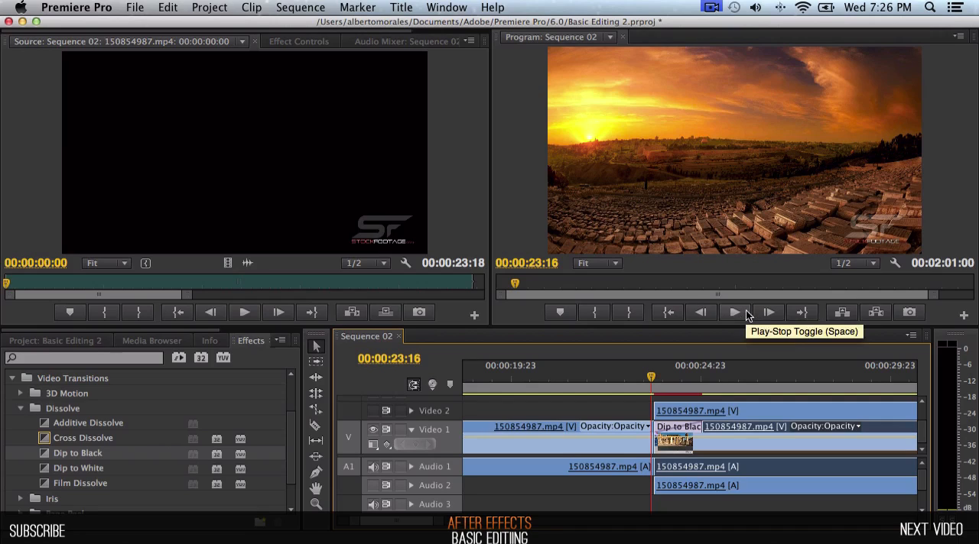
mouse_move(33, 425)
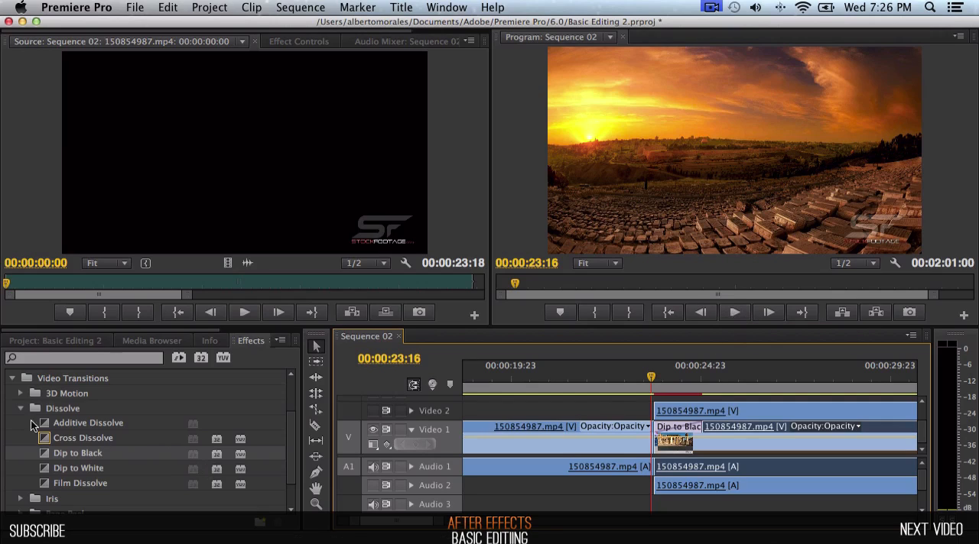
Collapse Video Transitions and expand Audio Transitions > Crossfade showing Constant Gain, Constant Power, Exponential Fade.
click(20, 408)
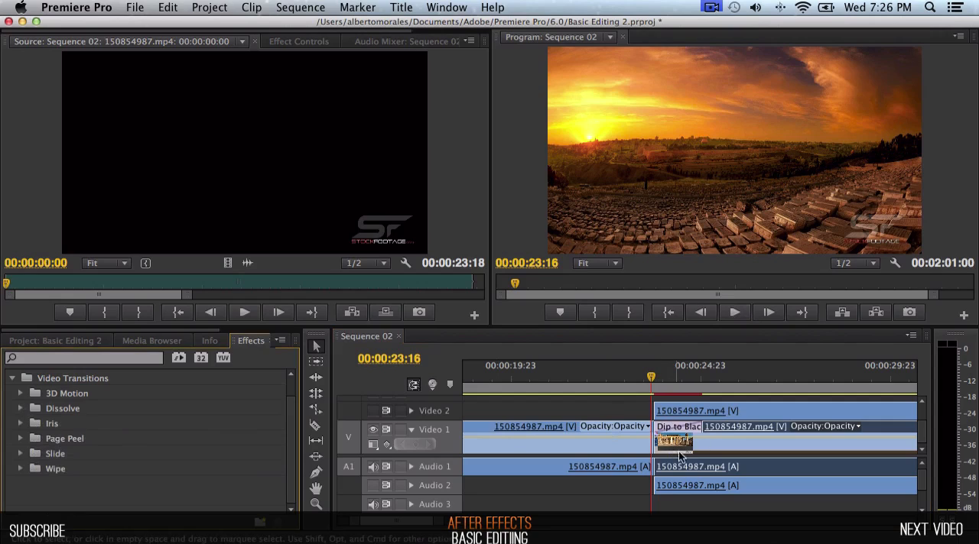
click(13, 378)
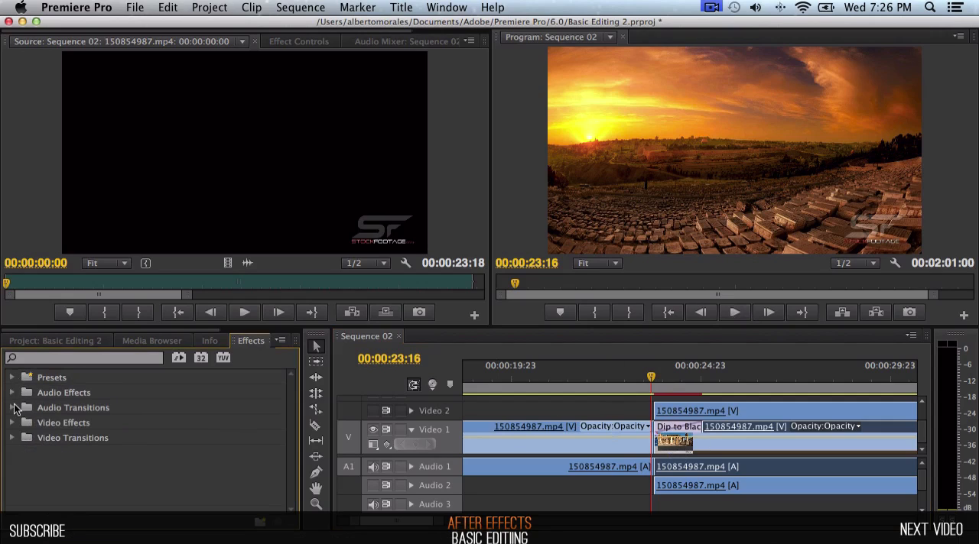
click(13, 407)
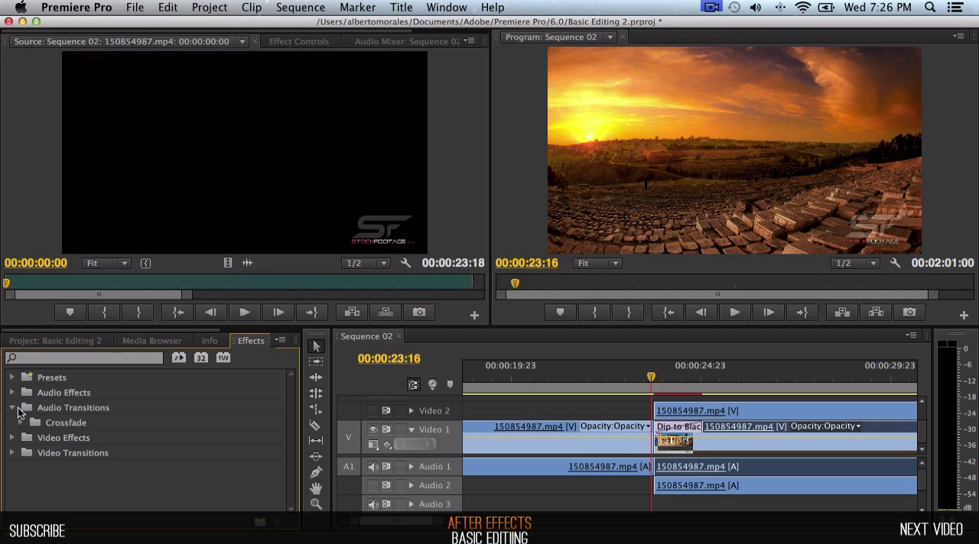
click(12, 422)
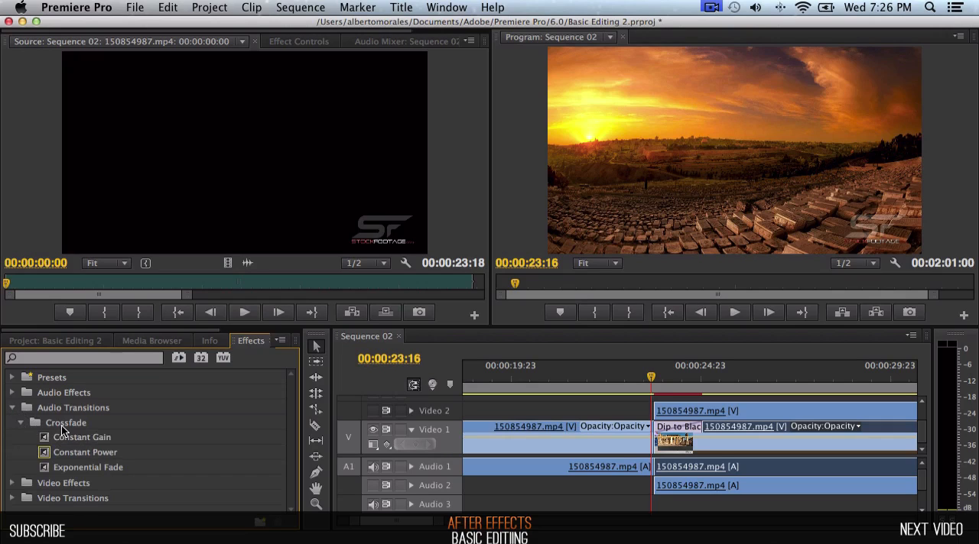
mouse_move(49, 479)
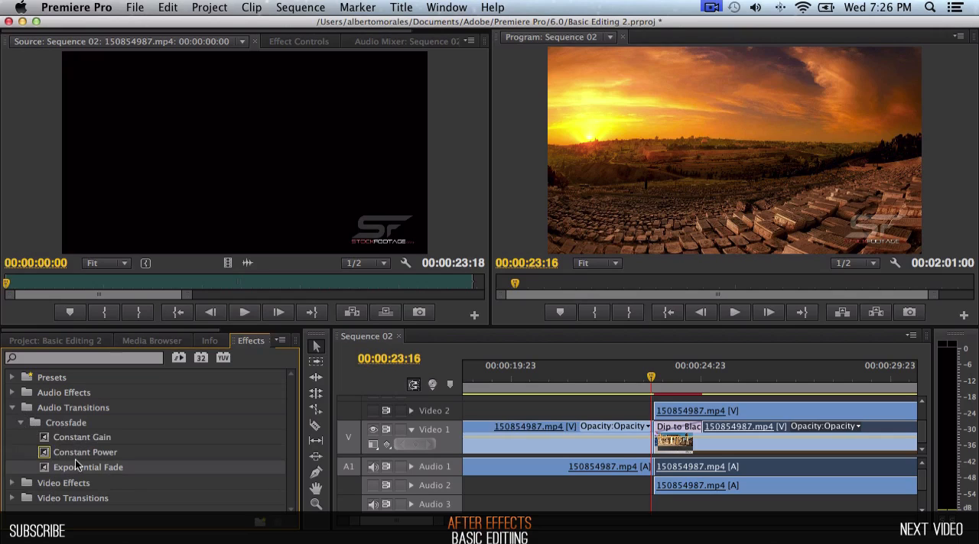
mouse_move(73, 471)
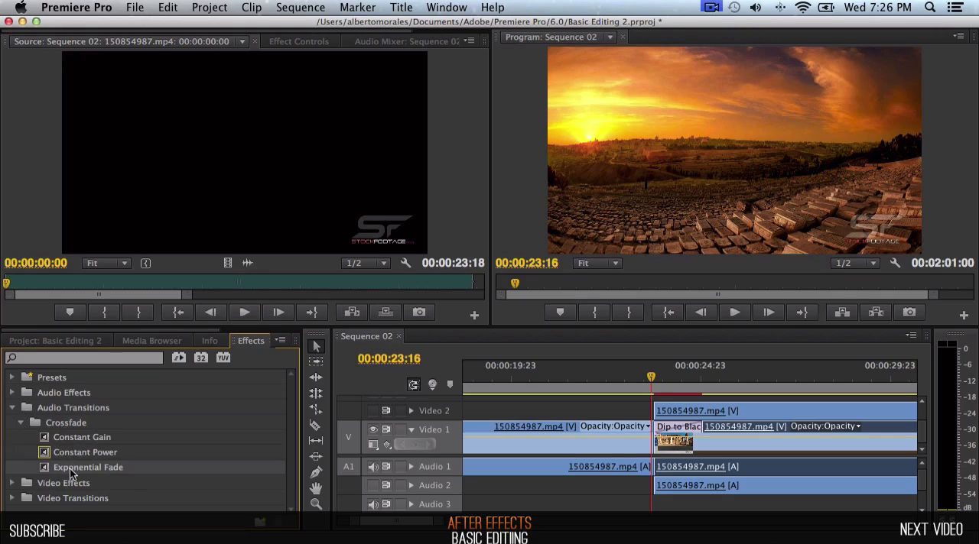
mouse_move(104, 480)
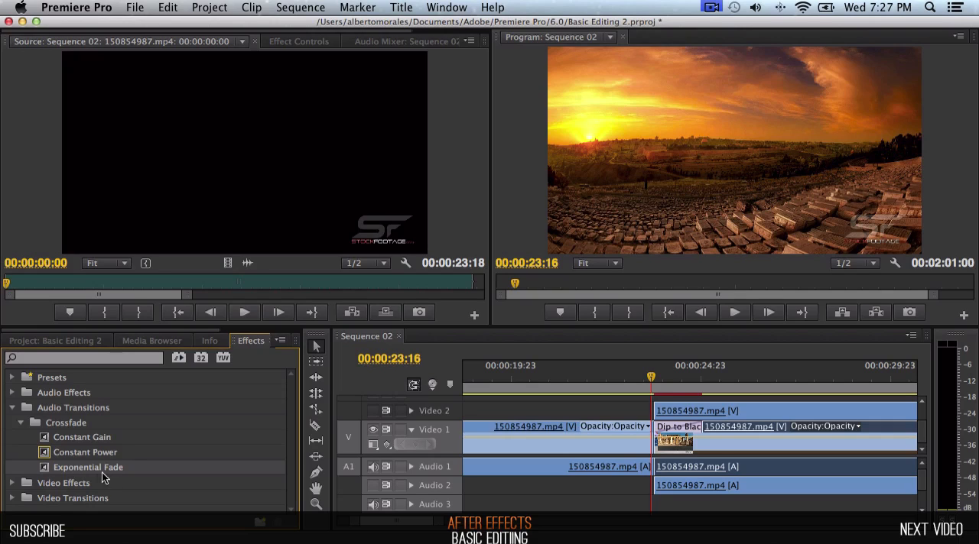
mouse_move(237, 468)
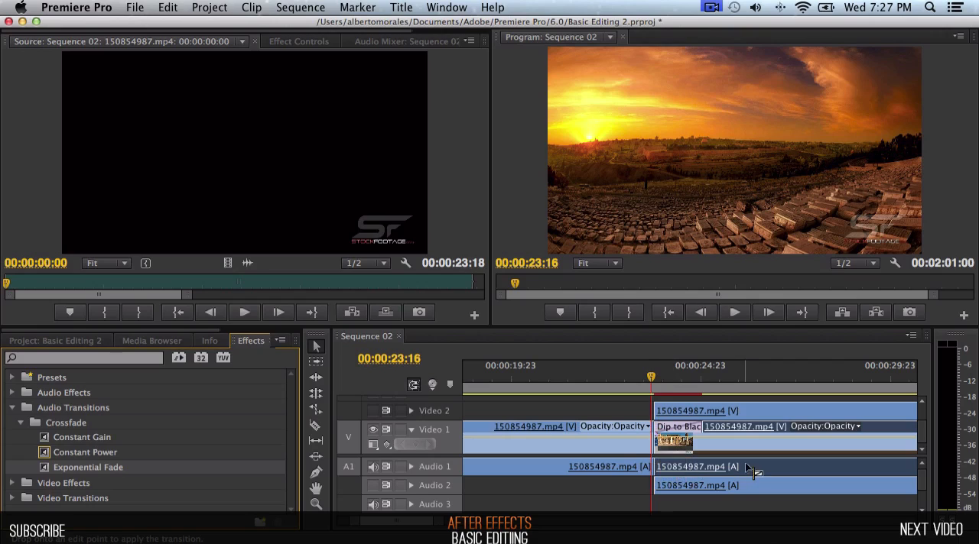
mouse_move(829, 450)
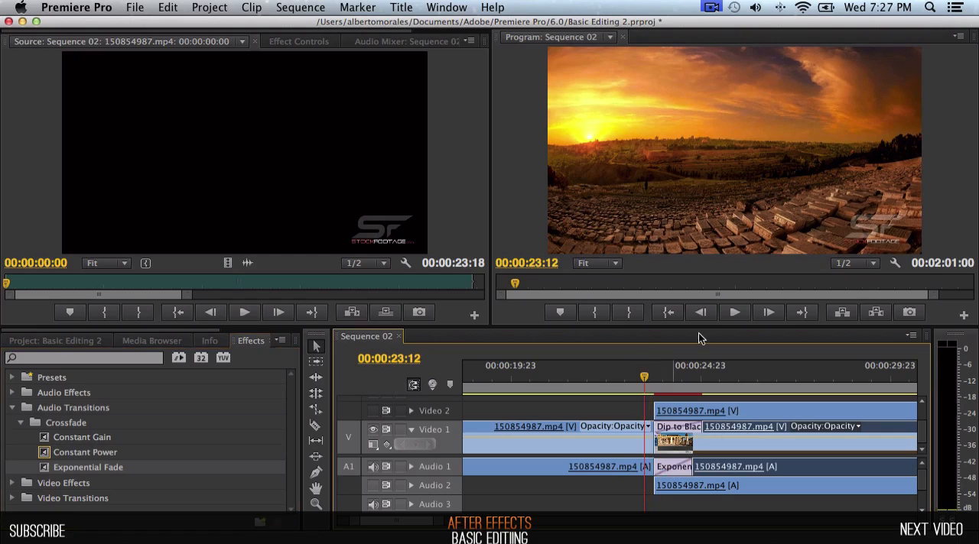
Play across the audio cut twice to hear the Exponential Fade crossfade on Audio 1.
click(735, 312)
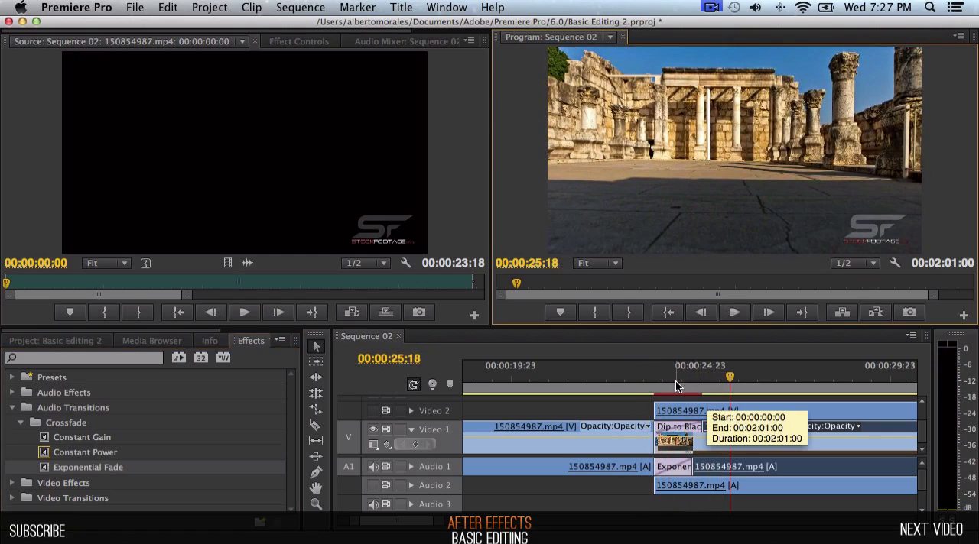
click(640, 374)
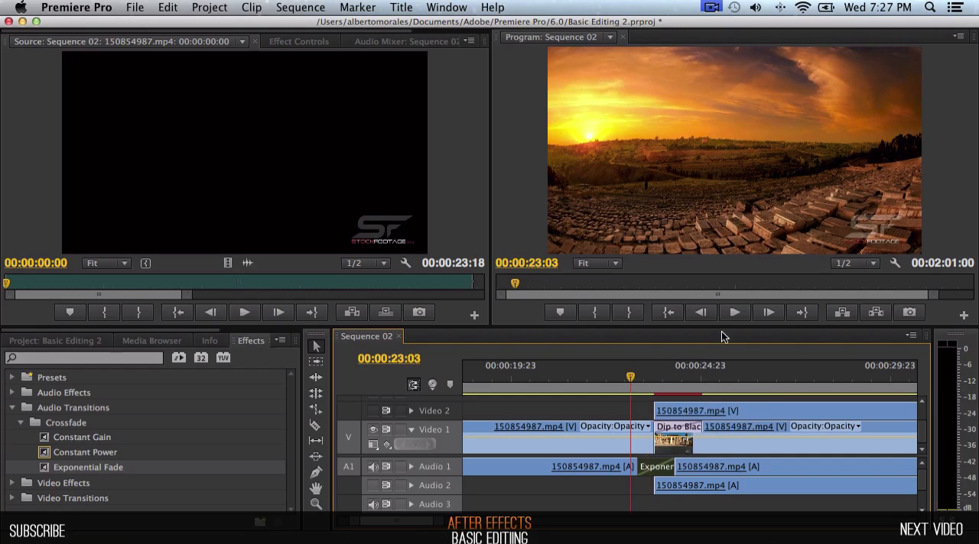
click(732, 312)
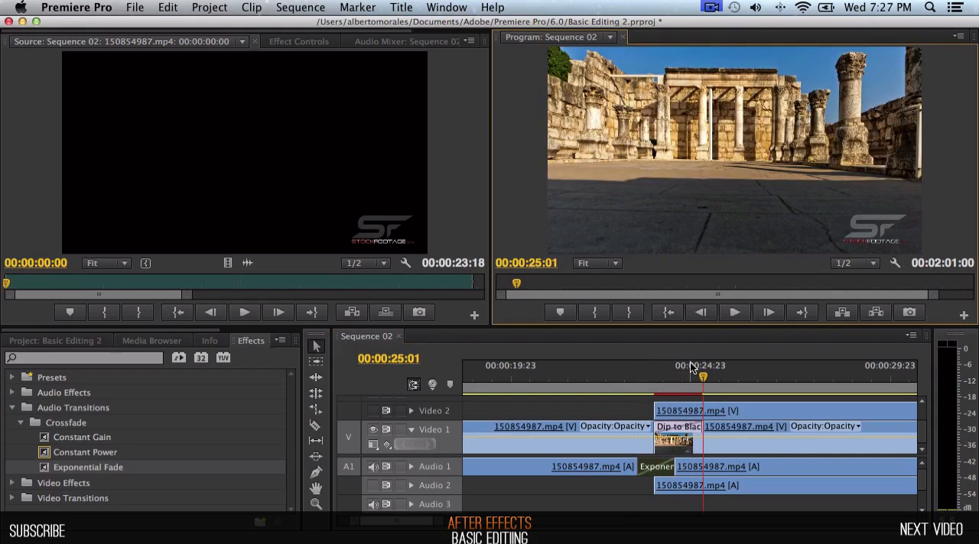
mouse_move(694, 388)
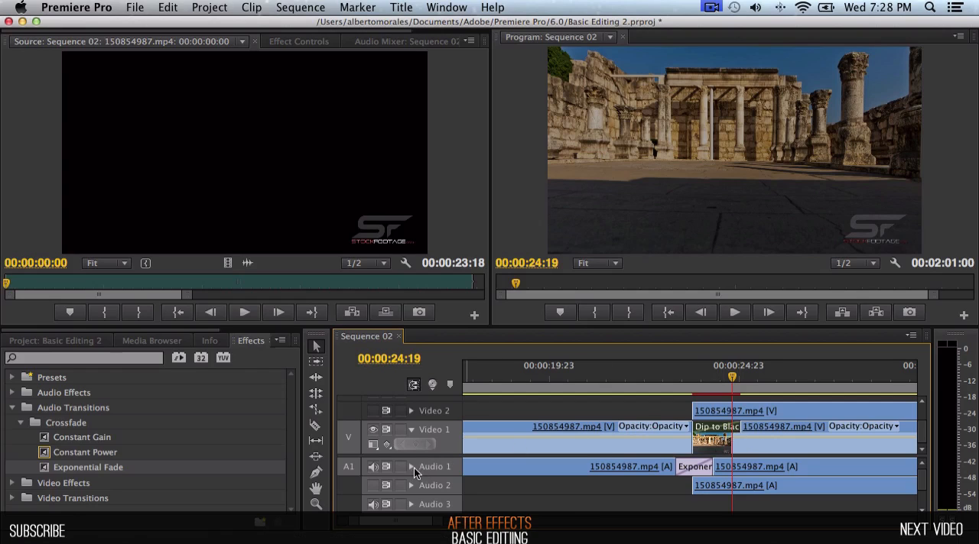
mouse_move(410, 466)
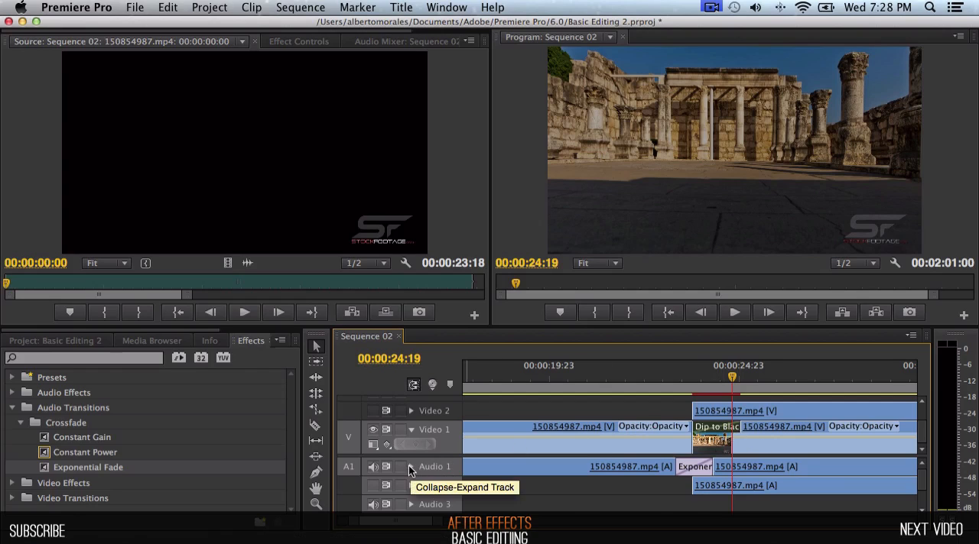
Show the Audio 1 waveform, stretch Dip to Black about 11 frames earlier and preview the cut.
click(385, 467)
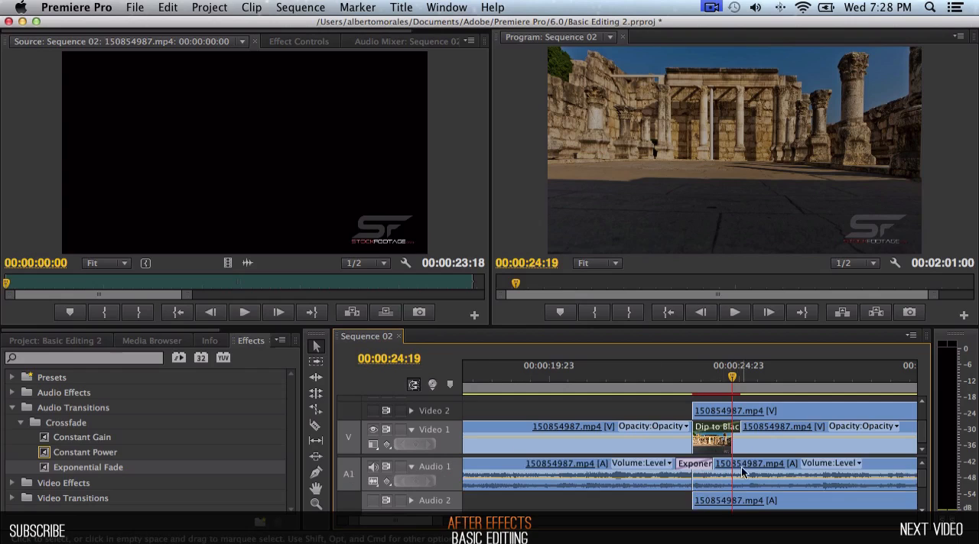
mouse_move(605, 484)
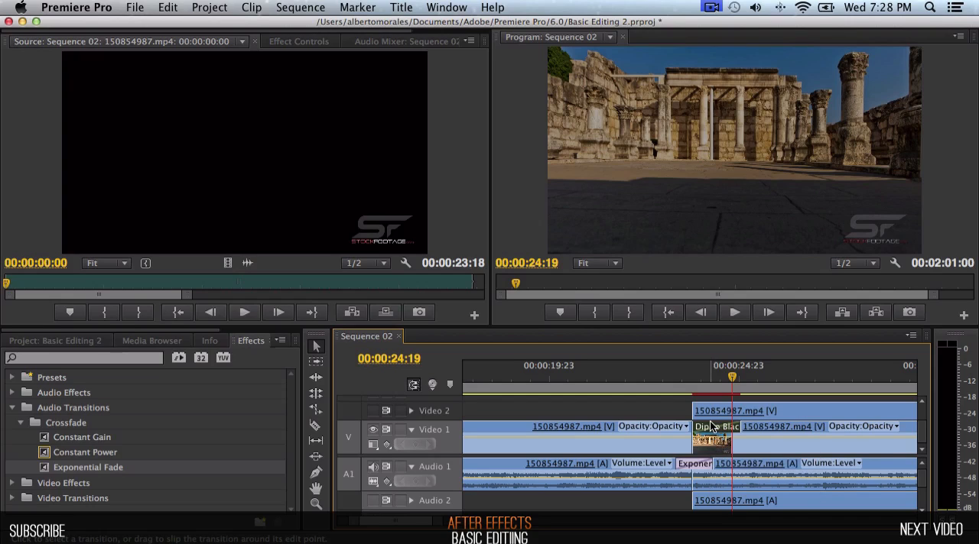
mouse_move(712, 430)
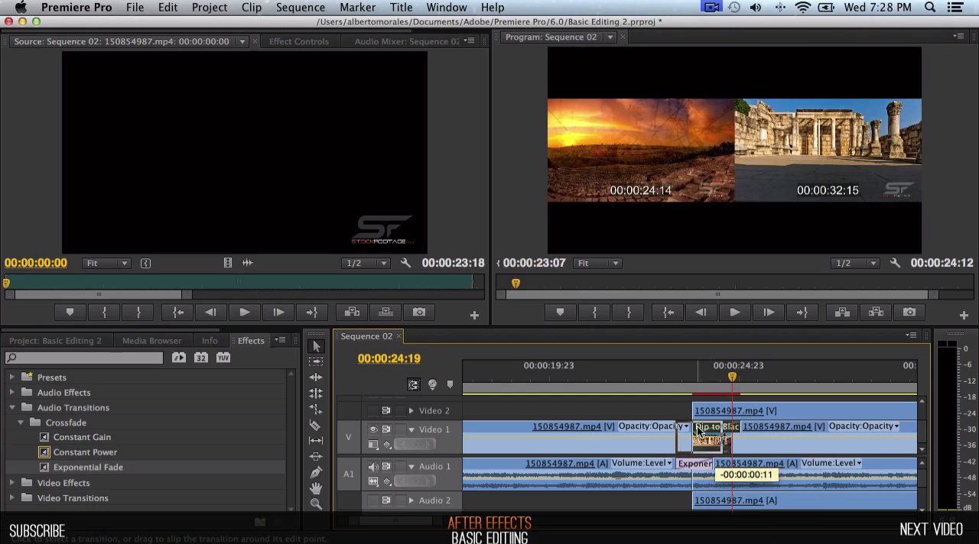
drag(731, 378, 670, 378)
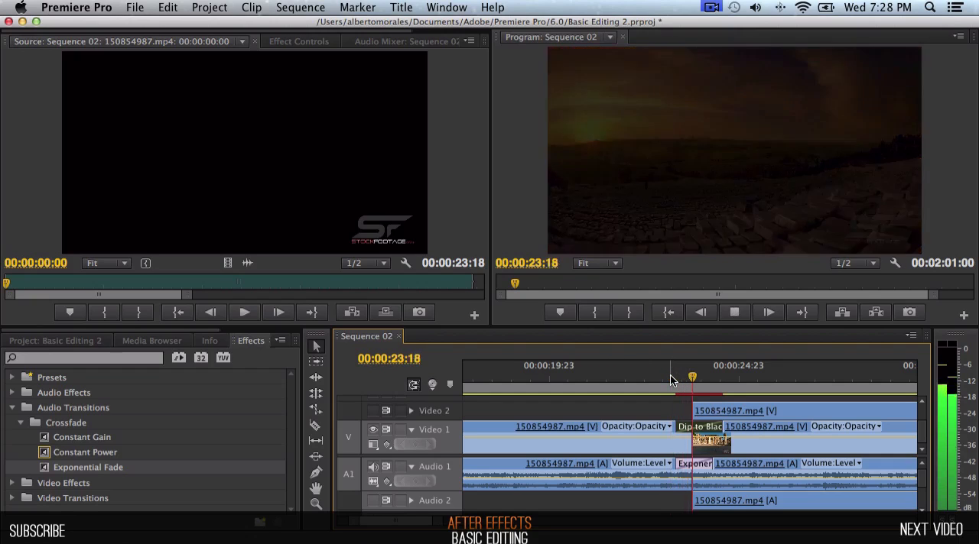
click(740, 377)
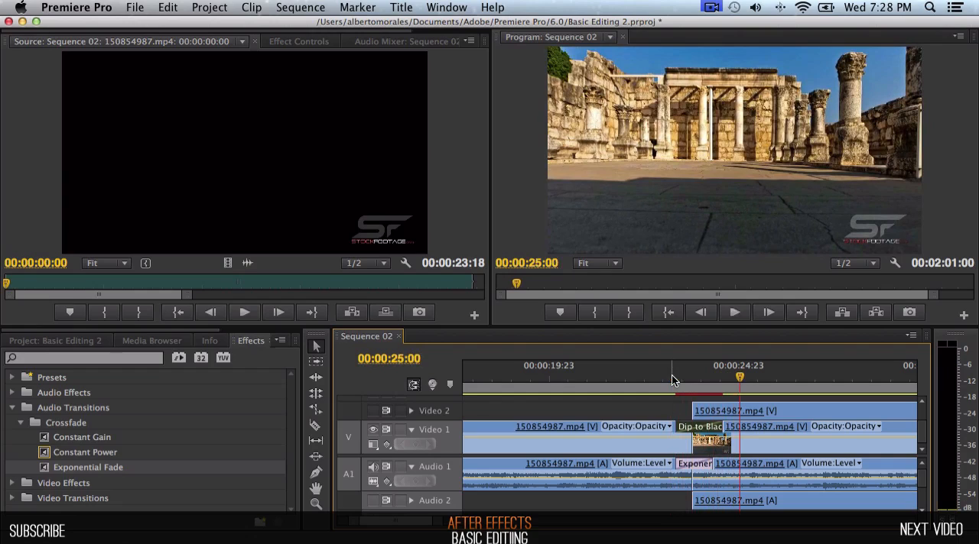
mouse_move(673, 386)
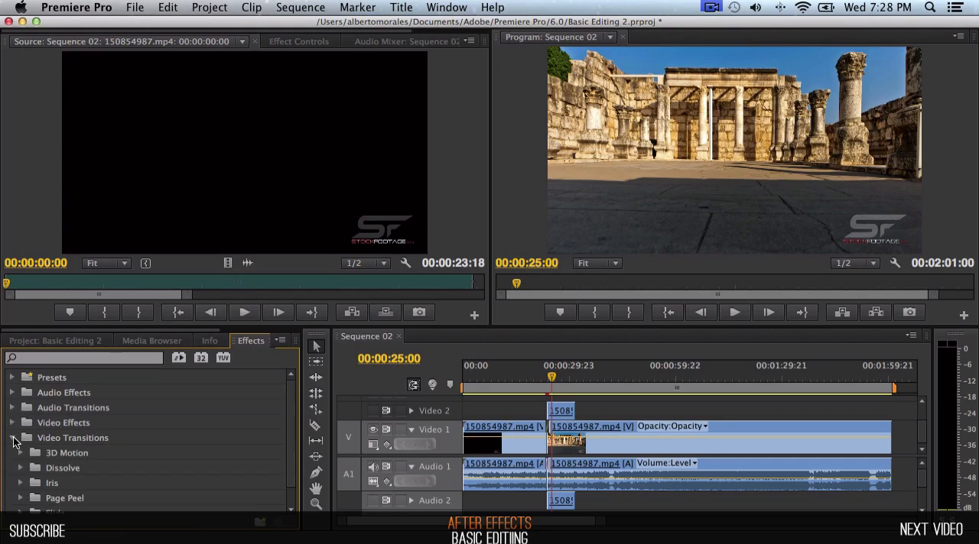
Add Dip to Black and Exponential Fade to the first clip's start and preview from the beginning.
click(22, 437)
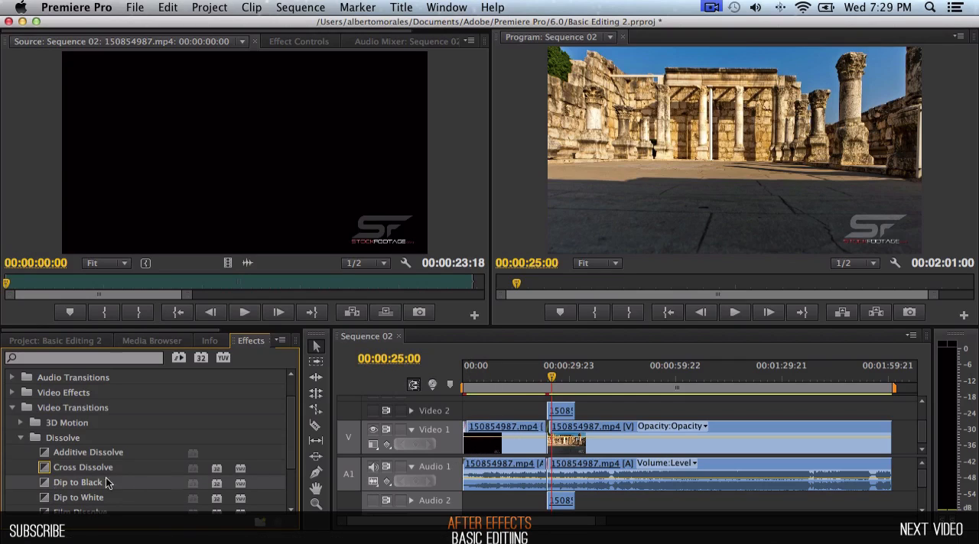
mouse_move(13, 395)
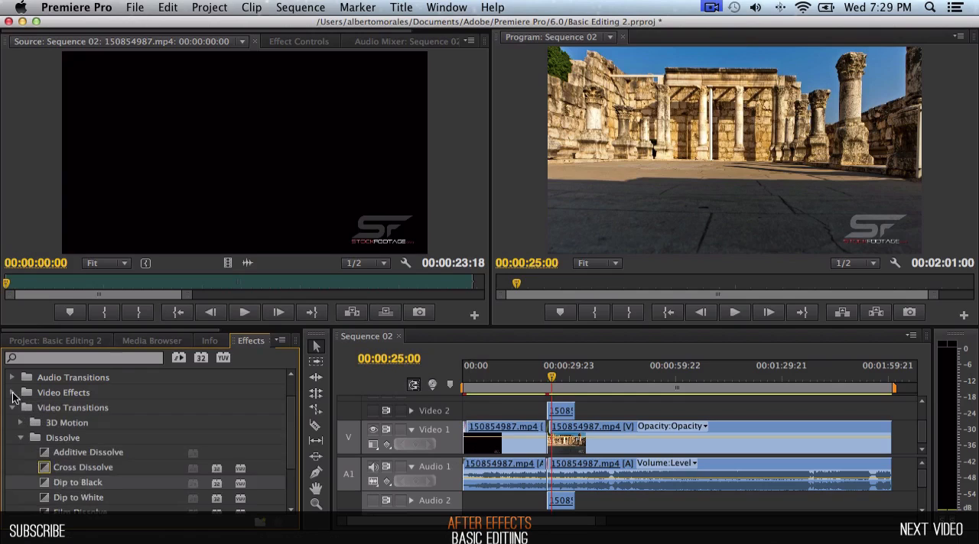
click(13, 378)
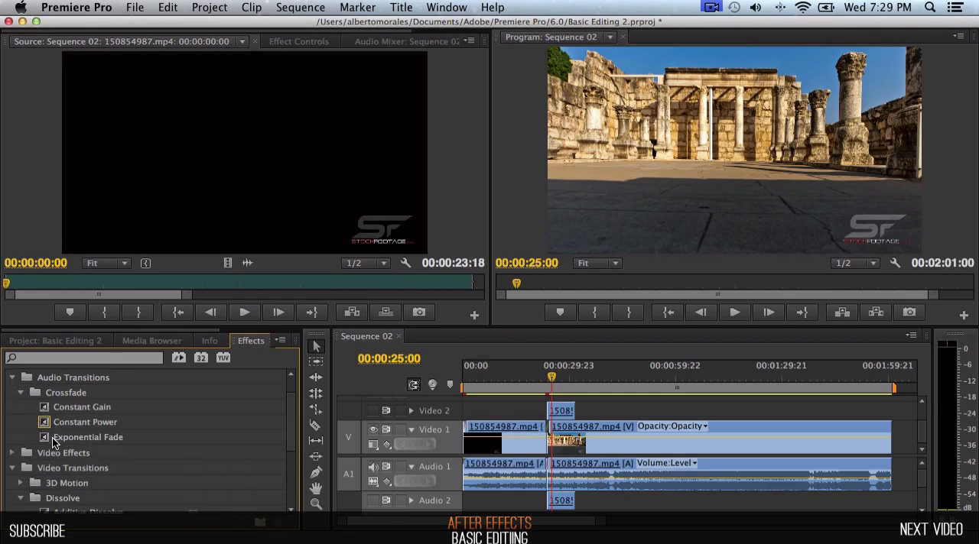
mouse_move(486, 390)
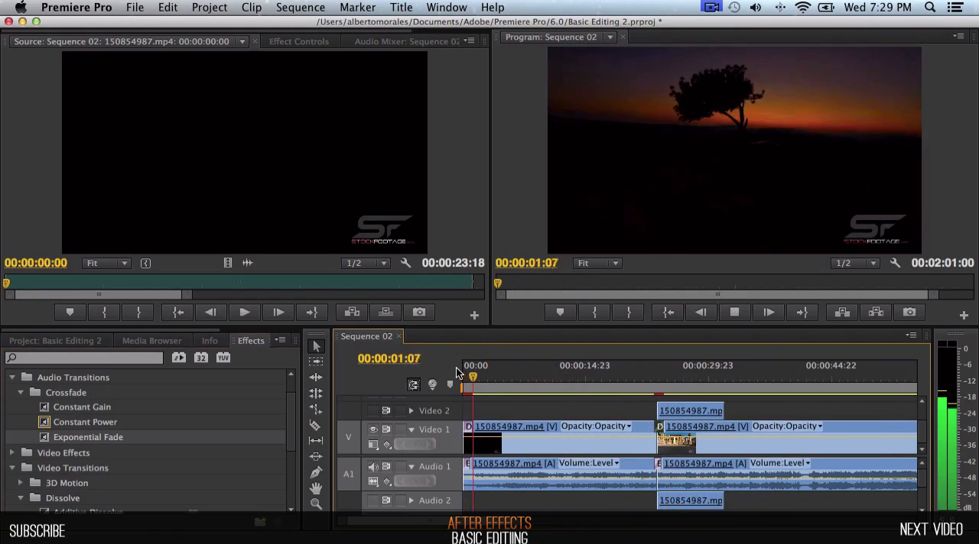
click(489, 366)
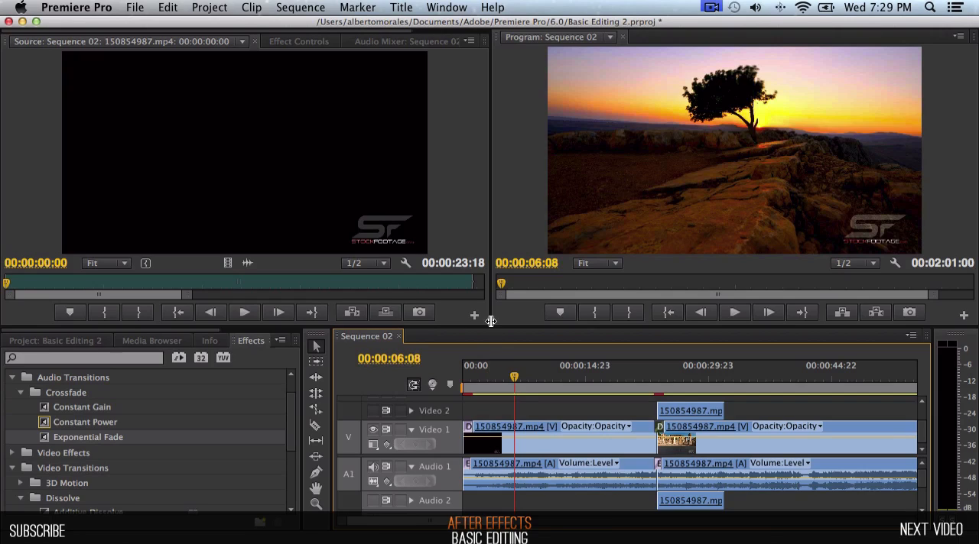
mouse_move(492, 343)
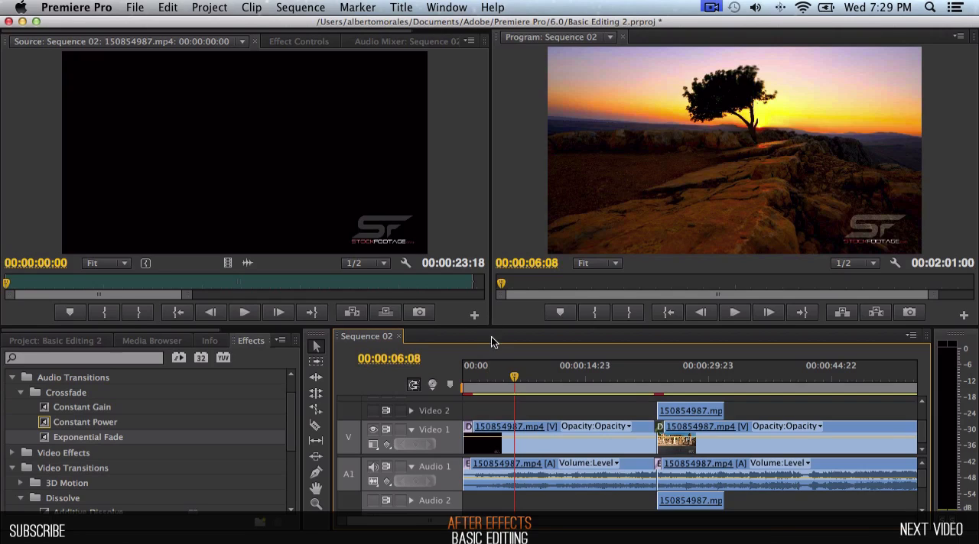